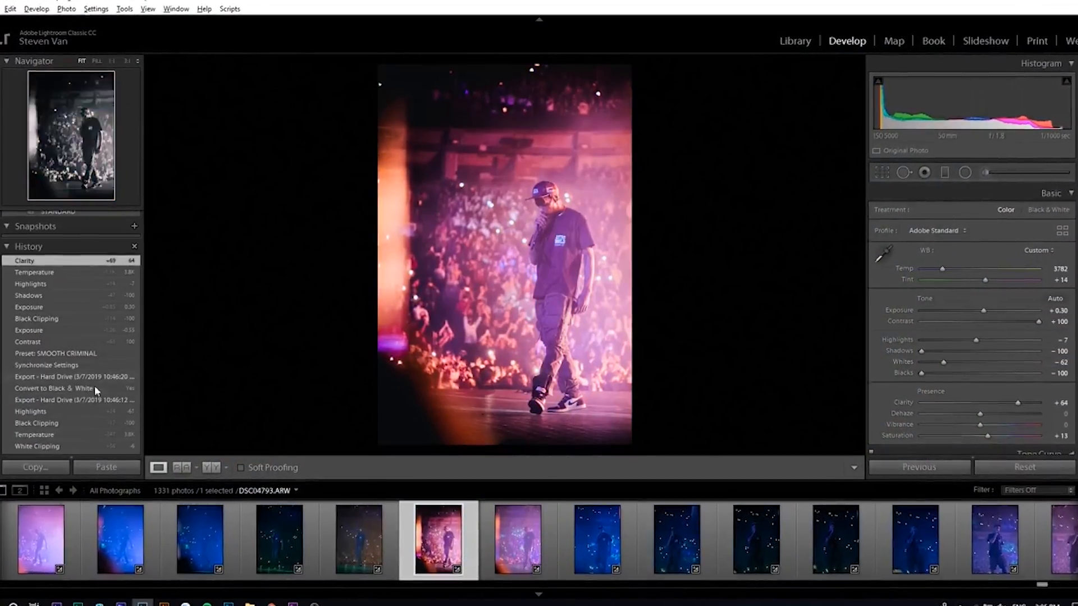
- Show the blue-lit concert photo in Lightroom, then move over to the Photoshop document
{"action": "left_click", "coordinate": [601, 545]}
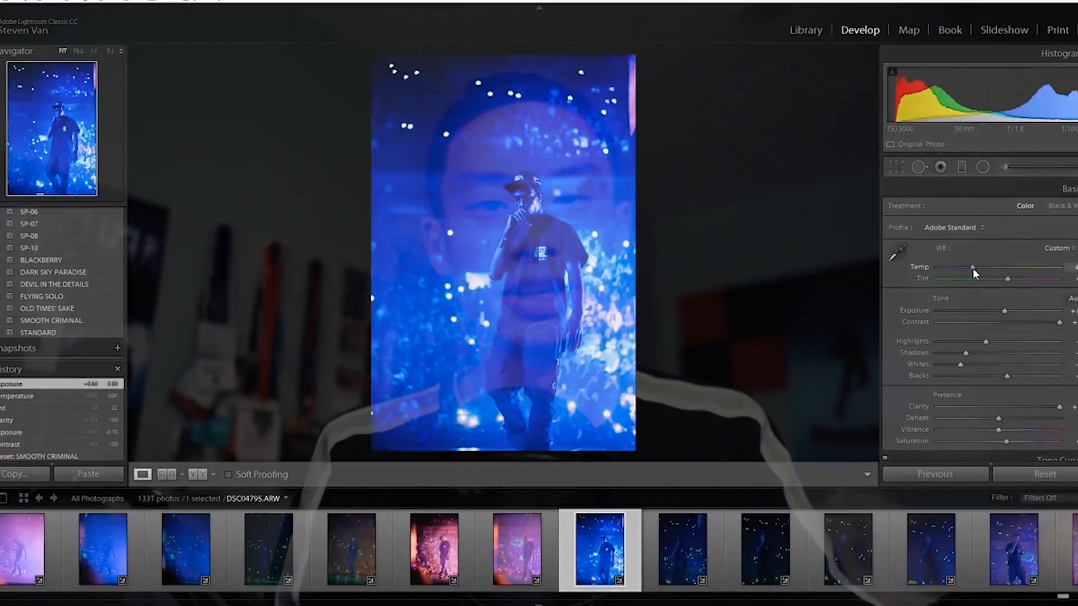
{"action": "left_click", "coordinate": [296, 595]}
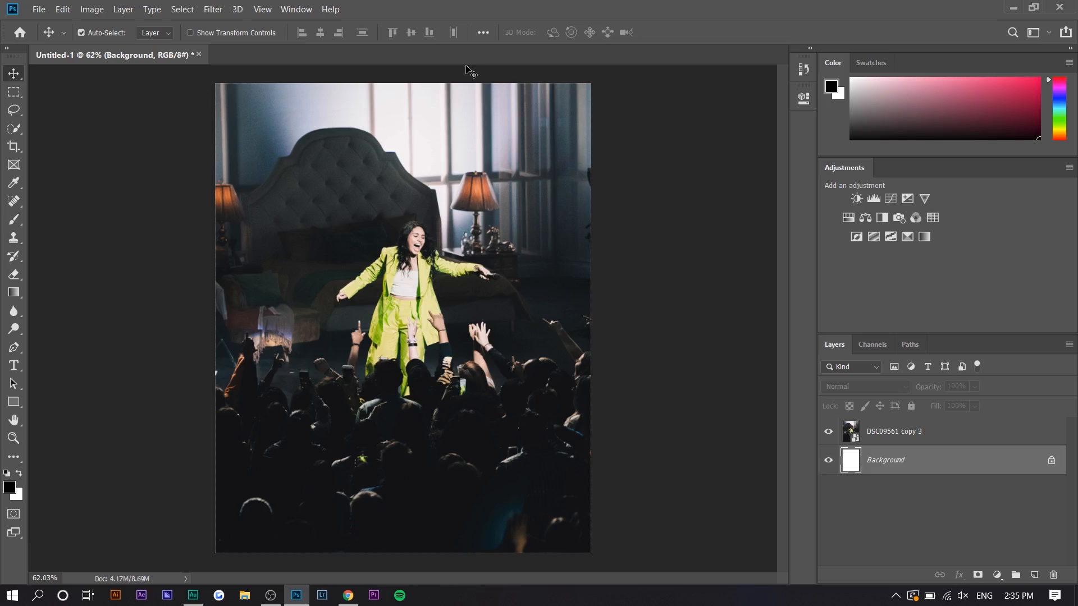
- Bring the browser's shared concert album grid in front of the Photoshop document
{"action": "left_click", "coordinate": [347, 595]}
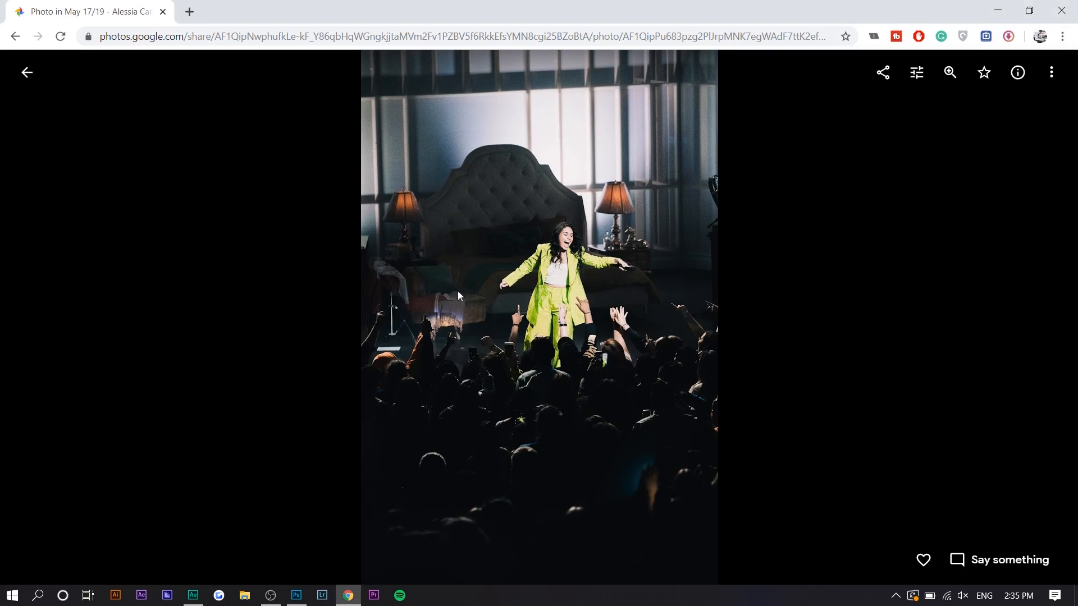
{"action": "left_click", "coordinate": [27, 72]}
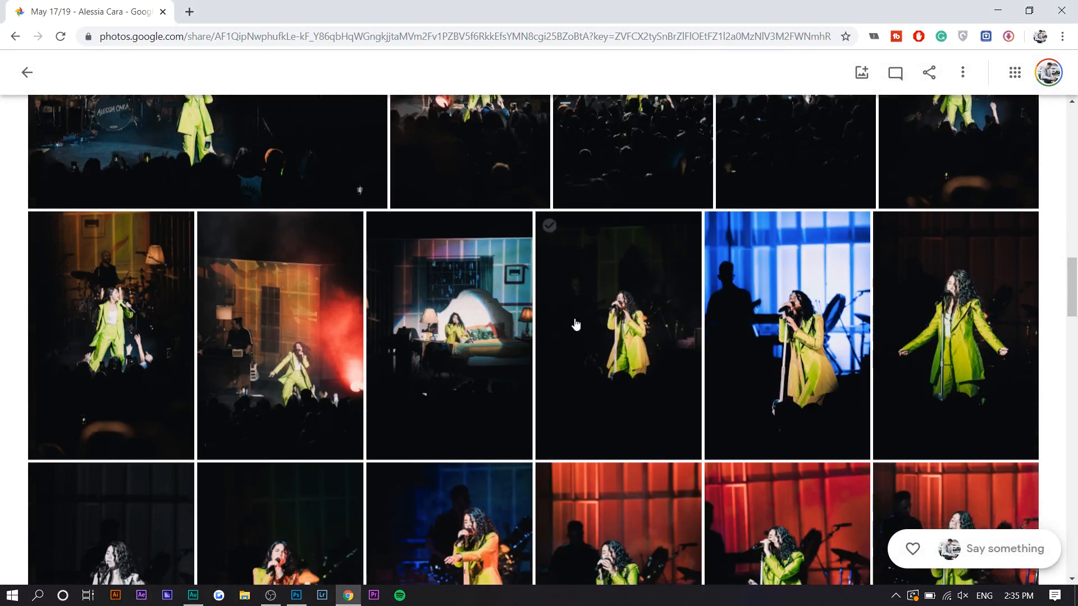
{"action": "left_click", "coordinate": [296, 595]}
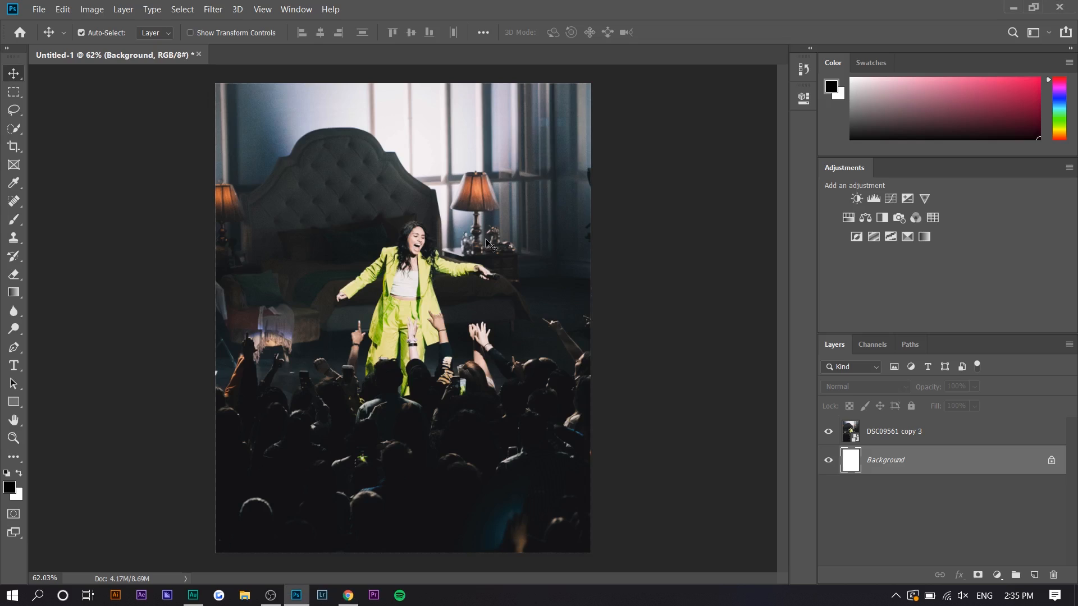
{"action": "mouse_move", "coordinate": [568, 263]}
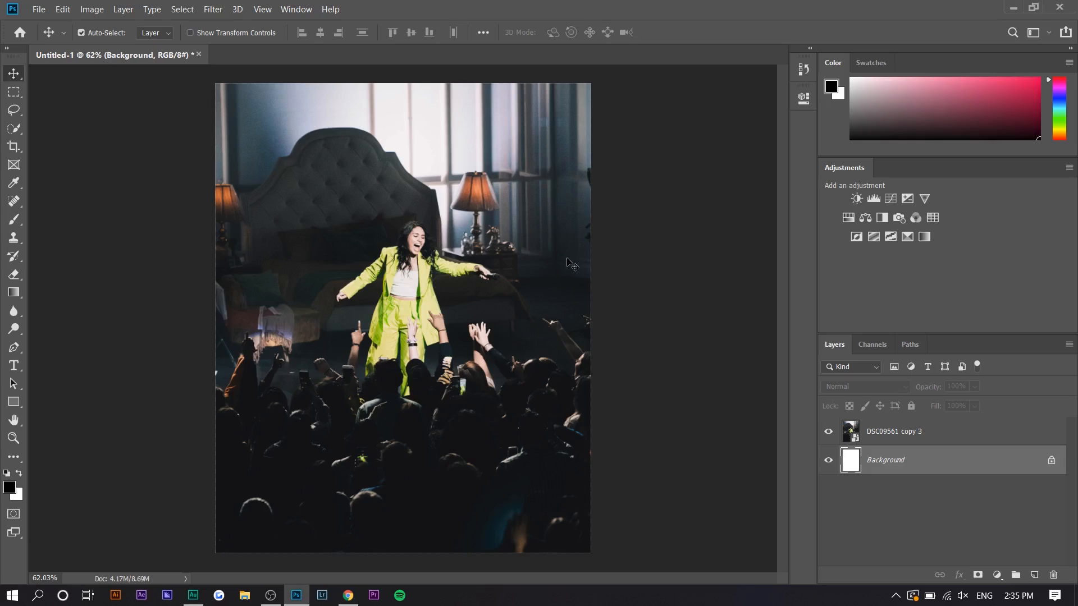
{"action": "left_click", "coordinate": [347, 595]}
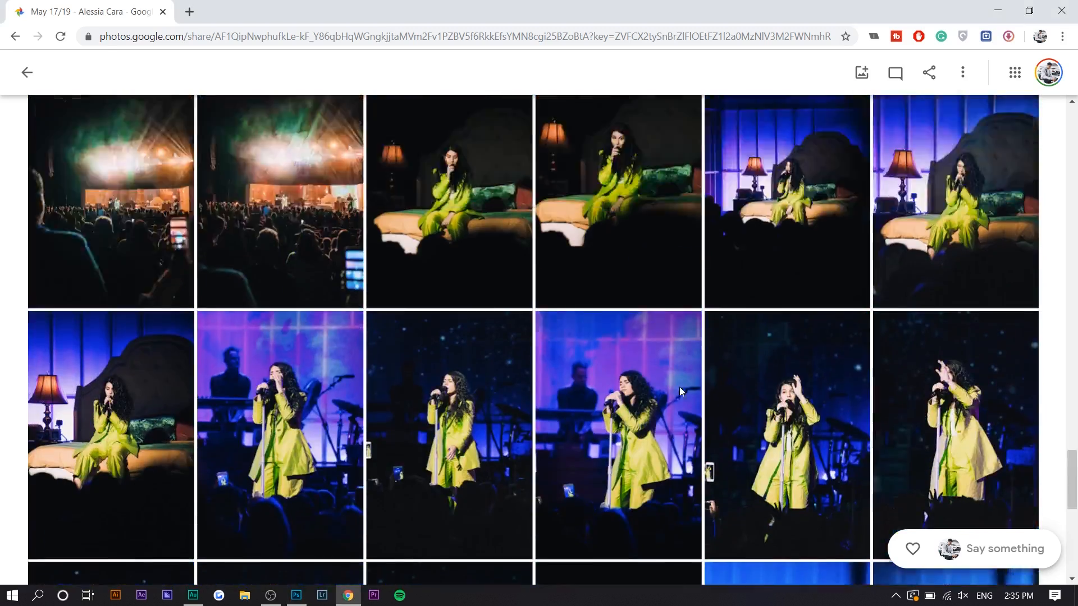
{"action": "scroll", "scroll_direction": "down", "scroll_amount": 3}
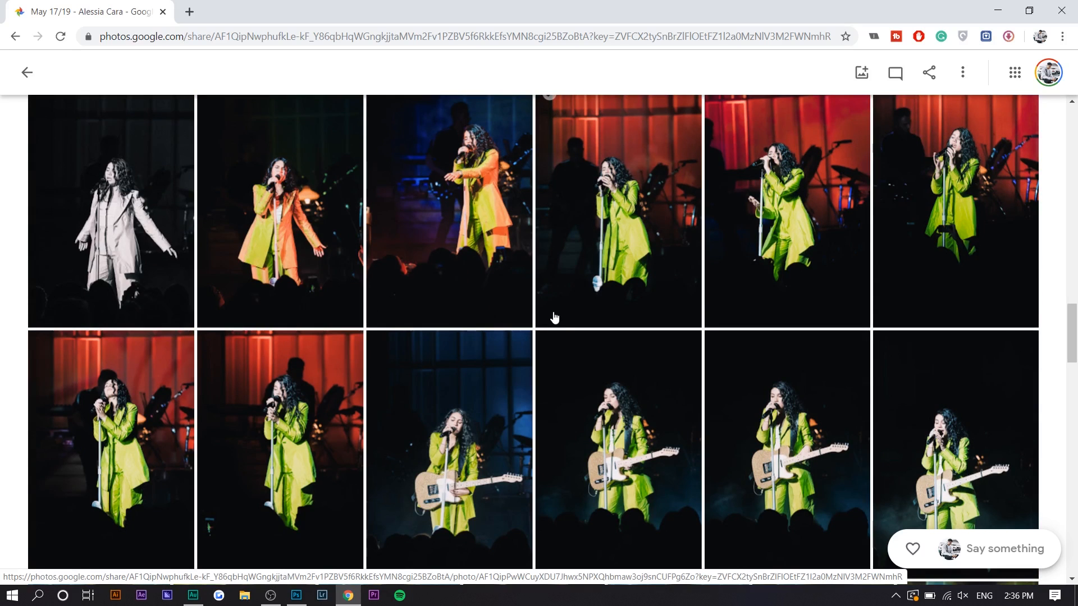
{"action": "left_click", "coordinate": [296, 595]}
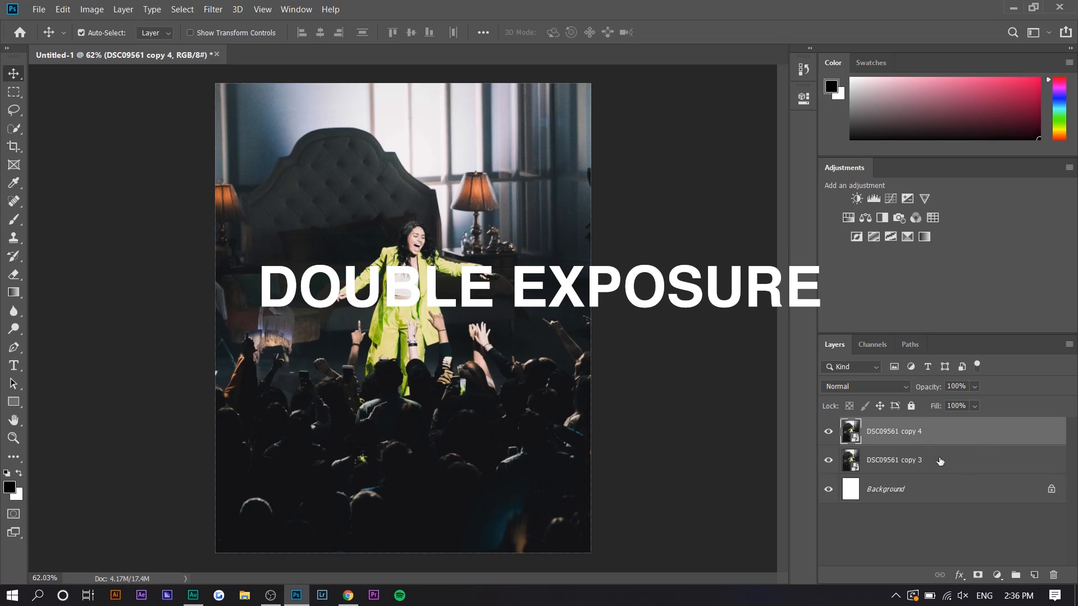
- Screen-blend the DSC09561 copy 4 layer and enlarge it to about 255% as a double exposure
{"action": "left_click", "coordinate": [829, 431]}
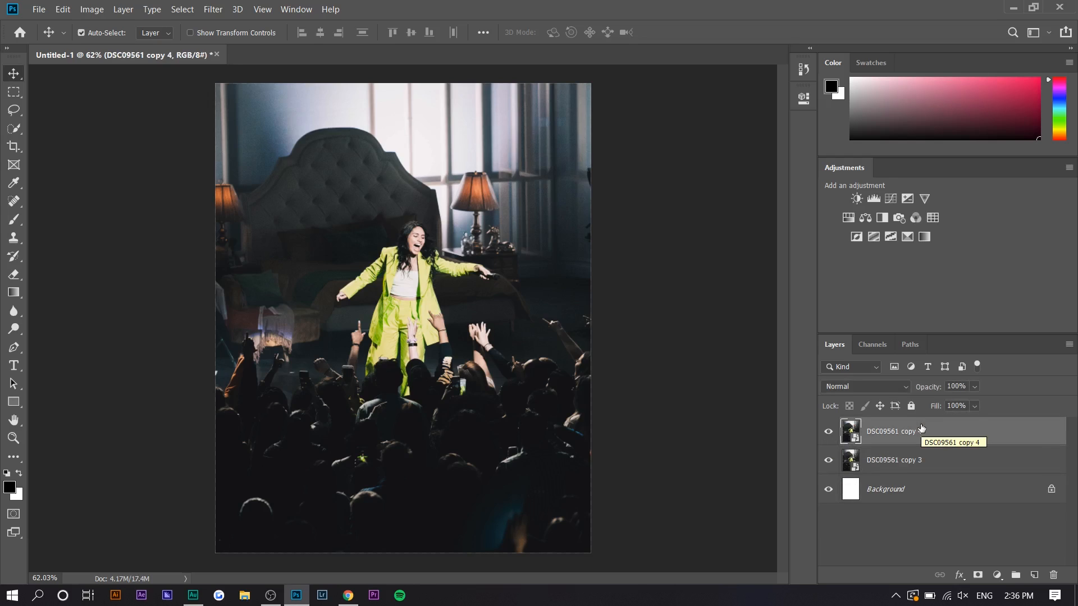
{"action": "mouse_move", "coordinate": [701, 387]}
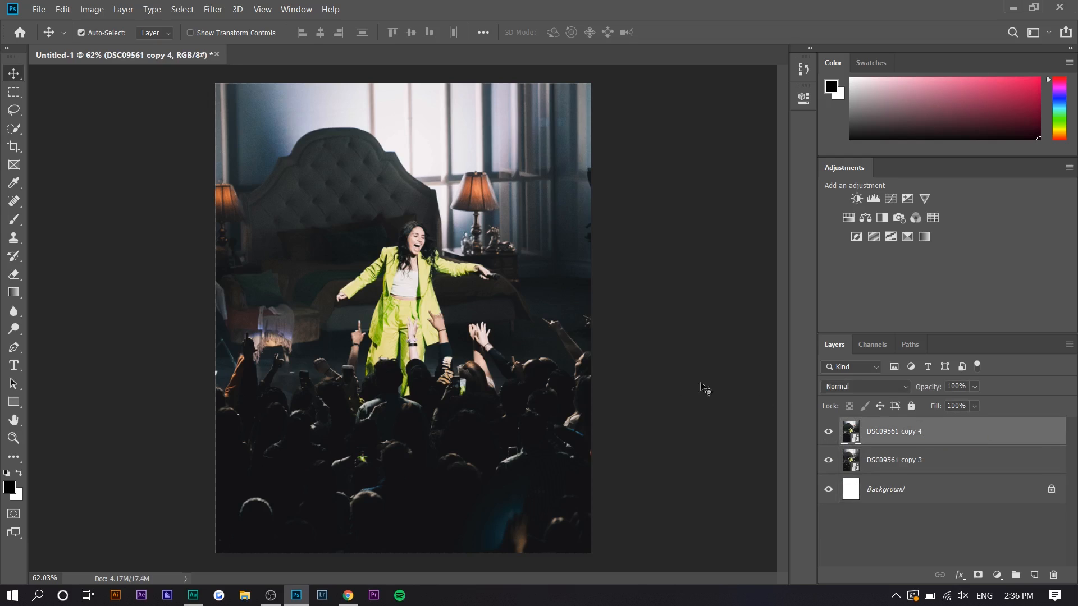
{"action": "mouse_move", "coordinate": [370, 303]}
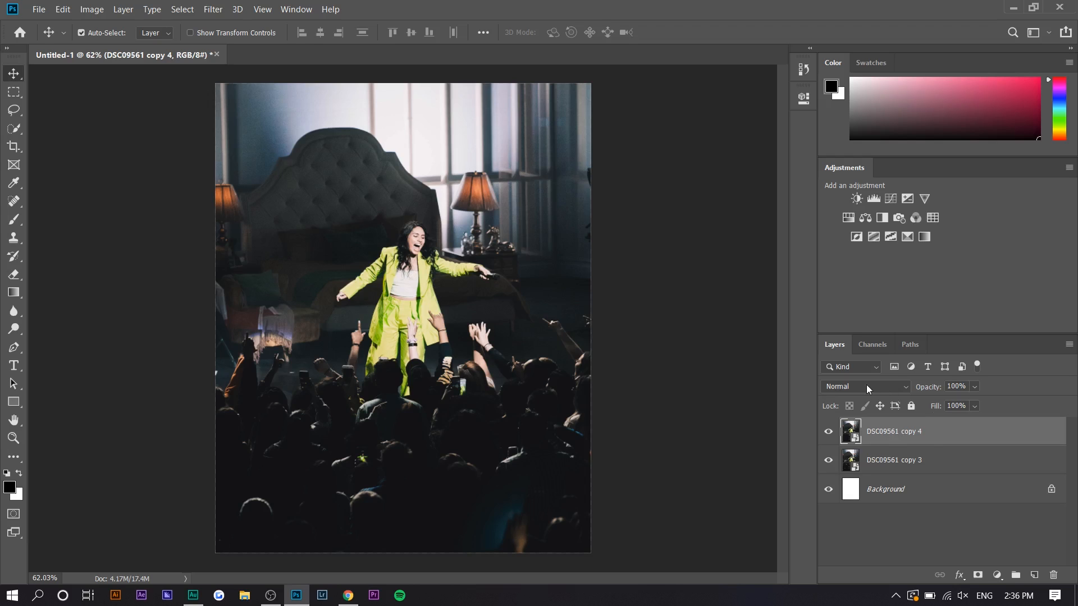
{"action": "left_click", "coordinate": [866, 386]}
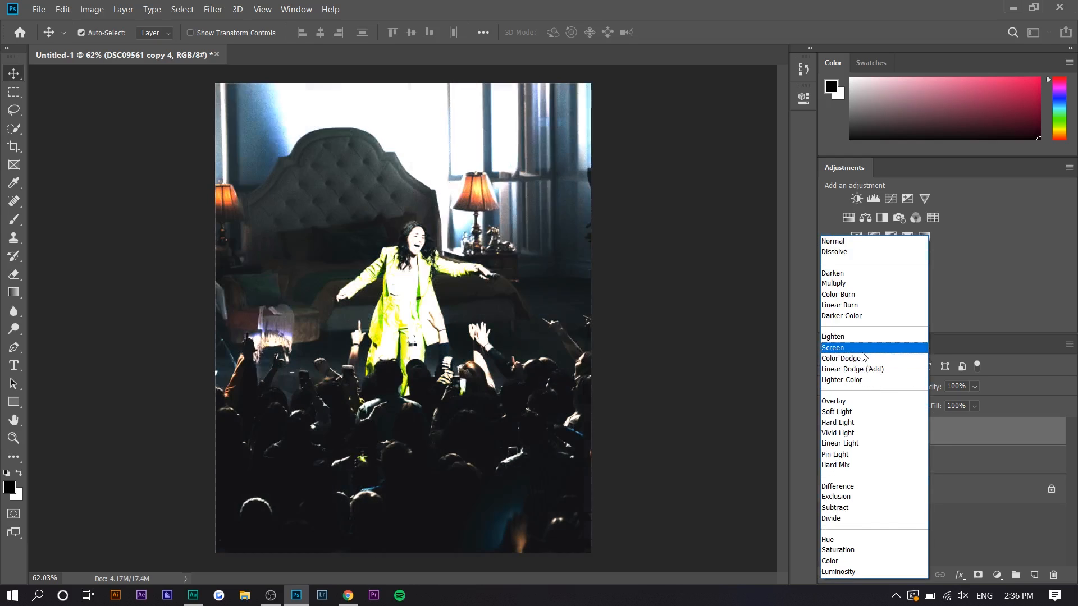
{"action": "left_click", "coordinate": [832, 348]}
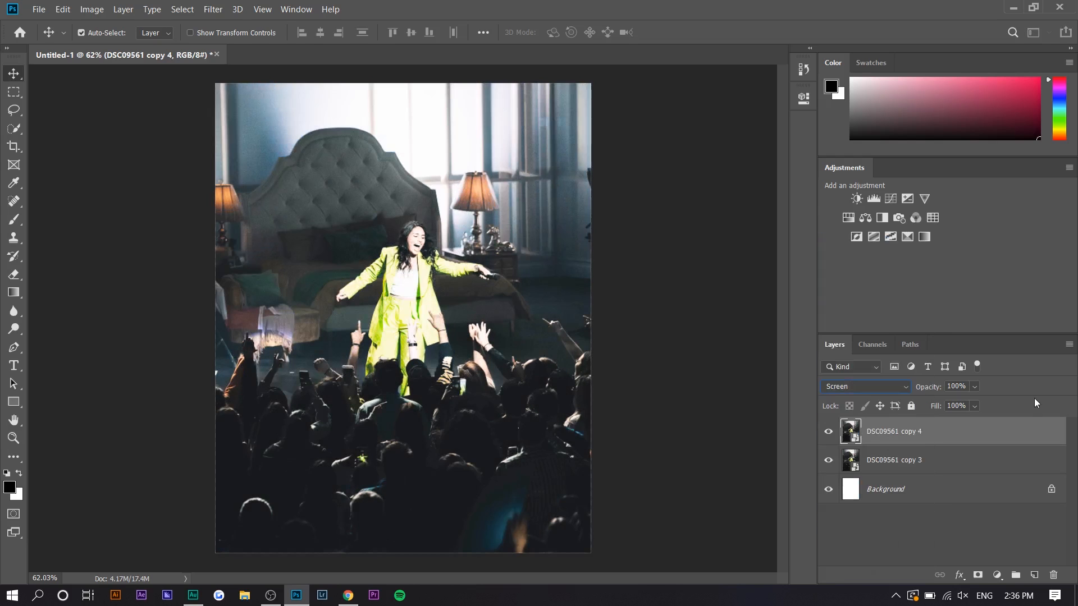
{"action": "key", "text": "Ctrl+t"}
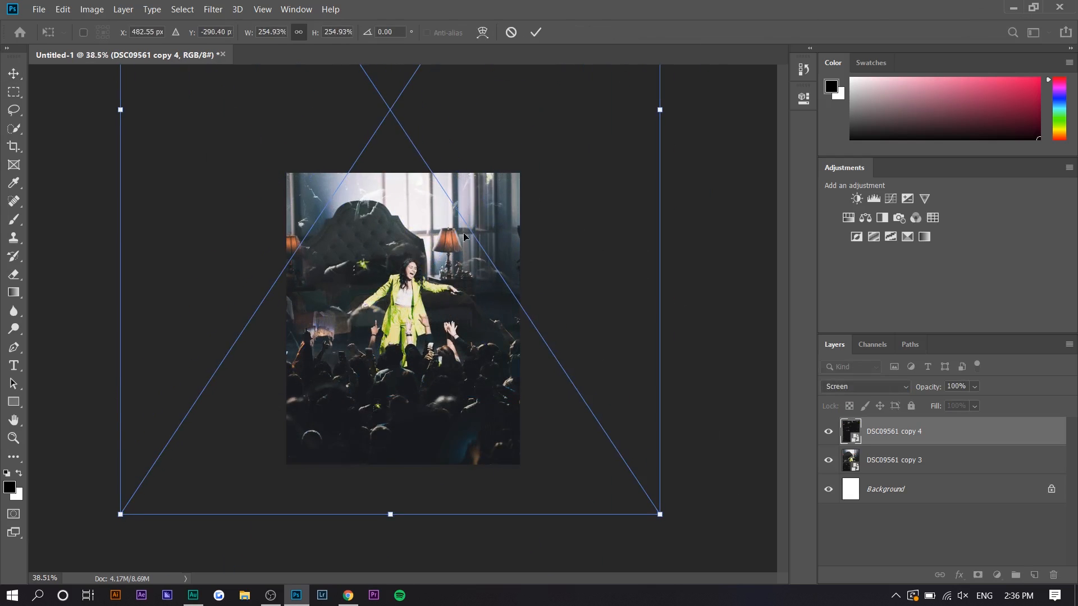
{"action": "left_click_drag", "start_coordinate": [464, 237], "coordinate": [451, 391]}
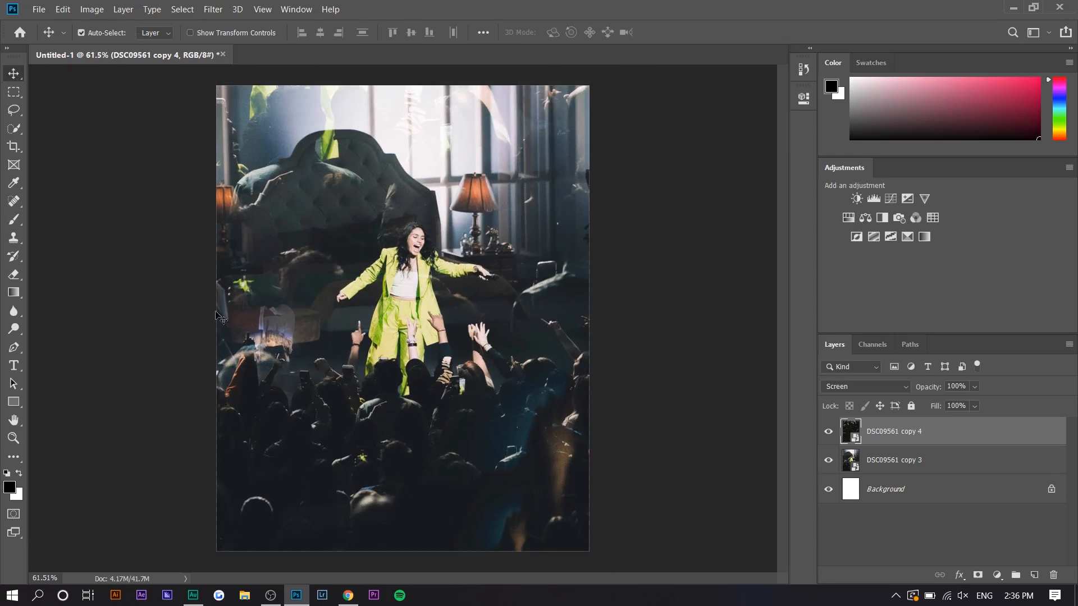
- Add a clipped Brightness/Contrast adjustment at contrast 100 above the copy 4 overlay
{"action": "left_click", "coordinate": [855, 197]}
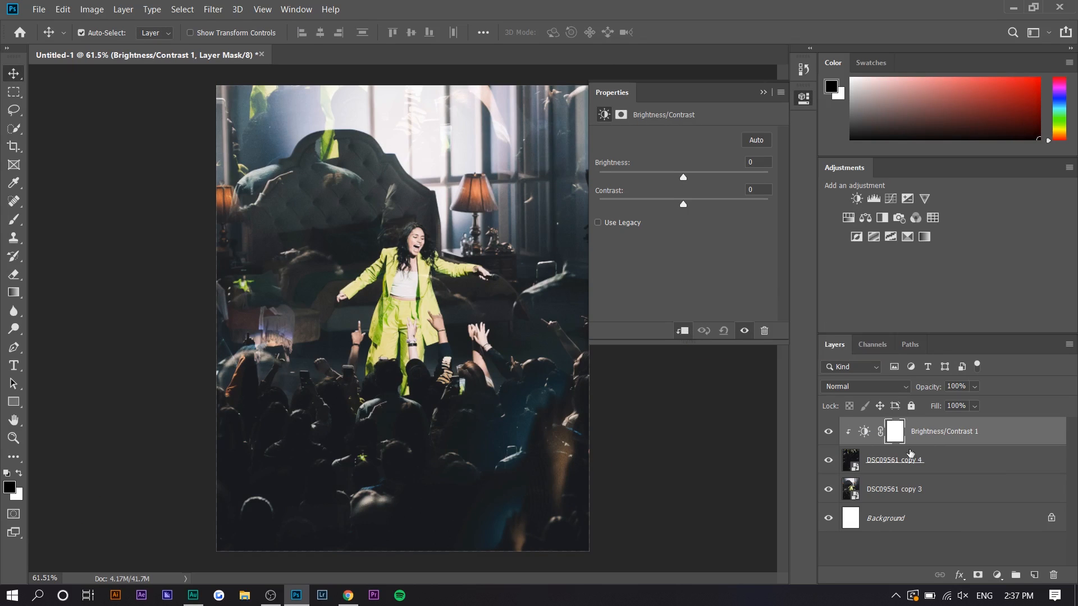
{"action": "left_click_drag", "start_coordinate": [683, 204], "coordinate": [767, 205]}
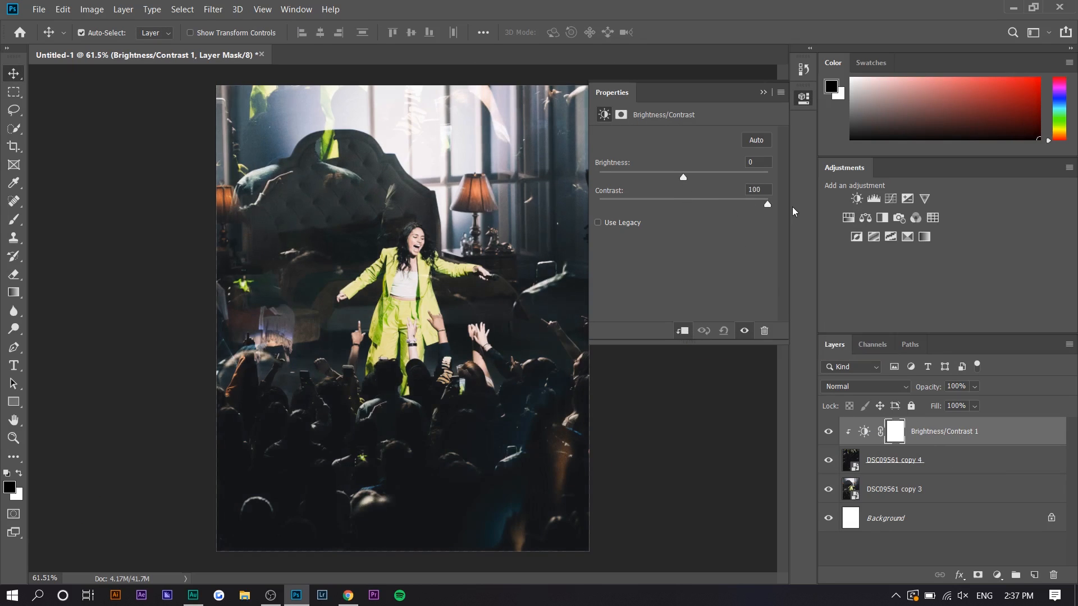
{"action": "left_click", "coordinate": [895, 460]}
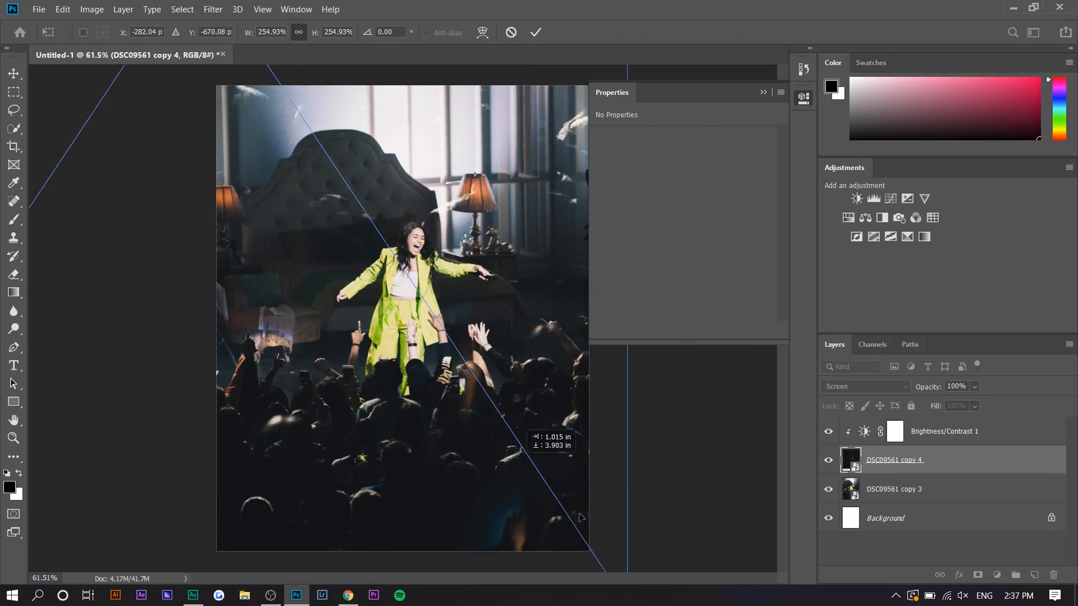
- Reposition the enlarged overlay and rasterize it for erasing
{"action": "left_click_drag", "start_coordinate": [580, 517], "coordinate": [566, 453]}
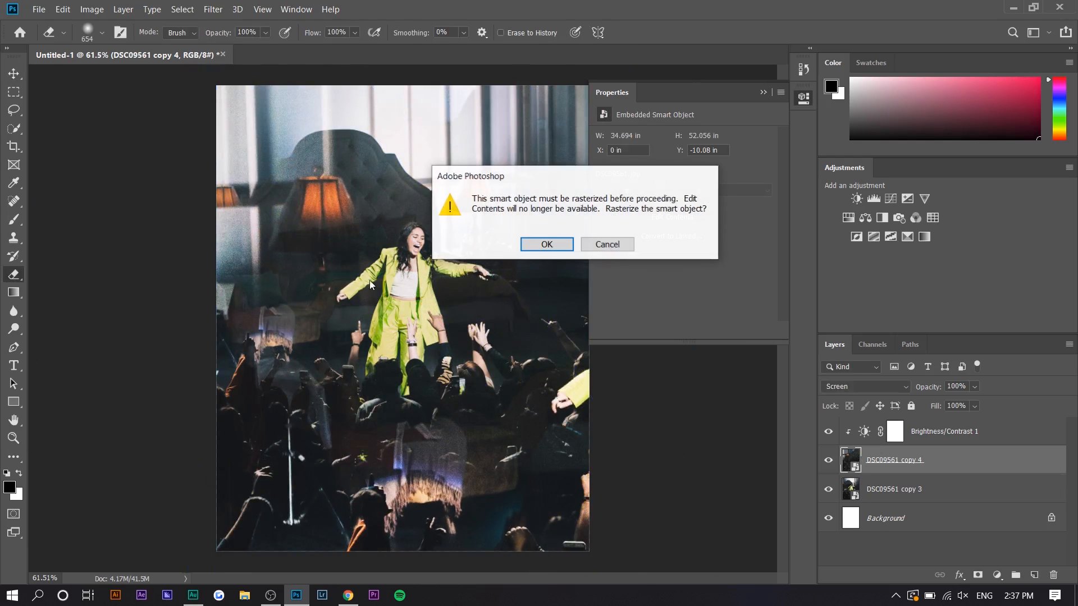
{"action": "left_click", "coordinate": [547, 245]}
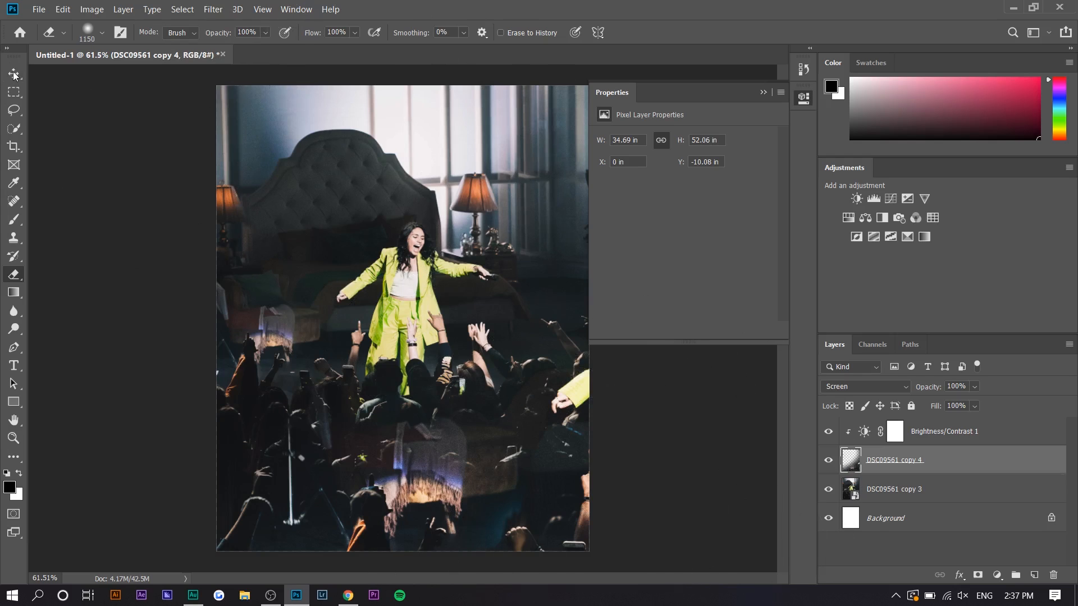
{"action": "left_click", "coordinate": [14, 74]}
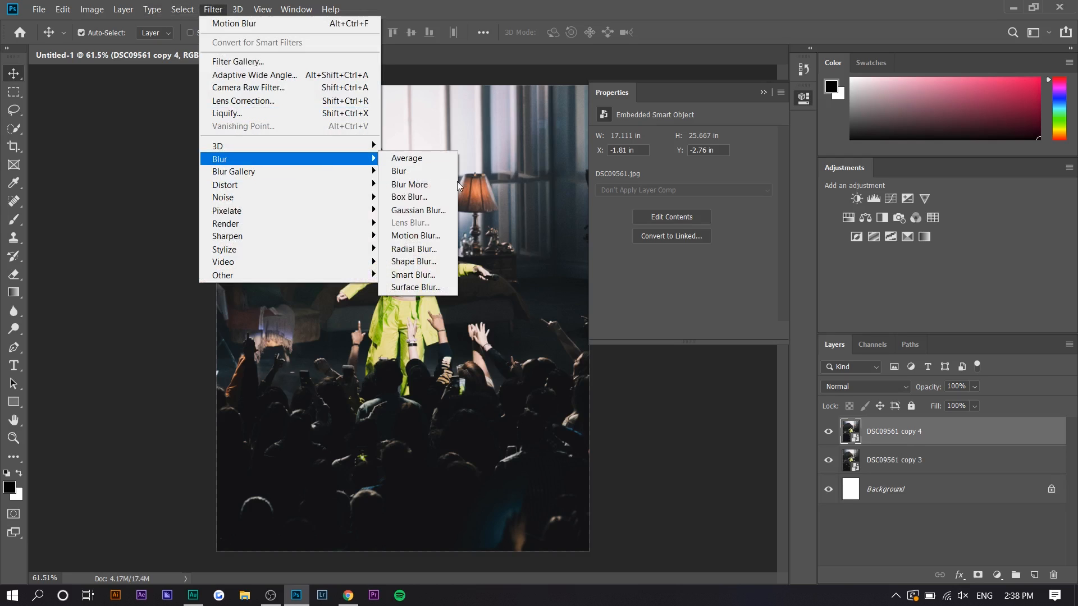
- Apply a Motion Blur of 35 pixels to the DSC09561 copy 4 layer
{"action": "left_click", "coordinate": [415, 235]}
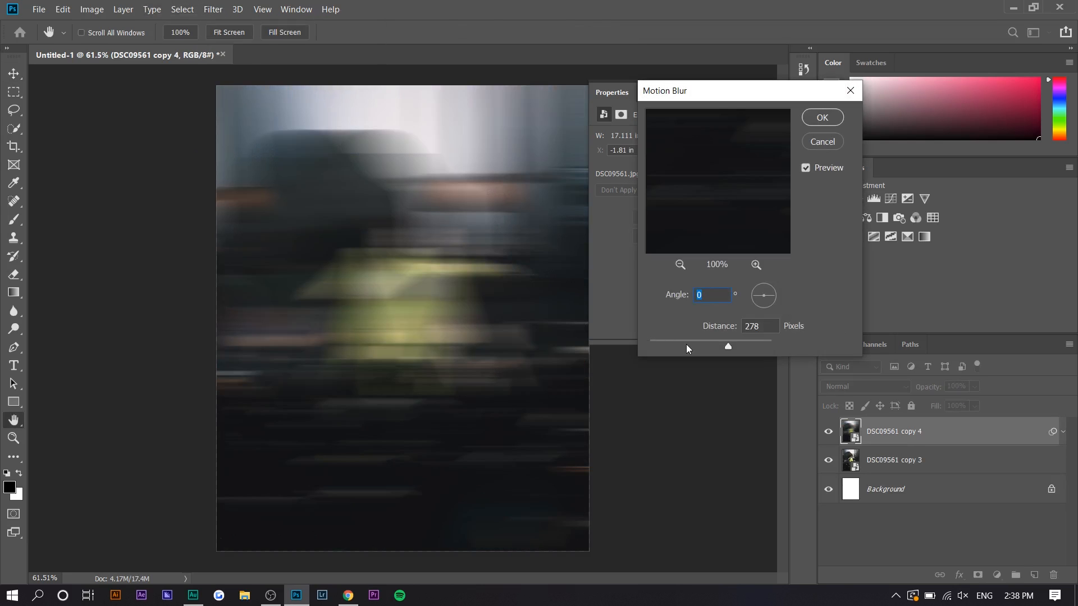
{"action": "left_click_drag", "start_coordinate": [728, 346], "coordinate": [685, 346]}
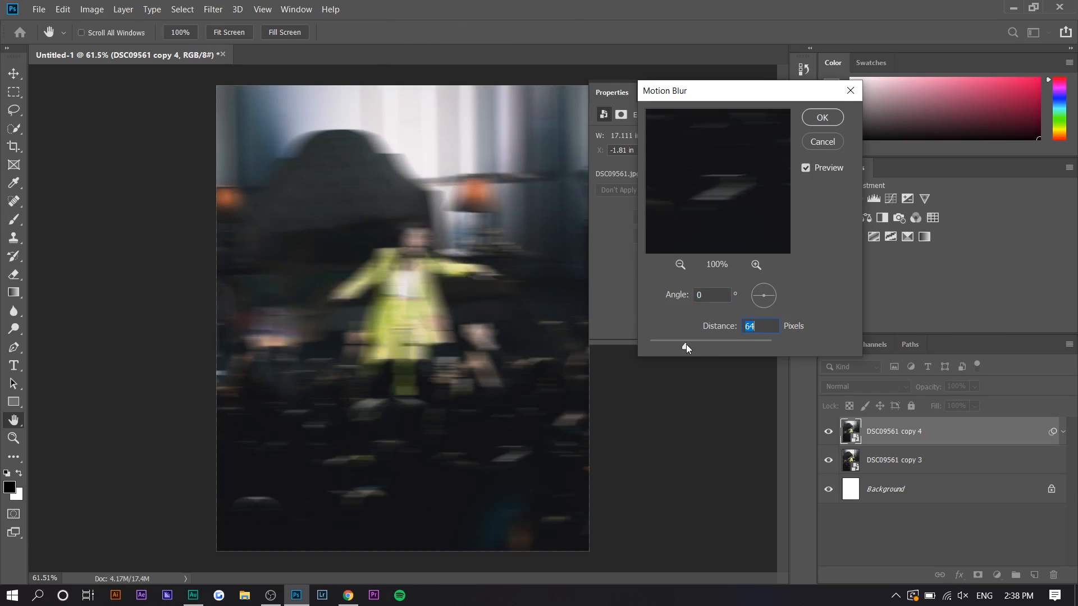
{"action": "left_click_drag", "start_coordinate": [685, 347], "coordinate": [673, 347]}
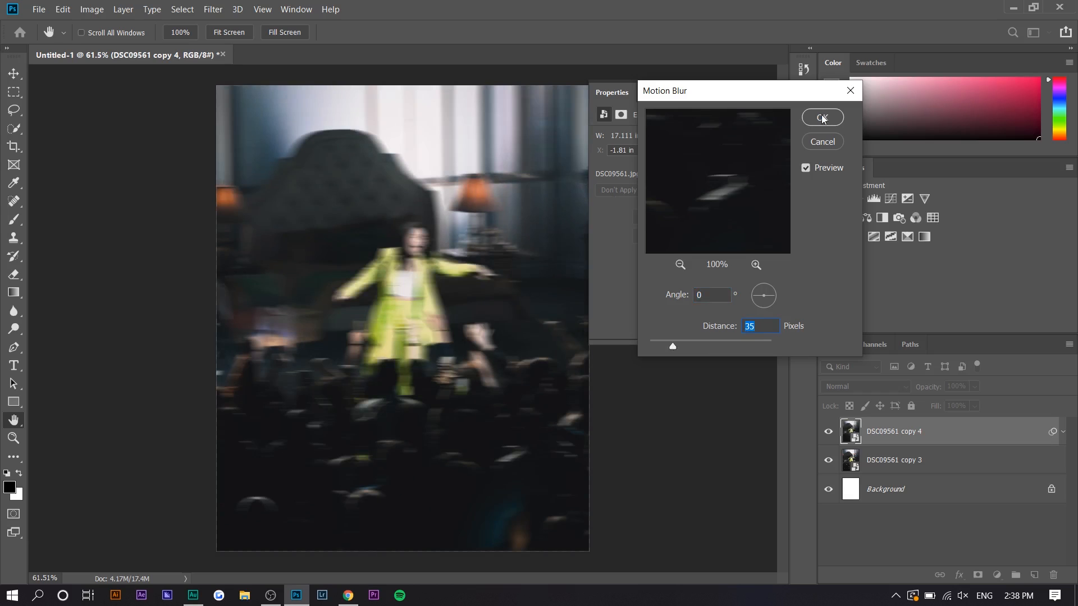
{"action": "left_click", "coordinate": [821, 117]}
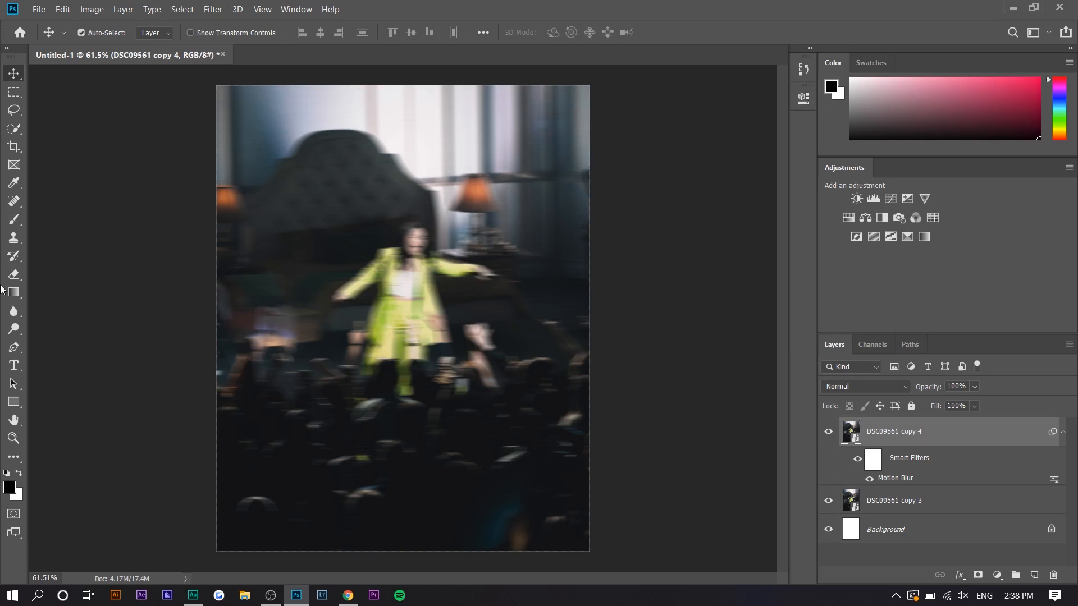
- Begin erasing the blurred copy, reopen Motion Blur, then switch to the shared concert album
{"action": "left_click", "coordinate": [13, 274]}
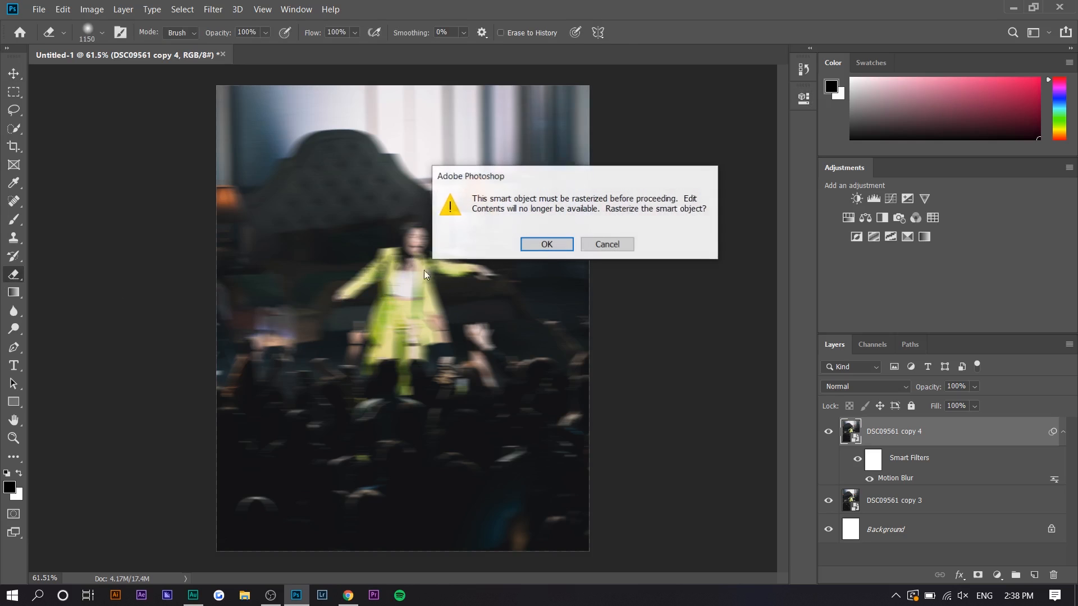
{"action": "left_click", "coordinate": [546, 244]}
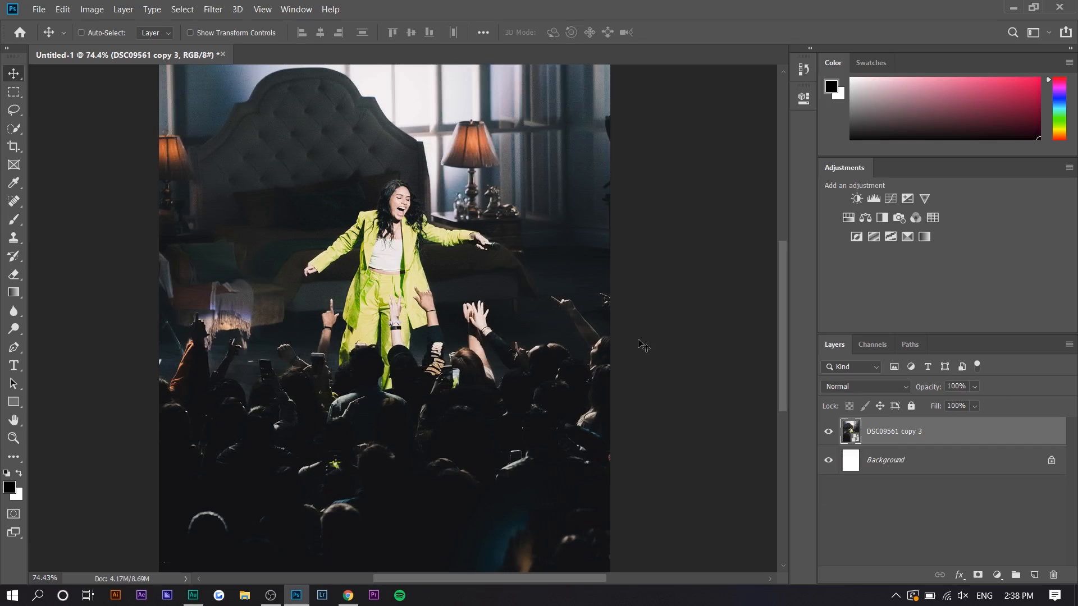
{"action": "left_click", "coordinate": [212, 9]}
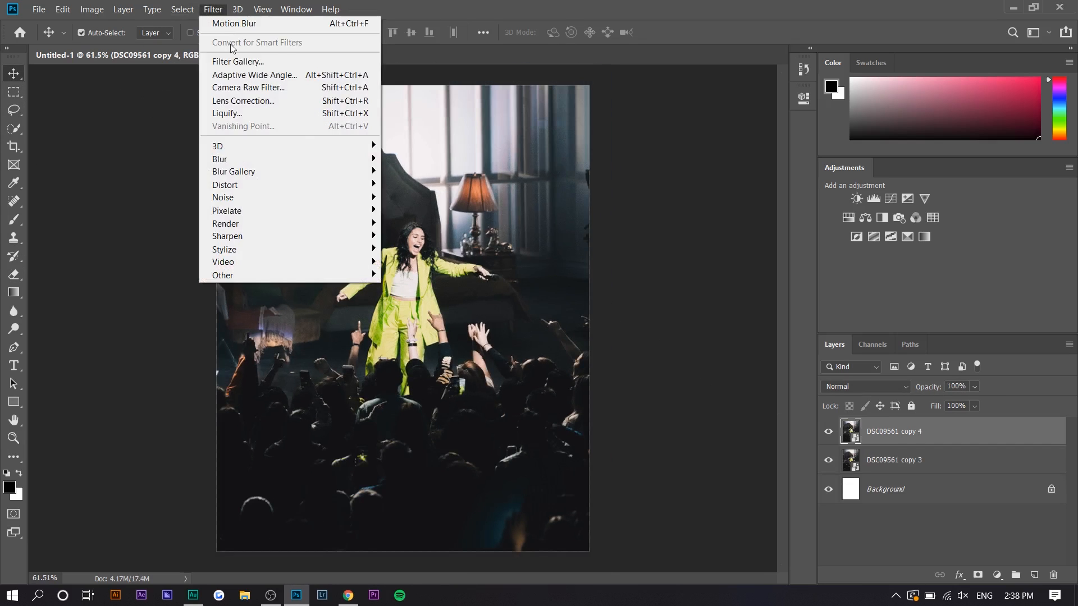
{"action": "mouse_move", "coordinate": [220, 159]}
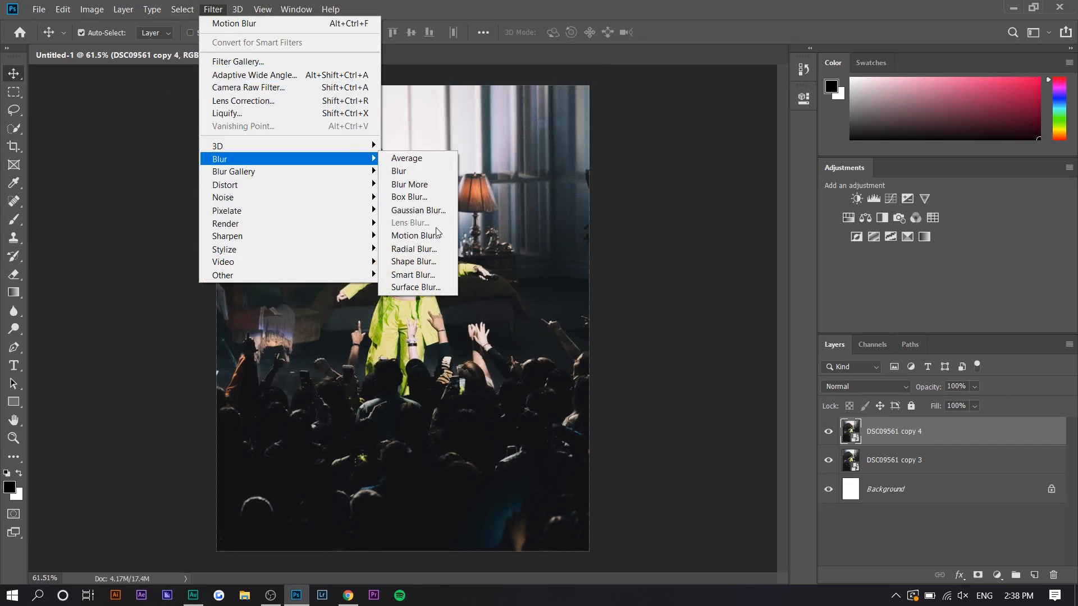
{"action": "left_click", "coordinate": [414, 236]}
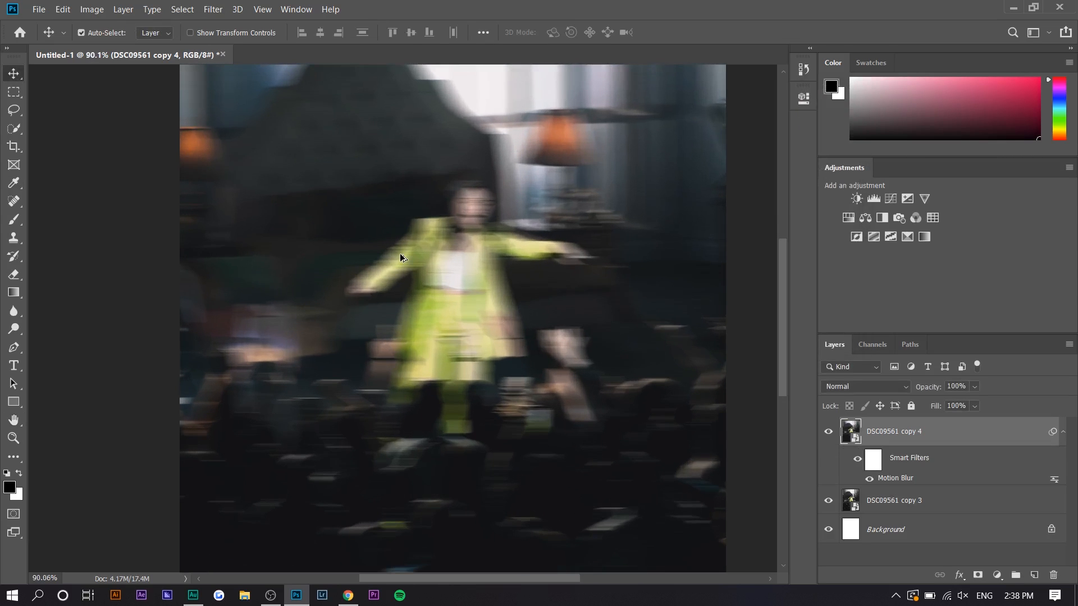
{"action": "left_click", "coordinate": [348, 595]}
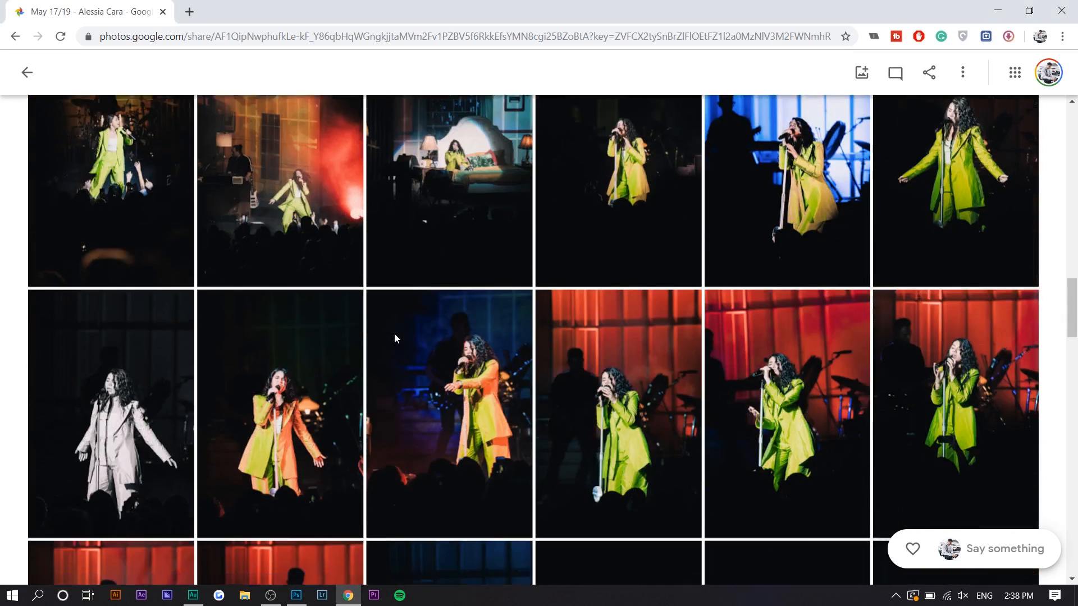
- Scroll the shared album and return to the Photoshop document
{"action": "scroll", "scroll_direction": "down", "scroll_amount": 3}
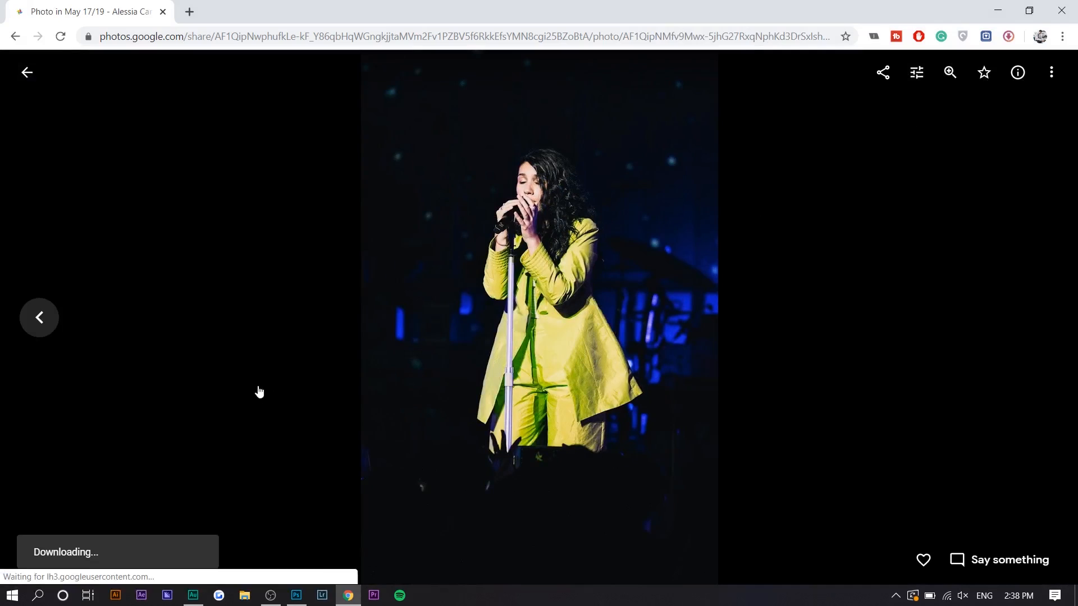
{"action": "left_click", "coordinate": [296, 595]}
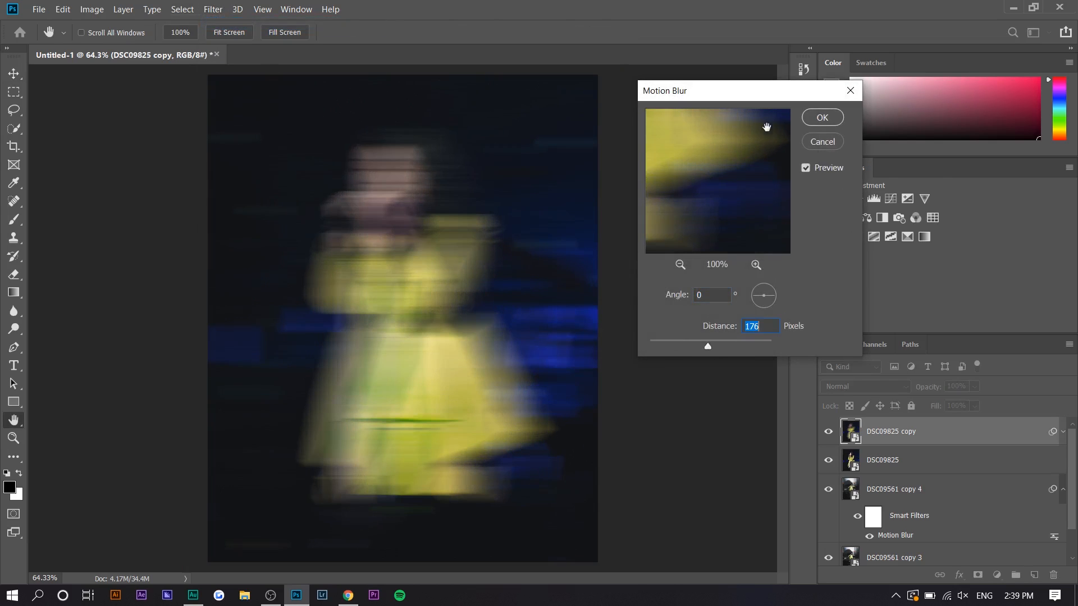
- Apply the 176-pixel Motion Blur and erase it from the singer's face and microphone
{"action": "left_click", "coordinate": [822, 118]}
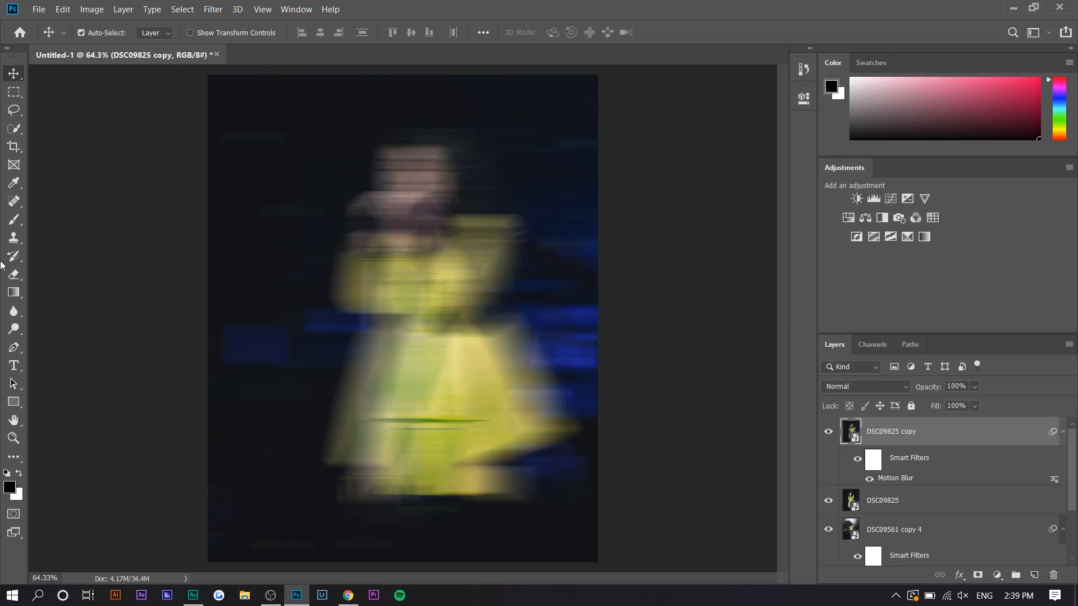
{"action": "left_click", "coordinate": [13, 274]}
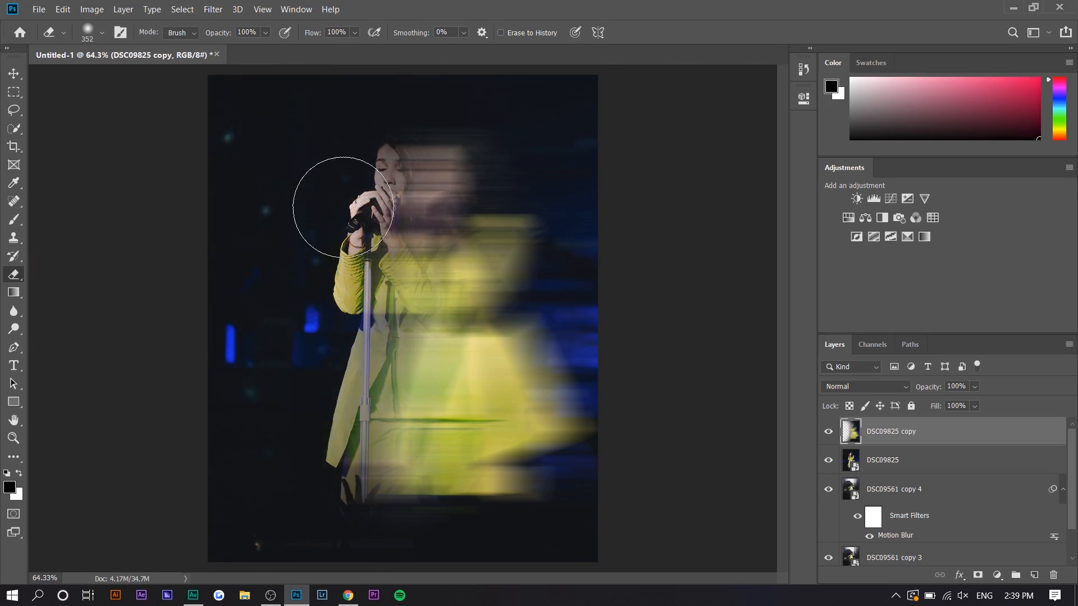
{"action": "left_click_drag", "start_coordinate": [343, 207], "coordinate": [337, 489]}
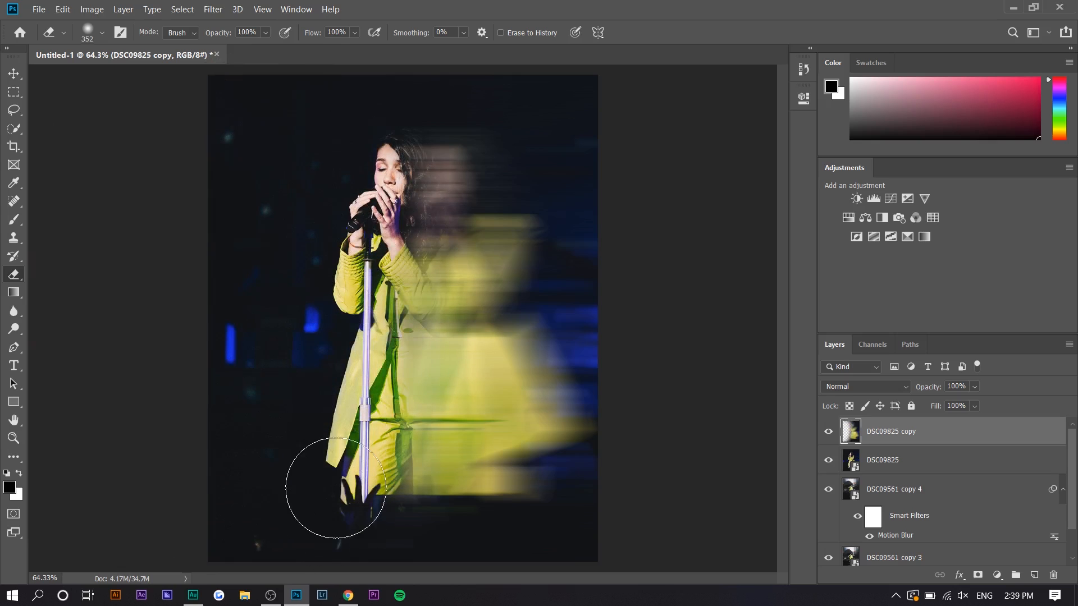
- Erase the blur near the raised hands and hair with a larger, softer eraser
{"action": "left_click", "coordinate": [103, 32]}
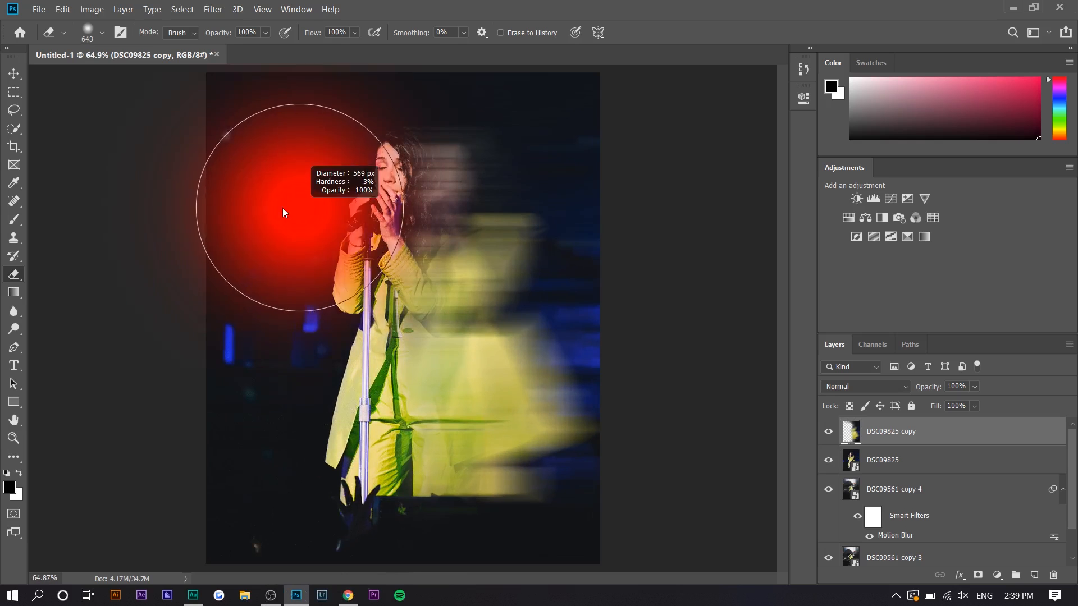
{"action": "left_click_drag", "start_coordinate": [282, 213], "coordinate": [330, 234]}
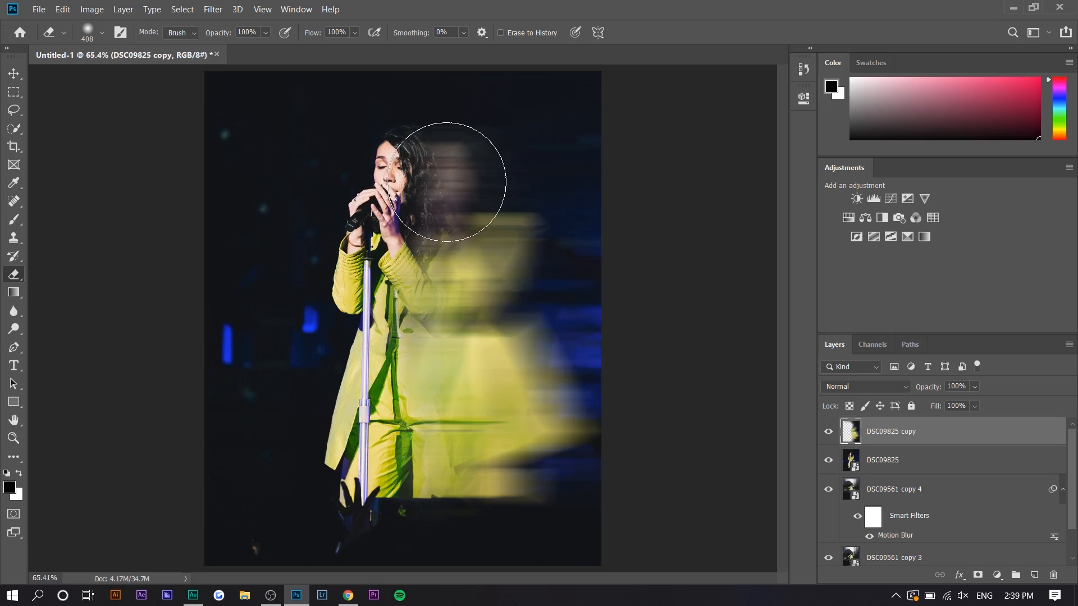
{"action": "left_click", "coordinate": [14, 73]}
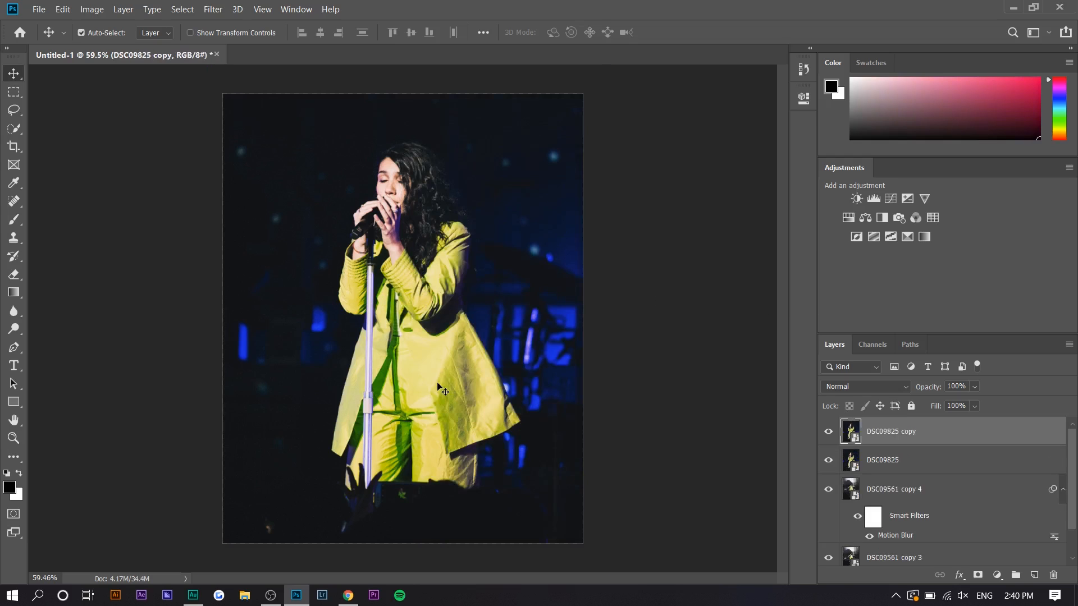
{"action": "mouse_move", "coordinate": [415, 436]}
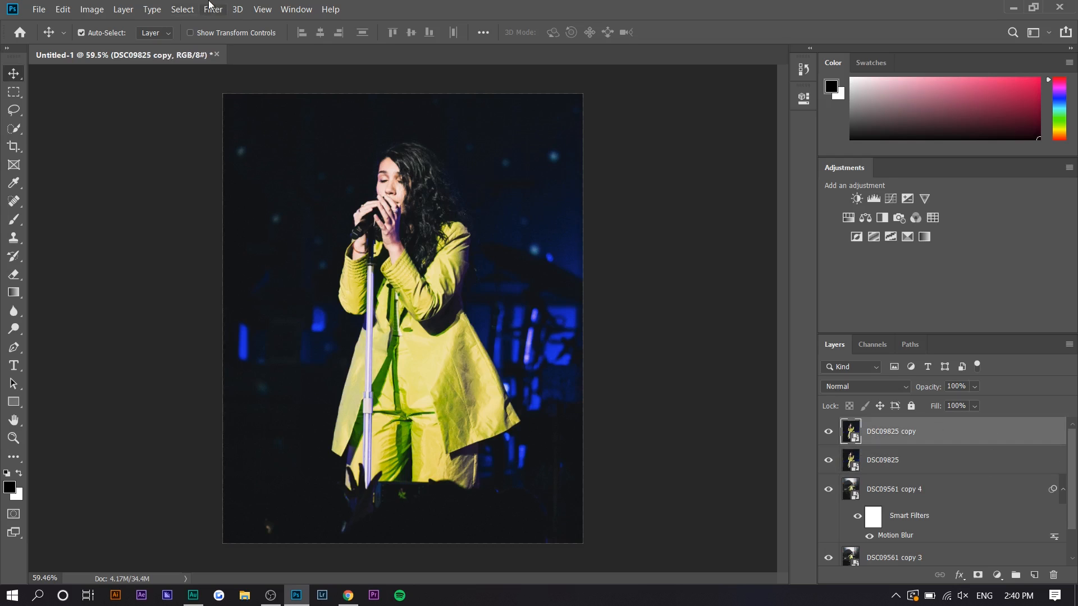
- Apply a Spin Radial Blur at amount 28, quality Best, to the DSC09825 copy
{"action": "left_click", "coordinate": [213, 9]}
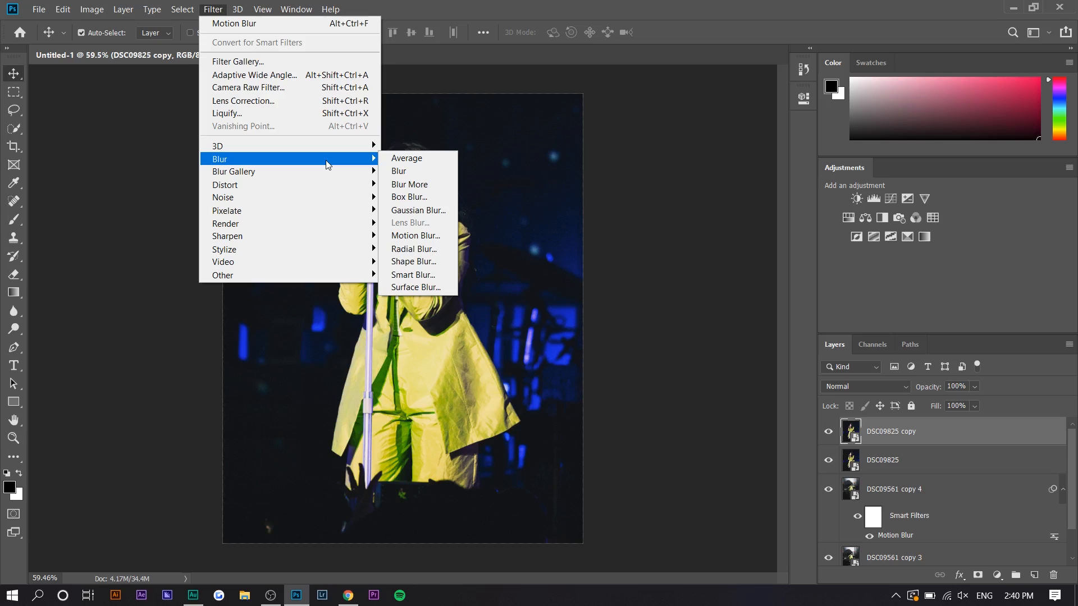
{"action": "mouse_move", "coordinate": [422, 248]}
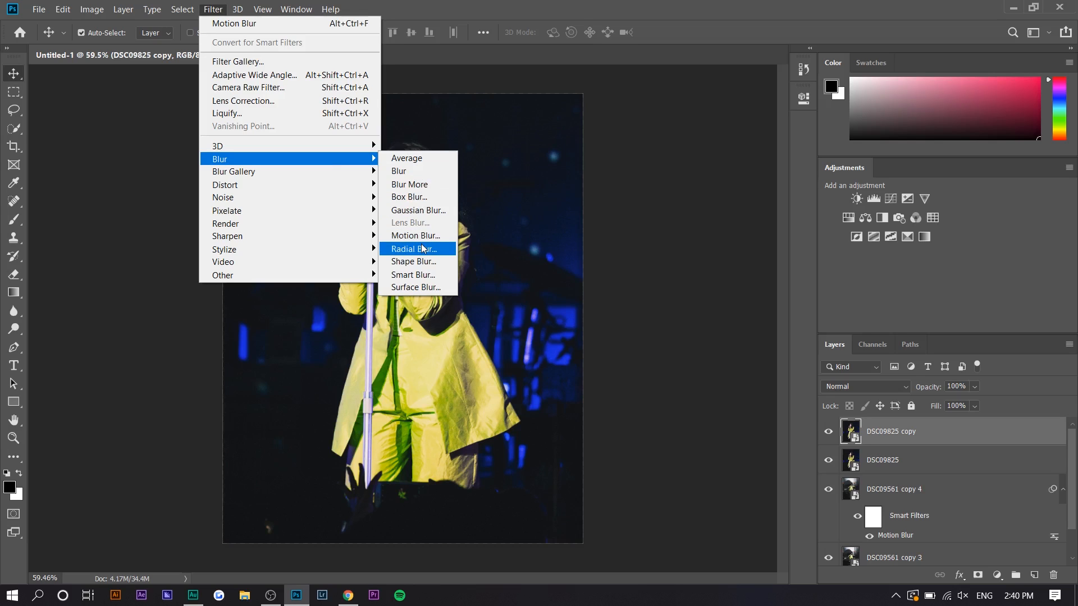
{"action": "left_click", "coordinate": [413, 248]}
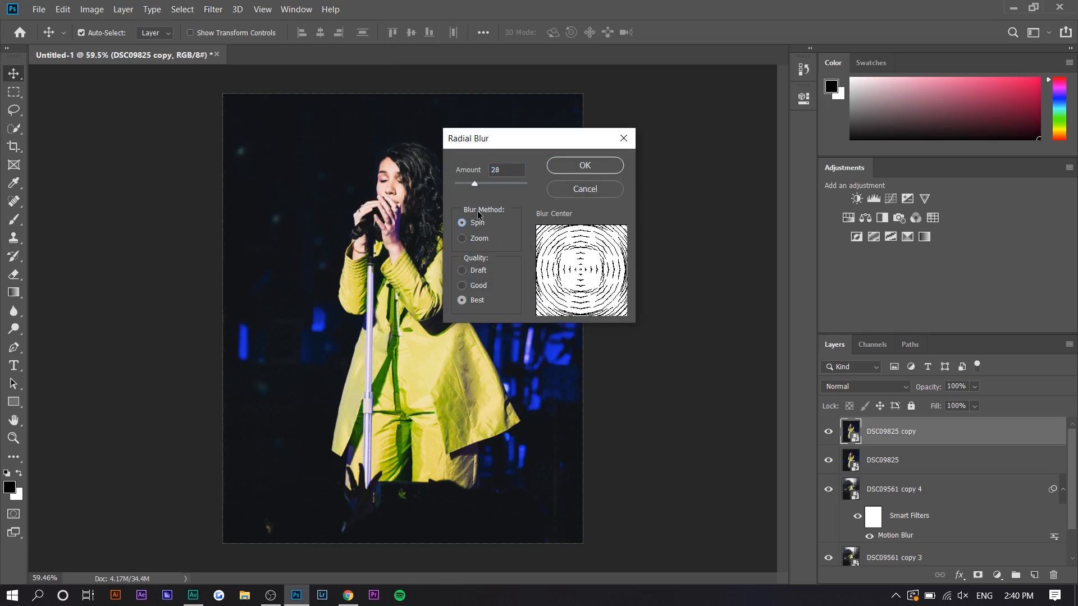
{"action": "left_click", "coordinate": [585, 188]}
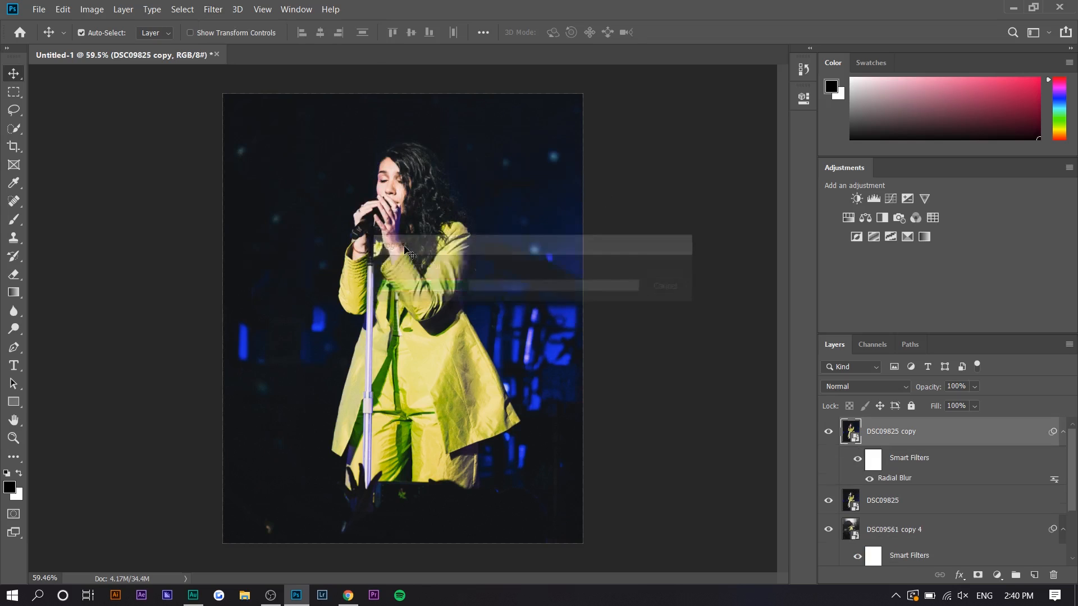
{"action": "left_click", "coordinate": [665, 286]}
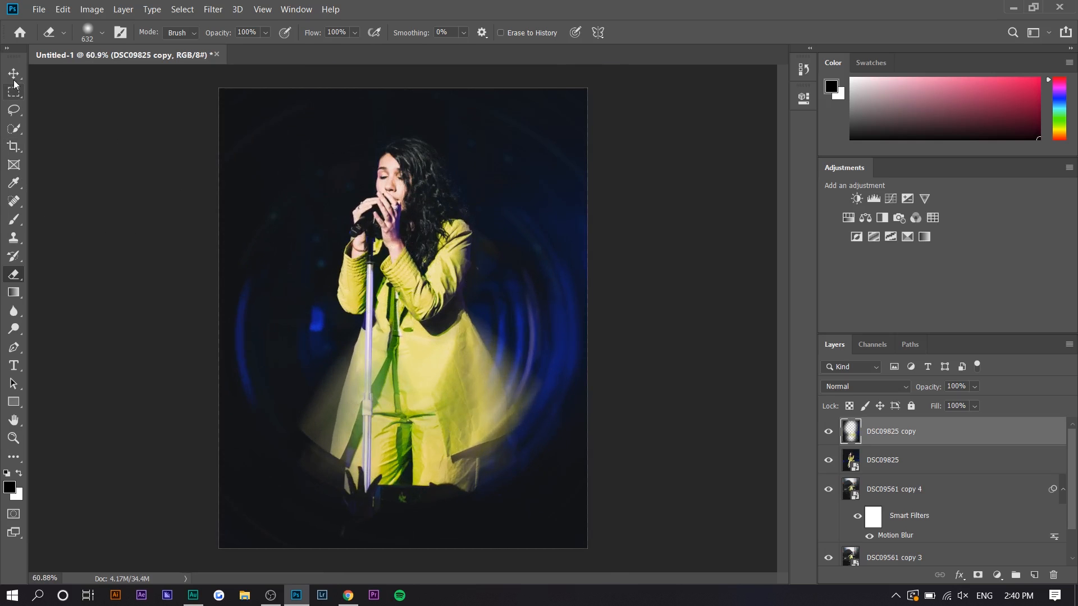
- Add a clipped Curves 1 adjustment that brightens the DSC09825 copy by raising the curve
{"action": "key", "text": "ctrl+t"}
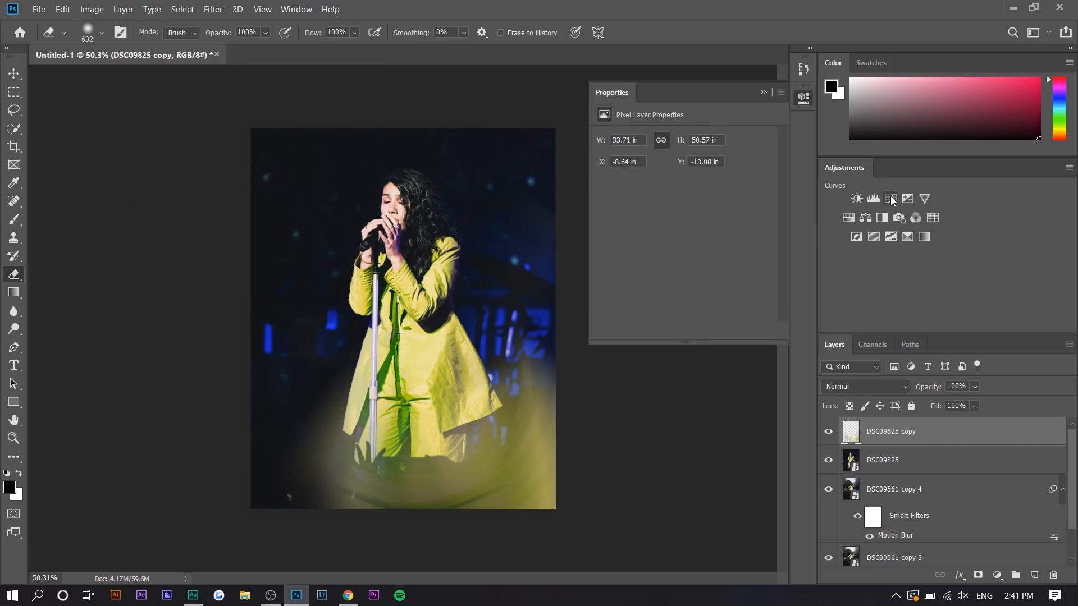
{"action": "left_click", "coordinate": [891, 197]}
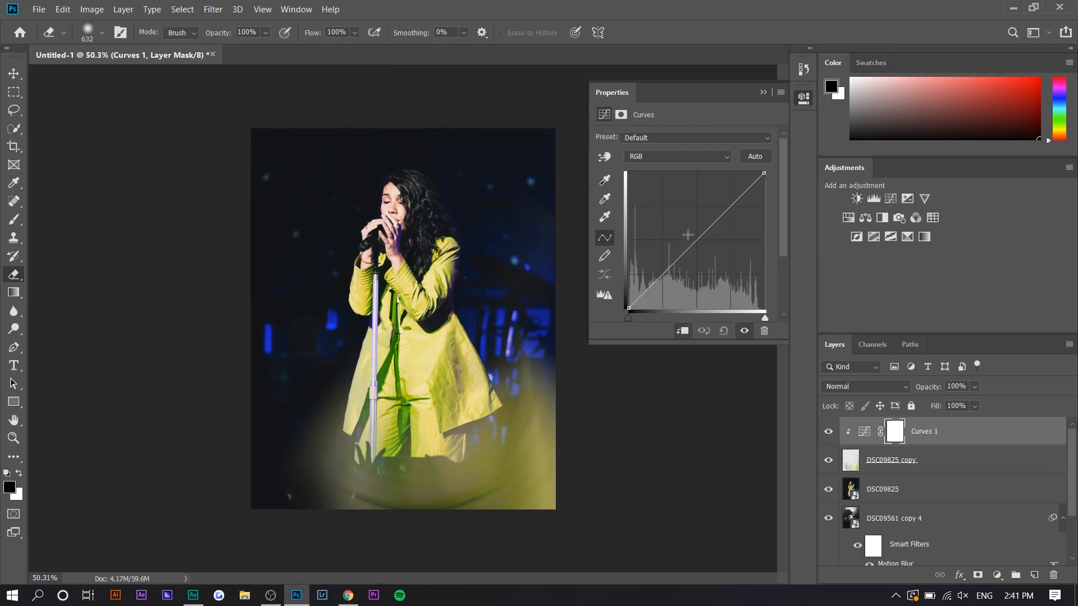
{"action": "left_click_drag", "start_coordinate": [687, 236], "coordinate": [690, 226]}
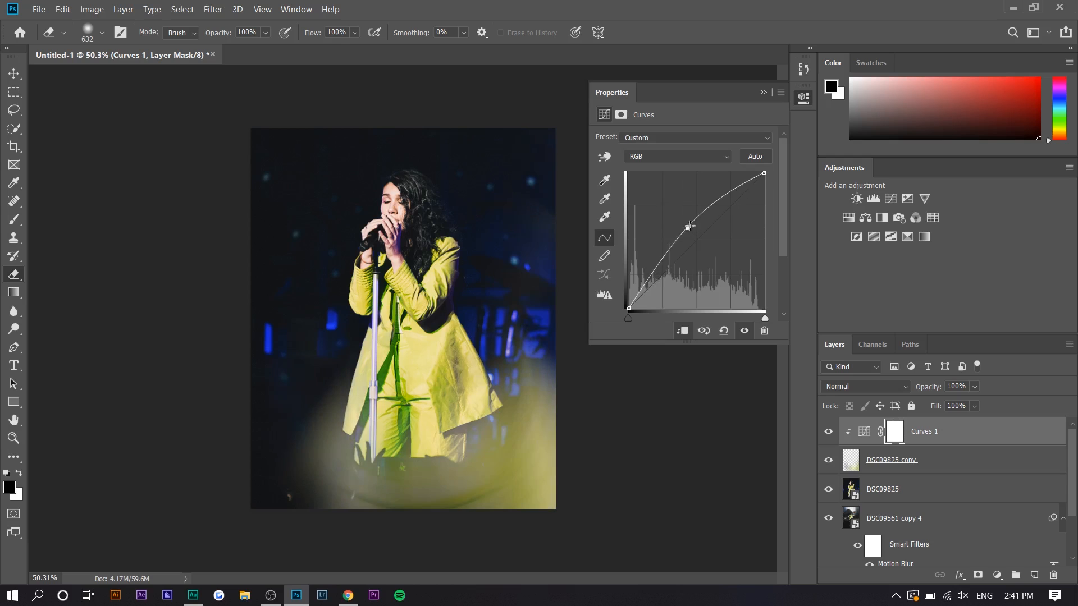
{"action": "left_click", "coordinate": [892, 460]}
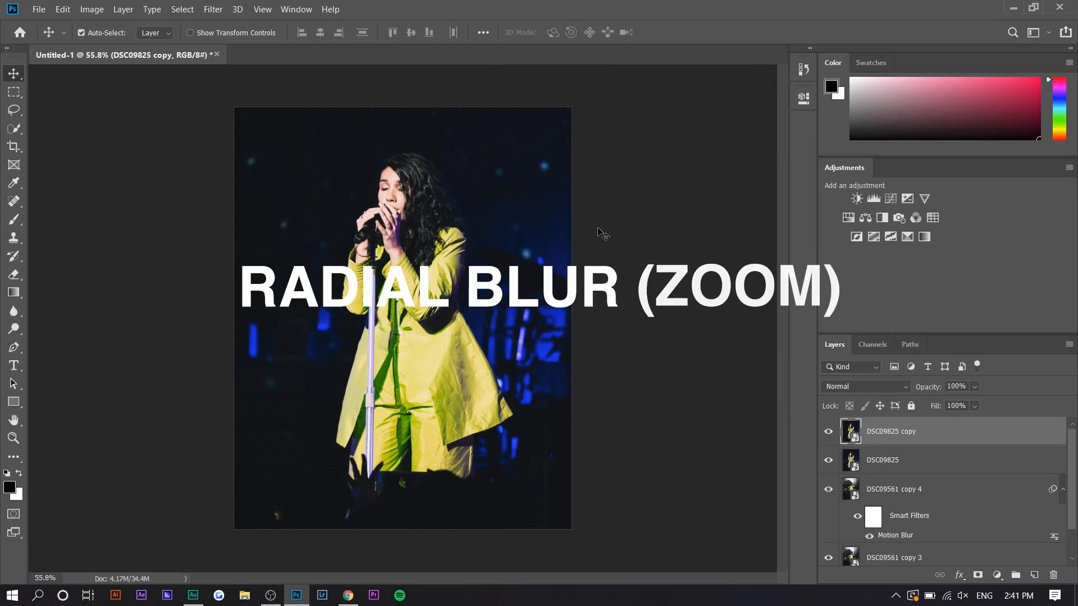
- Apply a Zoom Radial Blur smart filter to the DSC09825 copy, dismissing the smart-filter notice
{"action": "left_click", "coordinate": [213, 9]}
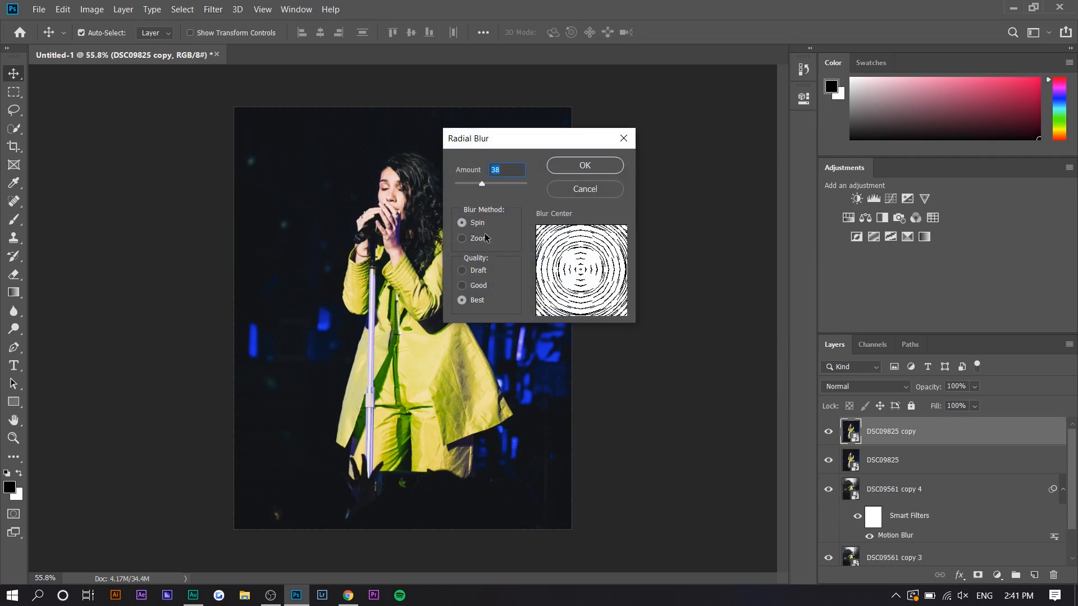
{"action": "left_click", "coordinate": [584, 165]}
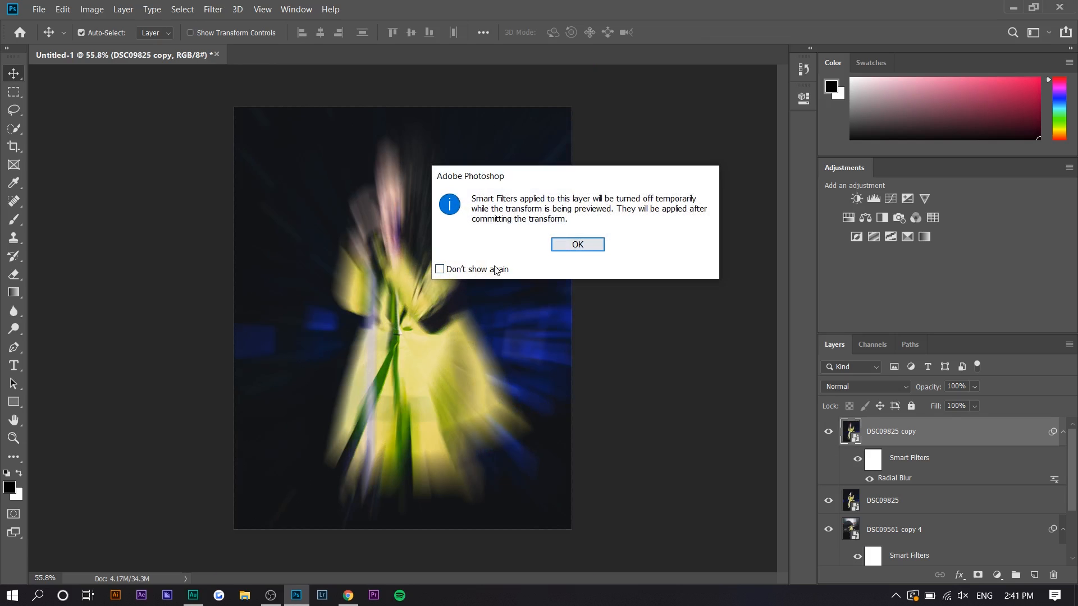
{"action": "left_click", "coordinate": [577, 245]}
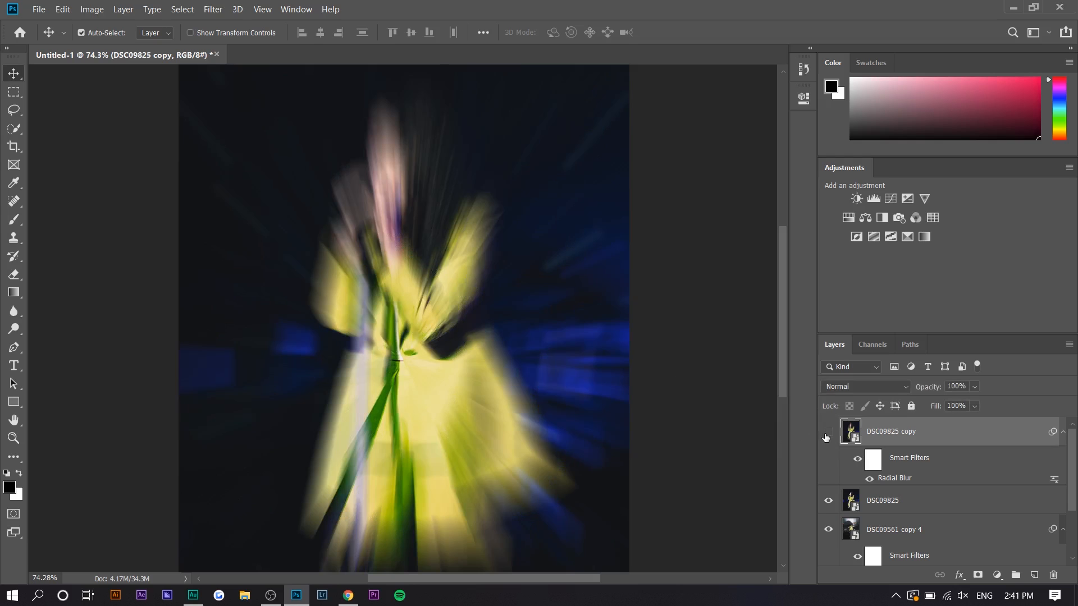
{"action": "left_click", "coordinate": [829, 431]}
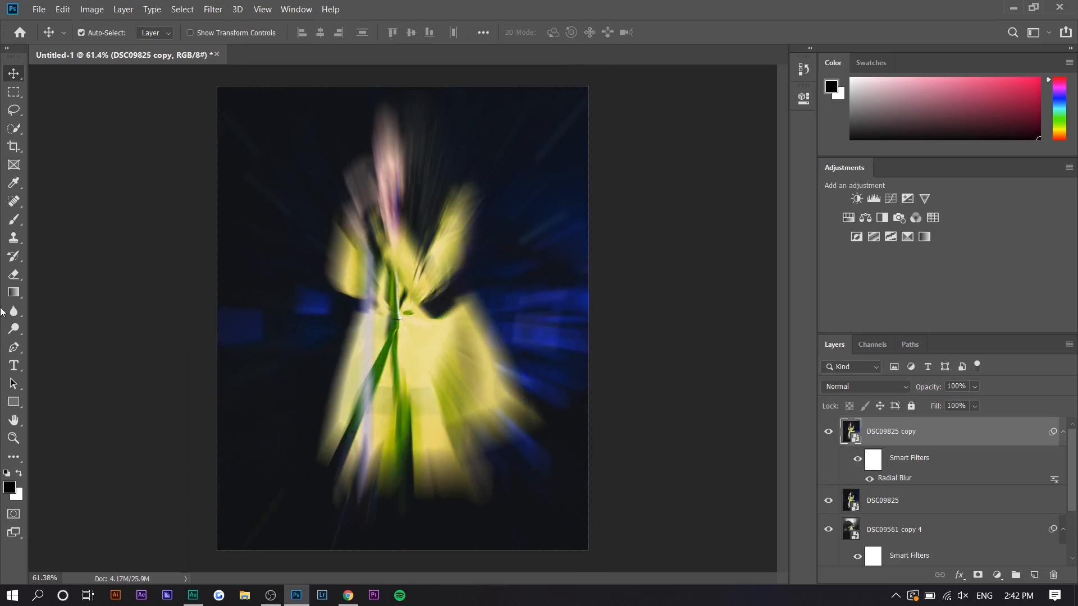
- Rasterize for the Eraser, erase the zoom blur over the singer, then add clipped Brightness/Contrast at brightness 46, contrast 100
{"action": "left_click", "coordinate": [14, 274]}
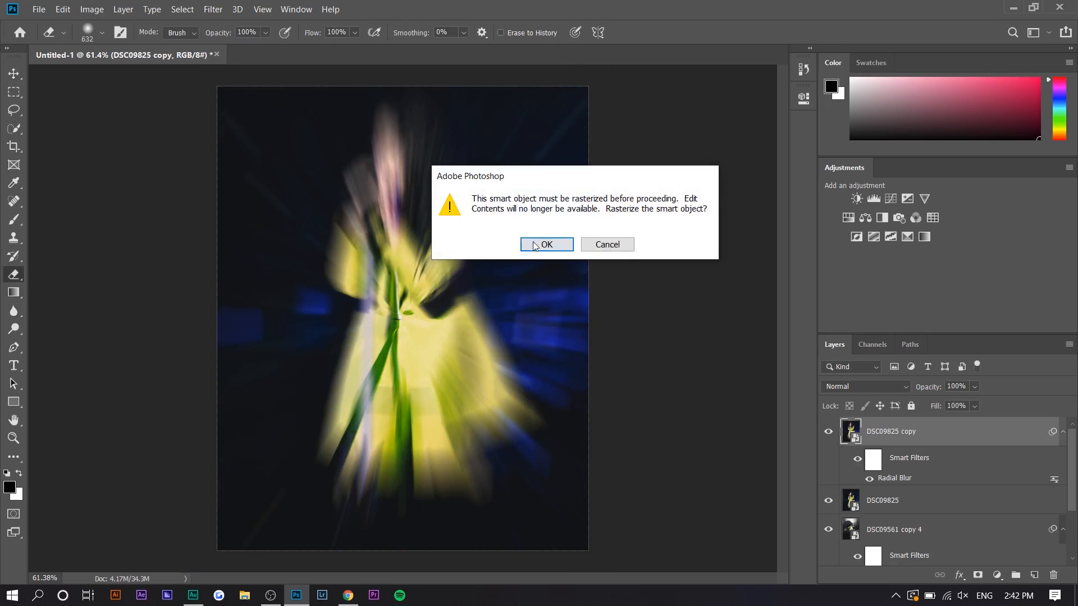
{"action": "left_click", "coordinate": [547, 244]}
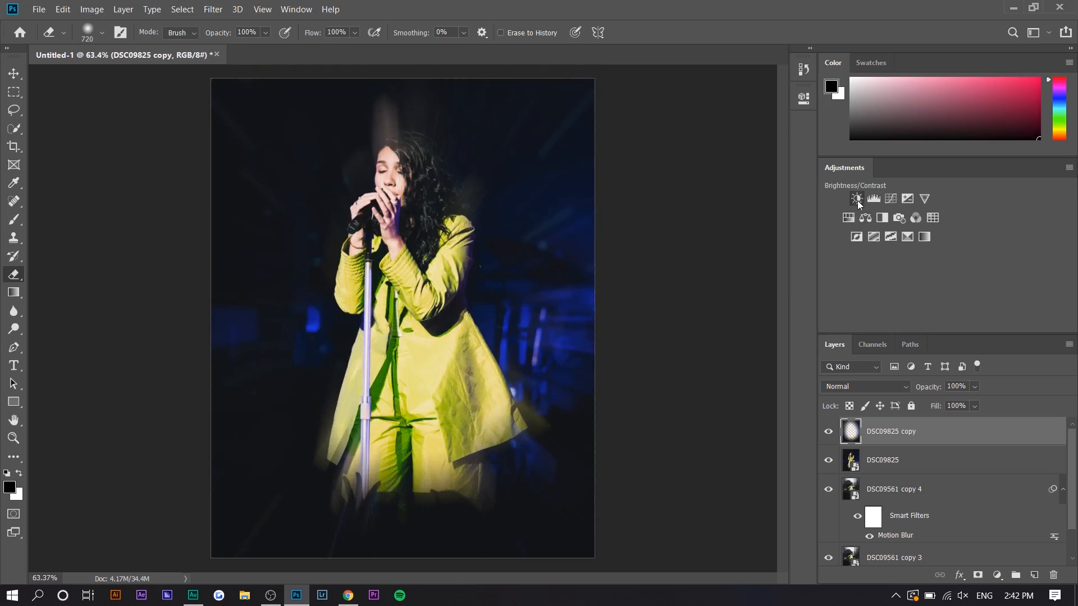
{"action": "left_click", "coordinate": [857, 198]}
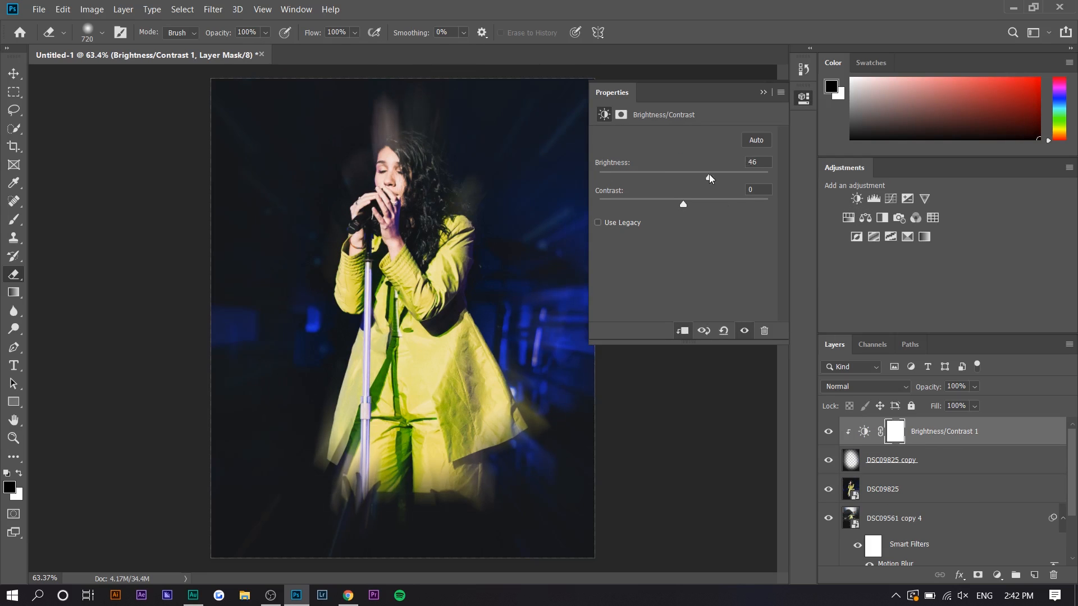
{"action": "left_click_drag", "start_coordinate": [684, 203], "coordinate": [767, 203]}
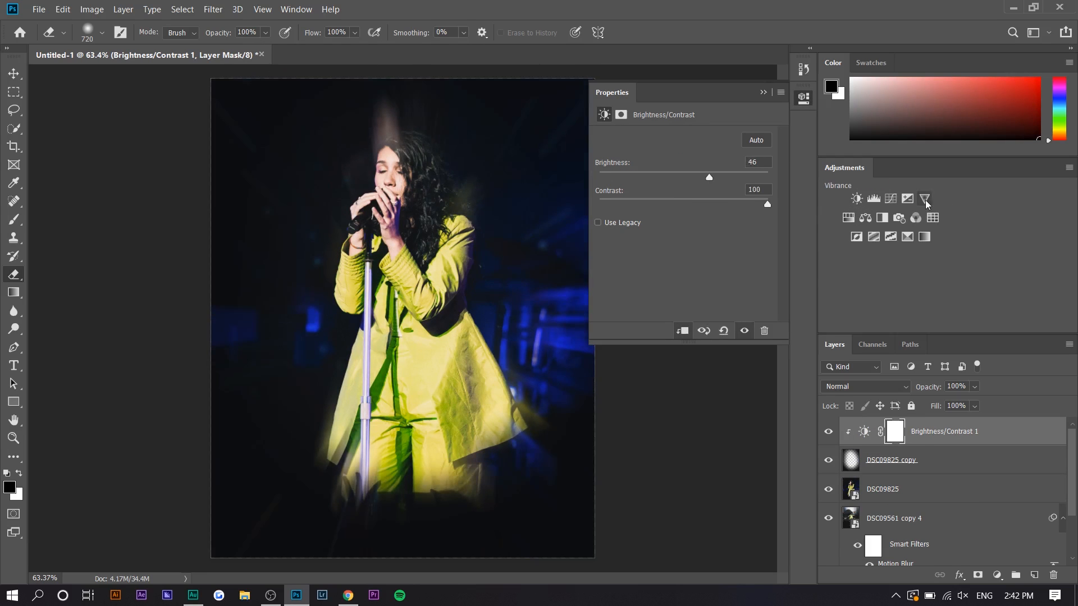
{"action": "left_click", "coordinate": [924, 198]}
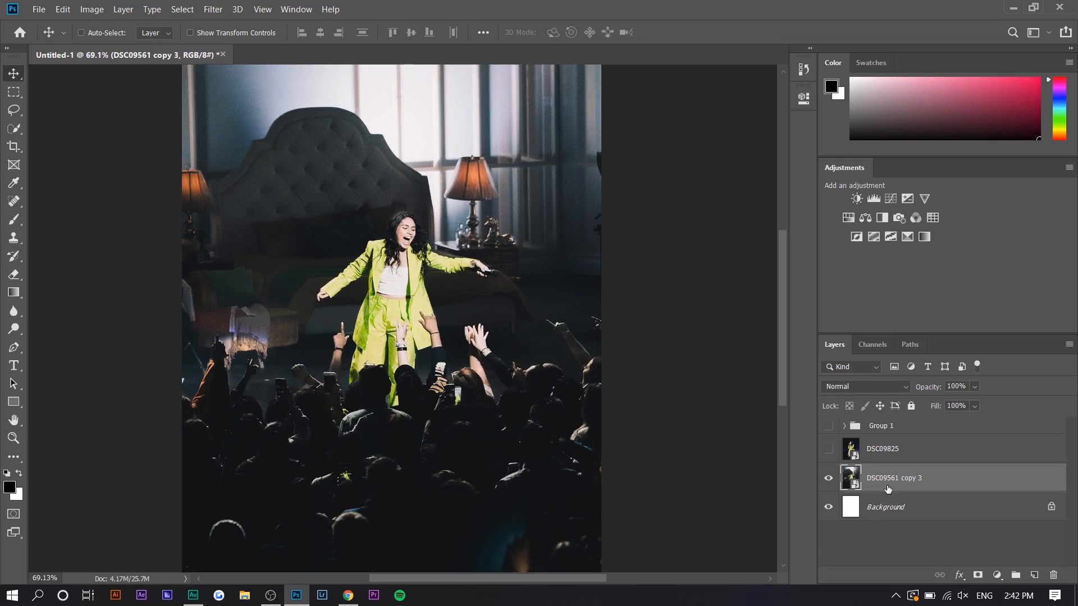
- Erase remaining zoom blur around the singer, then reveal motion-blurred Group 2 and adjust its opacity
{"action": "left_click", "coordinate": [213, 9]}
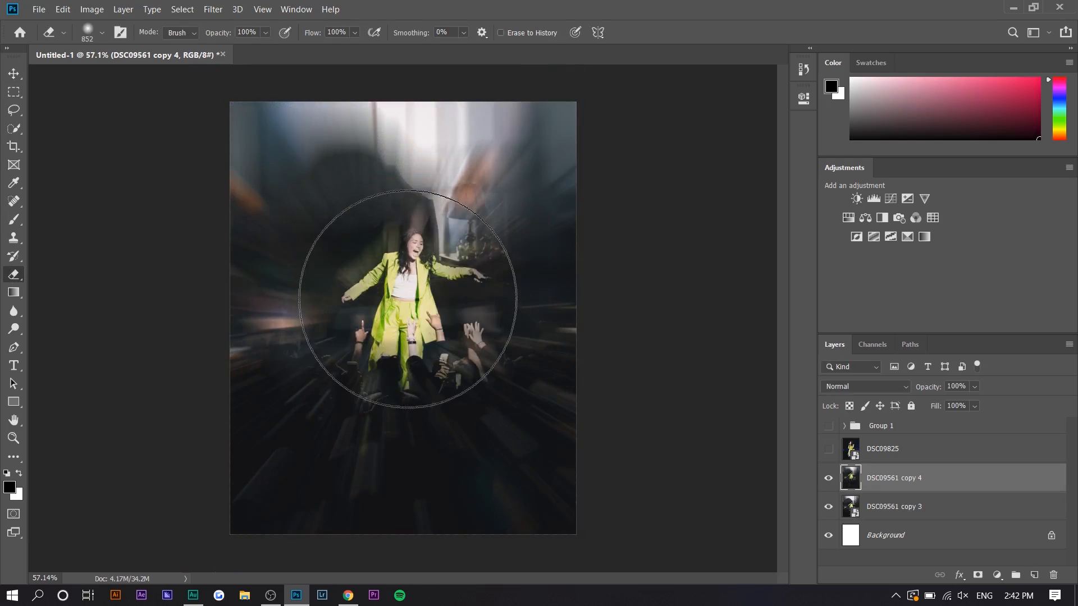
{"action": "left_click_drag", "start_coordinate": [402, 302], "coordinate": [401, 406]}
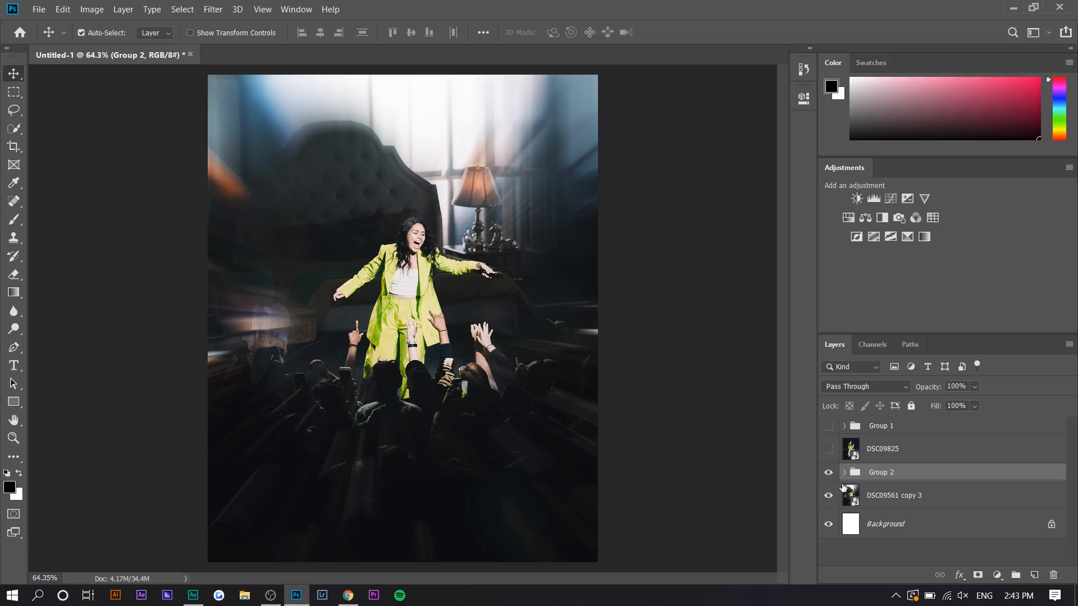
{"action": "left_click", "coordinate": [829, 472]}
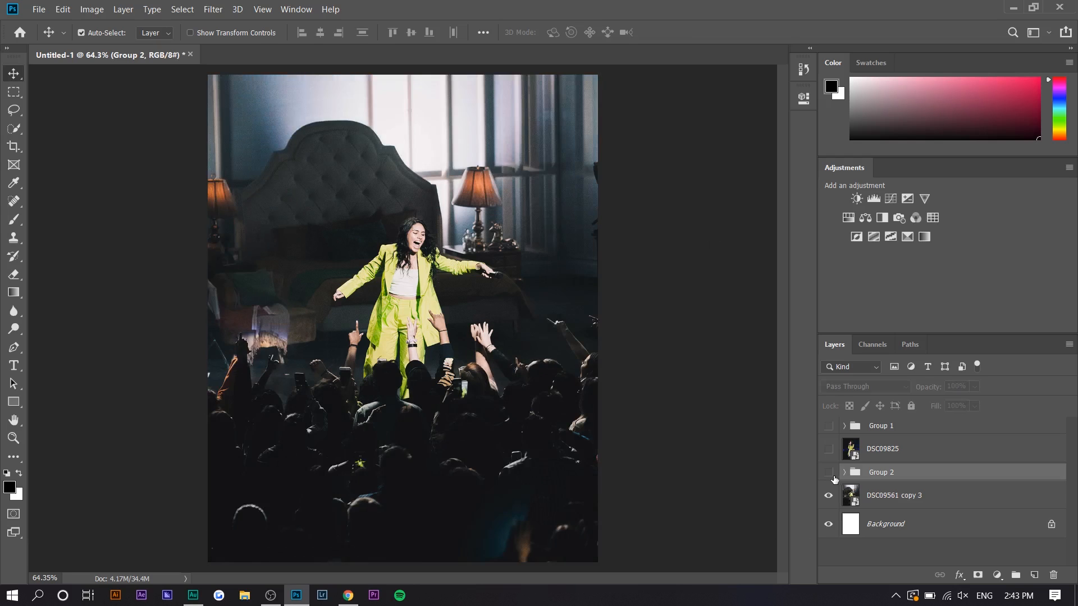
{"action": "left_click", "coordinate": [828, 472]}
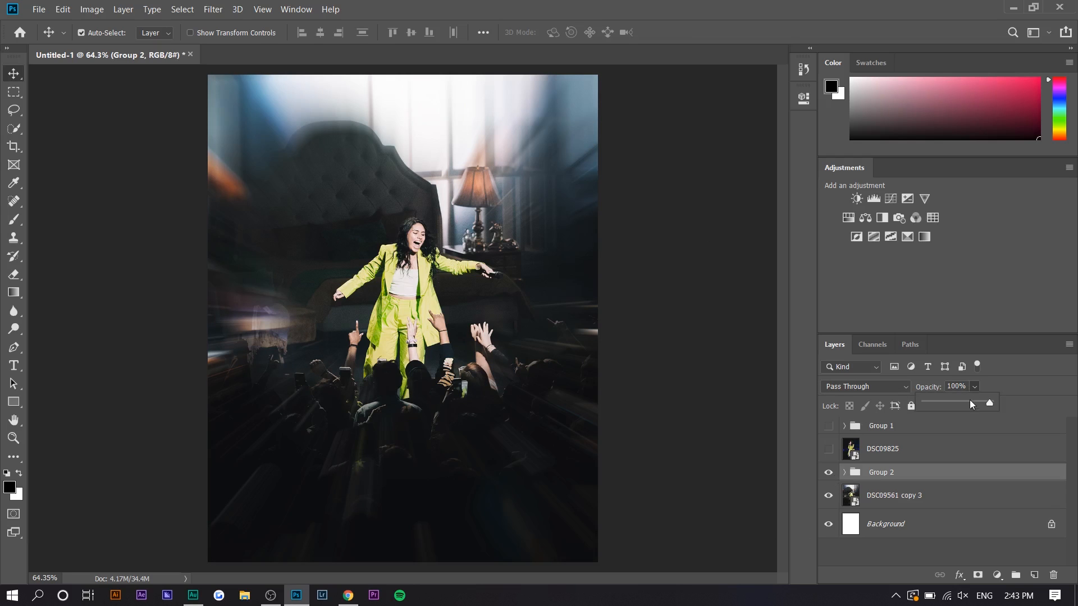
{"action": "left_click_drag", "start_coordinate": [989, 403], "coordinate": [973, 403]}
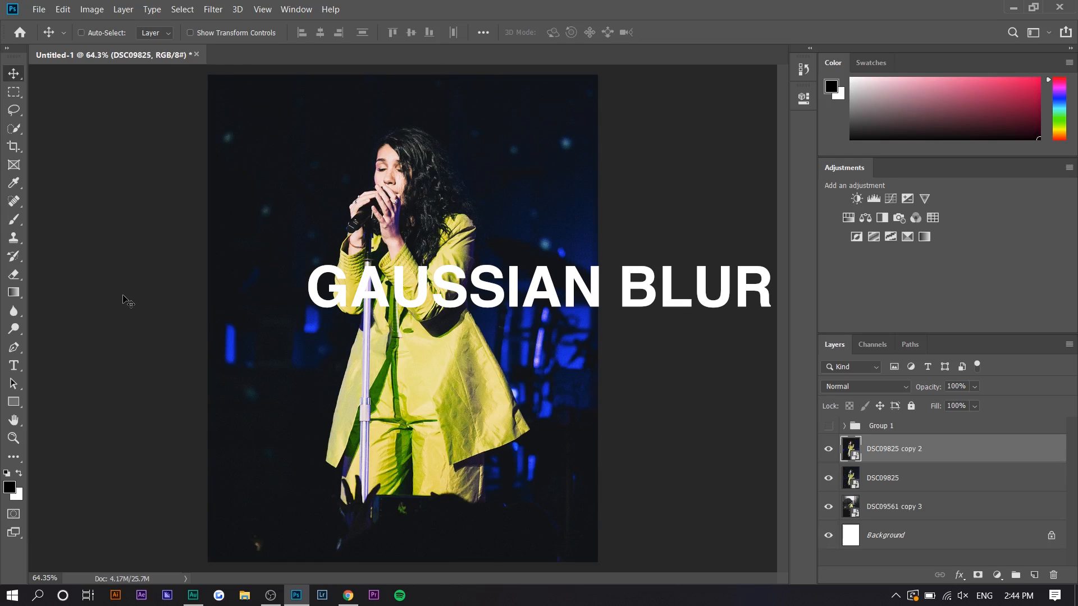
- Apply a Gaussian Blur of about 48 px to DSC09825 copy 2 for a soft glow
{"action": "left_click", "coordinate": [213, 9]}
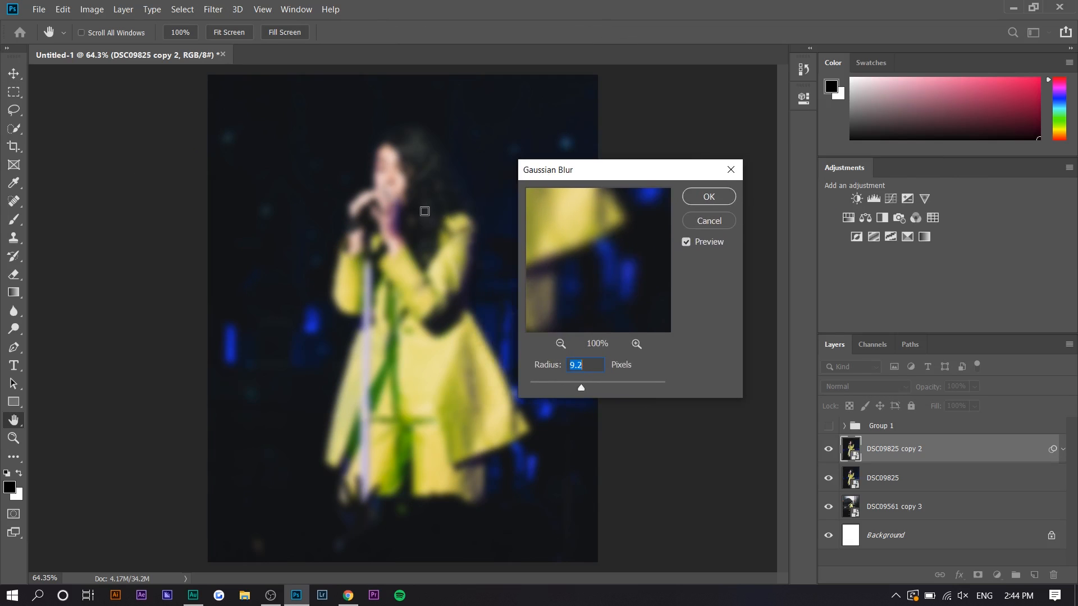
{"action": "left_click_drag", "start_coordinate": [580, 387], "coordinate": [604, 388]}
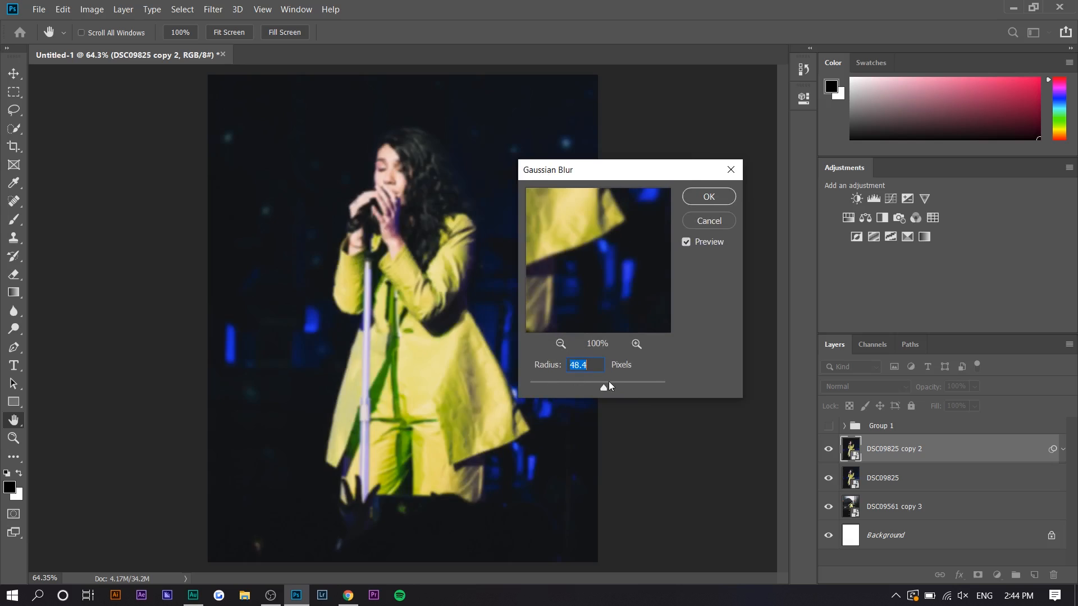
{"action": "left_click_drag", "start_coordinate": [604, 386], "coordinate": [577, 386]}
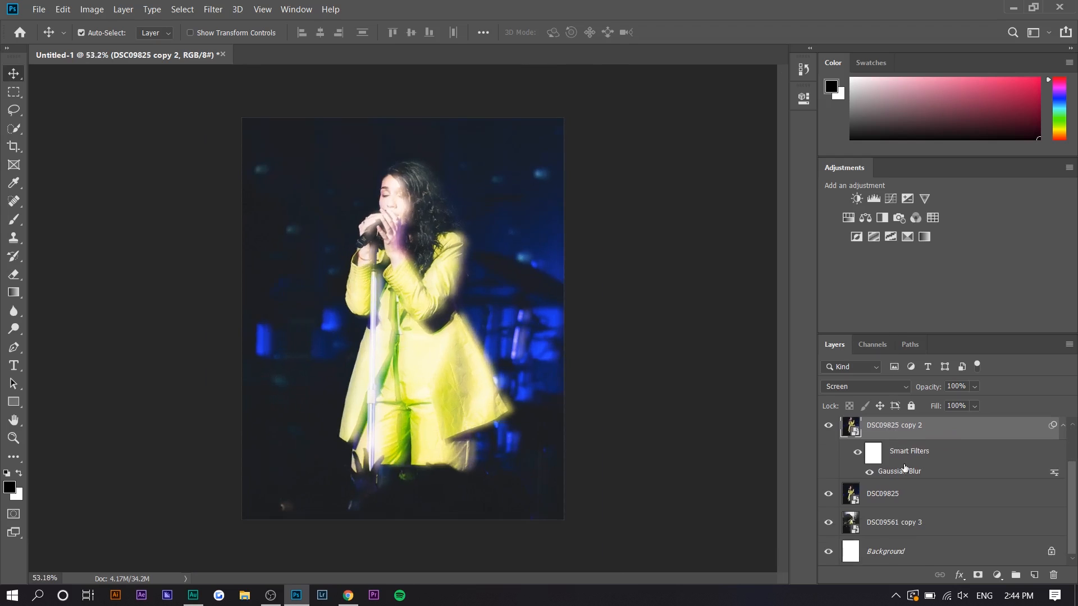
- Brighten the image with a Curves adjustment and lower the blurred glow layer's opacity
{"action": "left_click", "coordinate": [874, 237]}
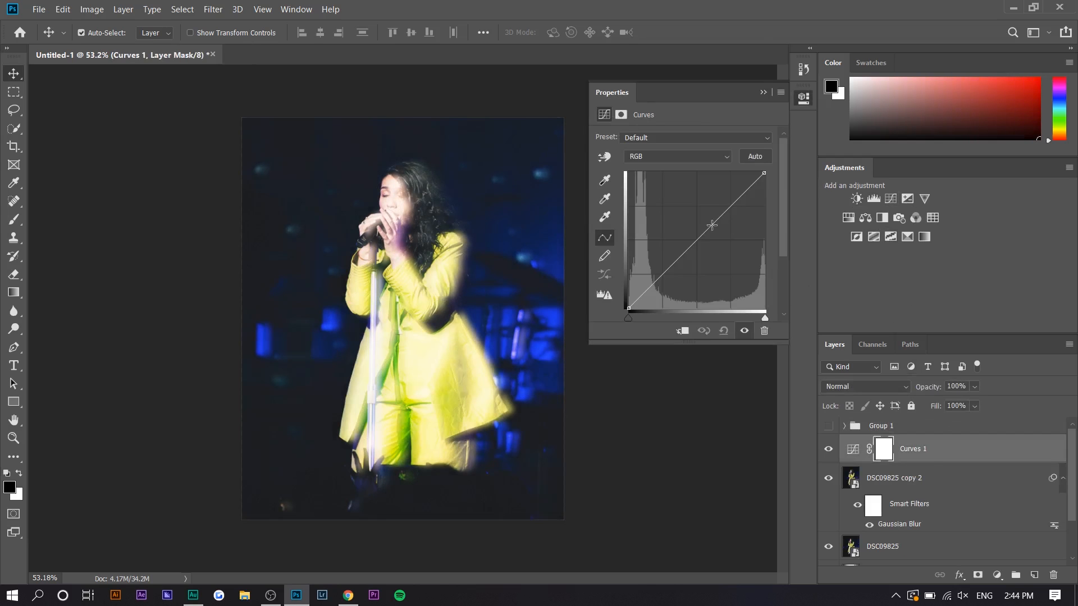
{"action": "left_click_drag", "start_coordinate": [712, 224], "coordinate": [707, 243]}
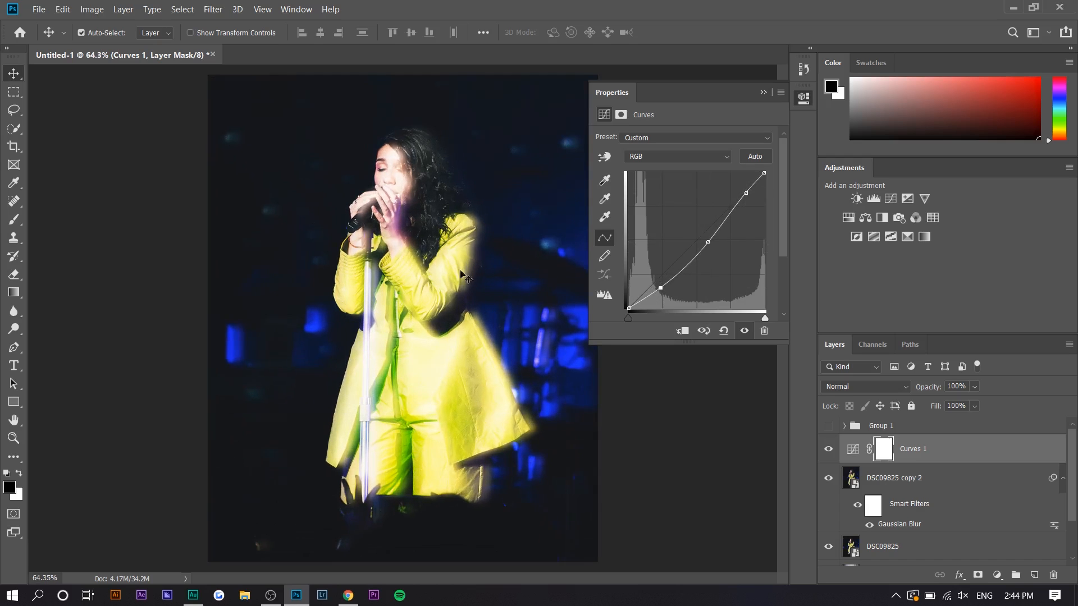
{"action": "left_click", "coordinate": [893, 478]}
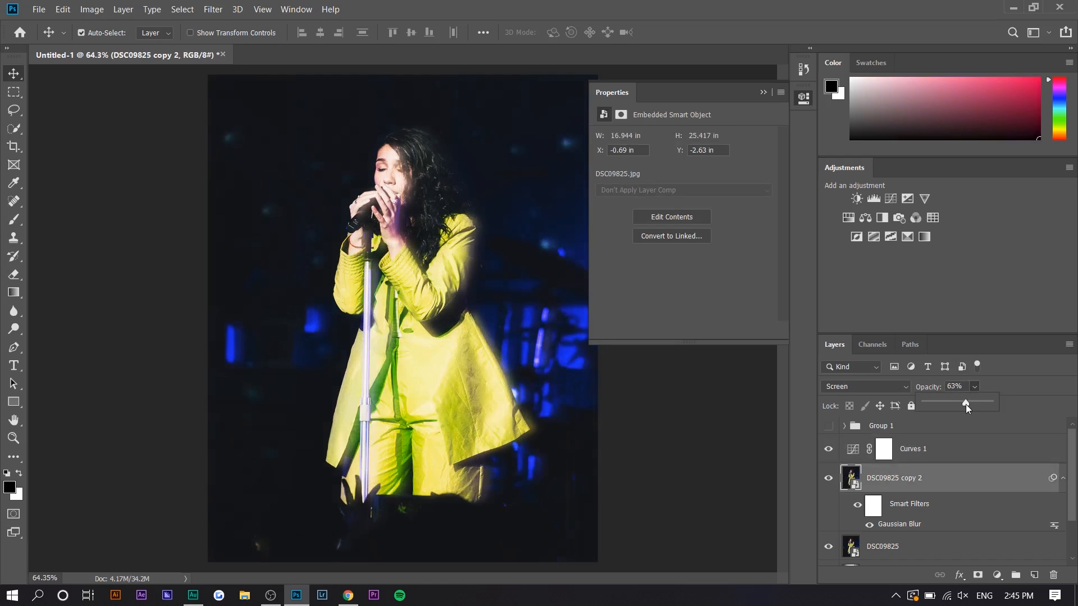
{"action": "left_click_drag", "start_coordinate": [965, 402], "coordinate": [980, 402]}
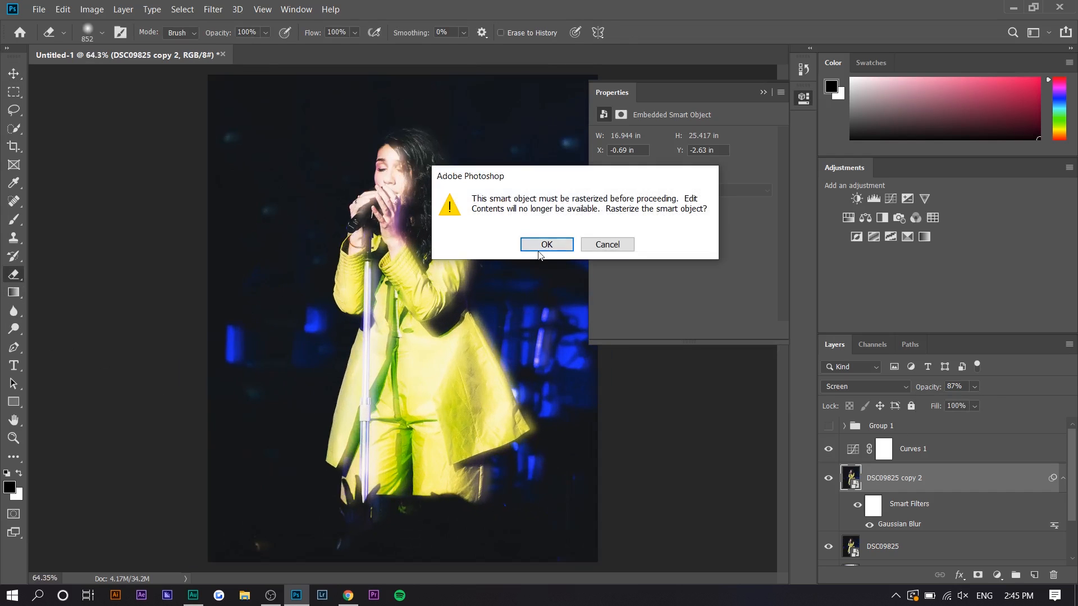
- Rasterize the glow layer for erasing, reselect the DSC09825 singer layer and switch to the browser
{"action": "left_click", "coordinate": [547, 245]}
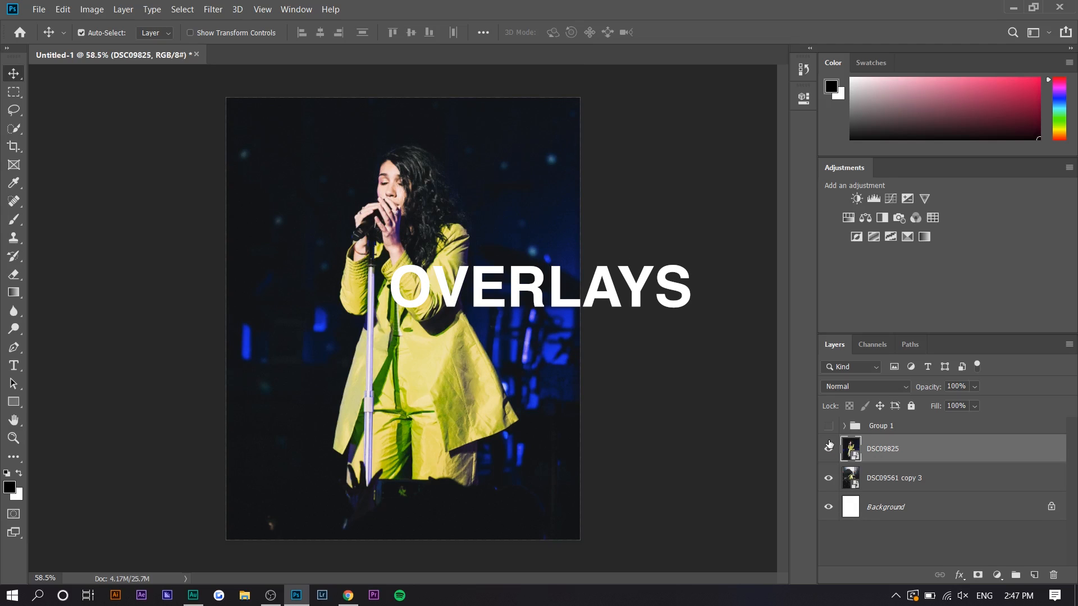
{"action": "left_click", "coordinate": [829, 449]}
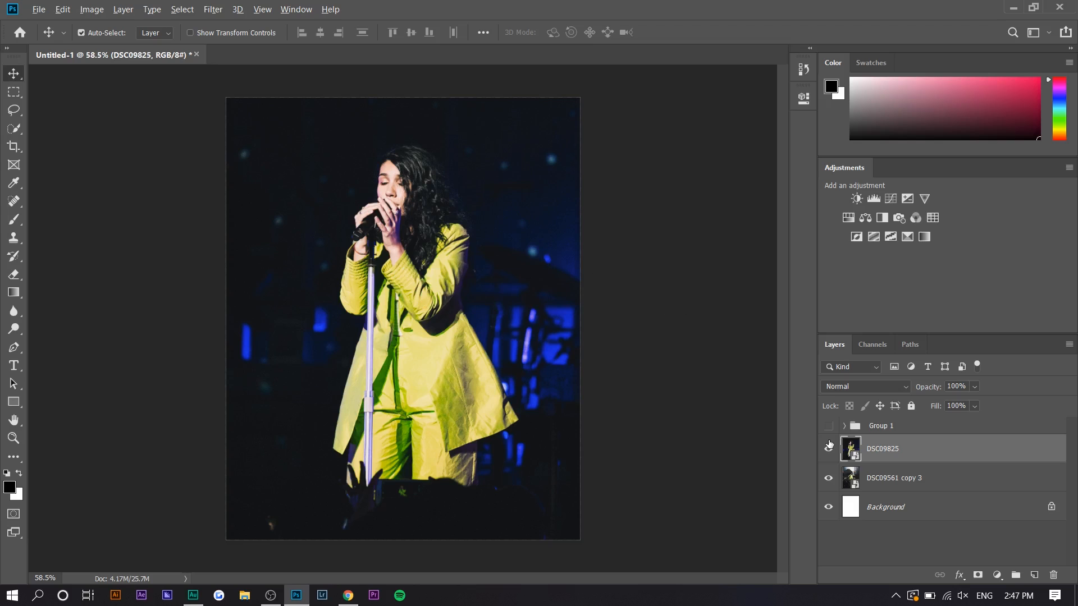
{"action": "left_click", "coordinate": [348, 595]}
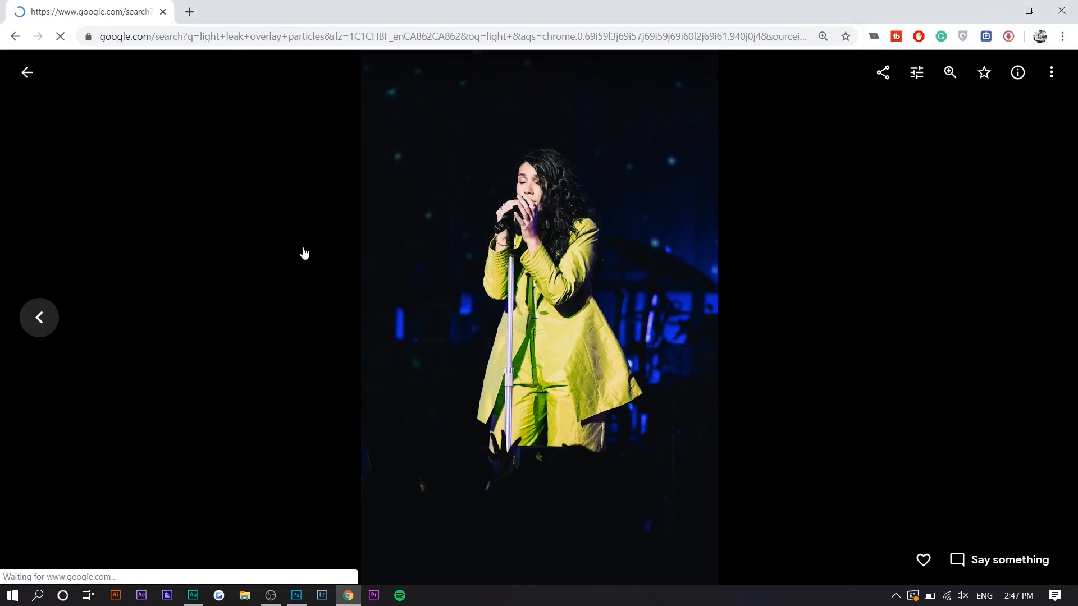
- Search Google Images for 'light leak overlay particles' and bring up copy options for the pink light-leak image
{"action": "left_click", "coordinate": [25, 72]}
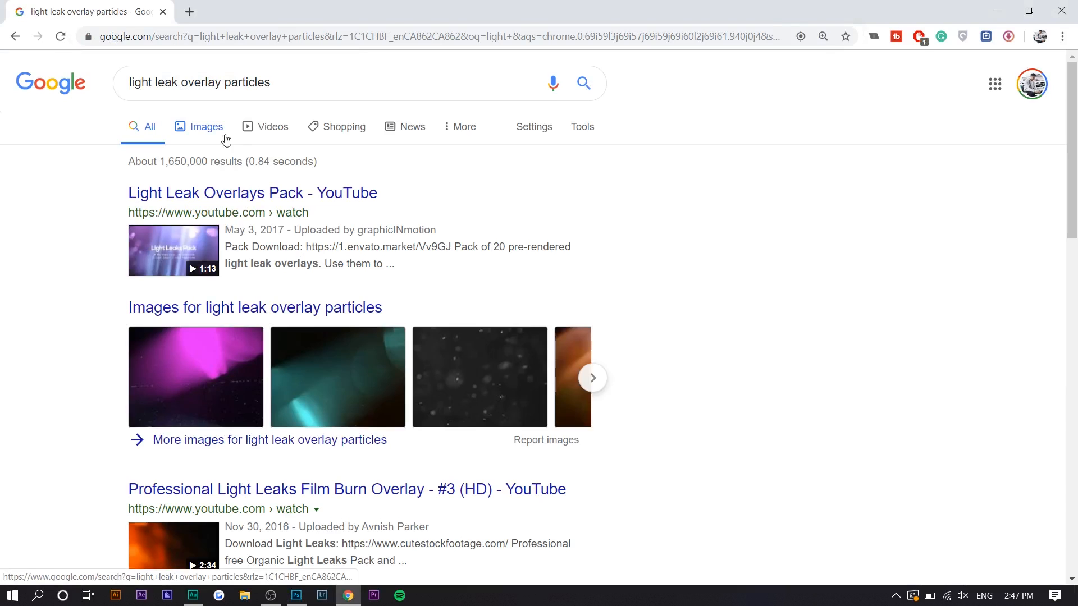
{"action": "left_click", "coordinate": [206, 126]}
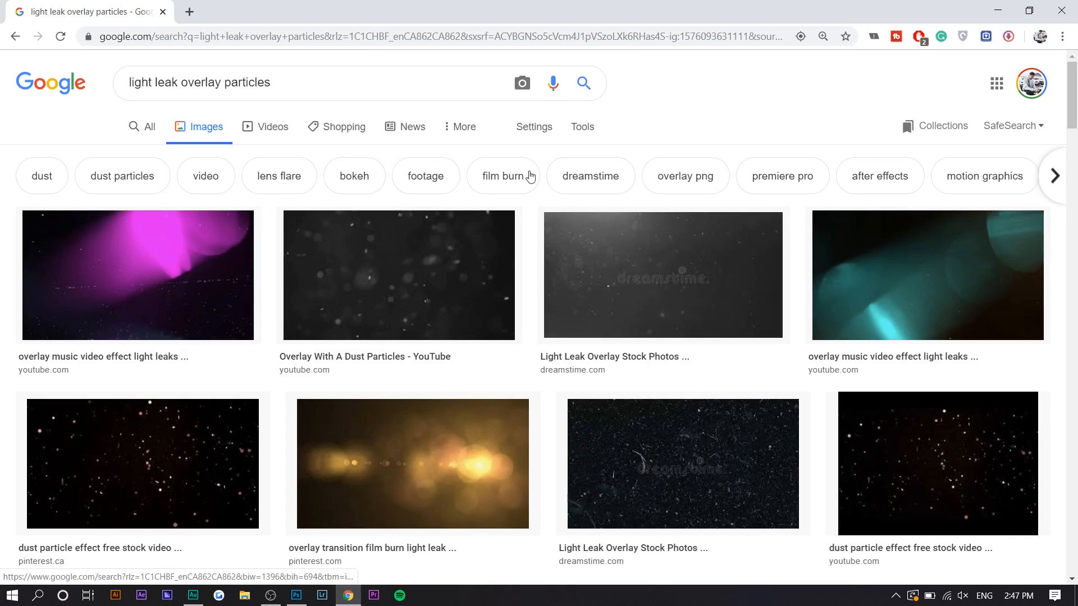
{"action": "left_click", "coordinate": [582, 125]}
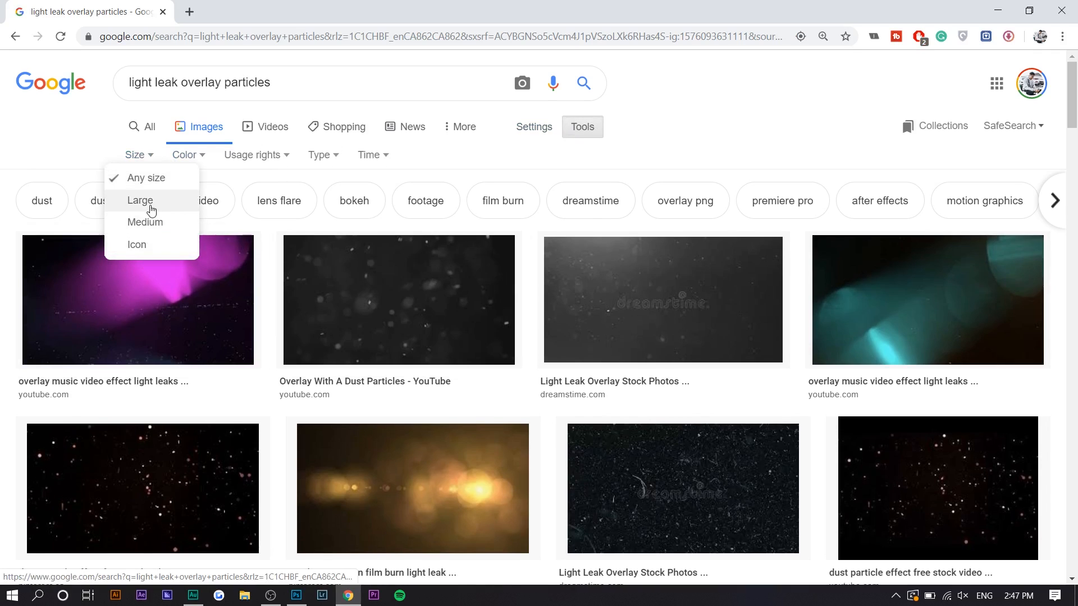
{"action": "mouse_move", "coordinate": [175, 297]}
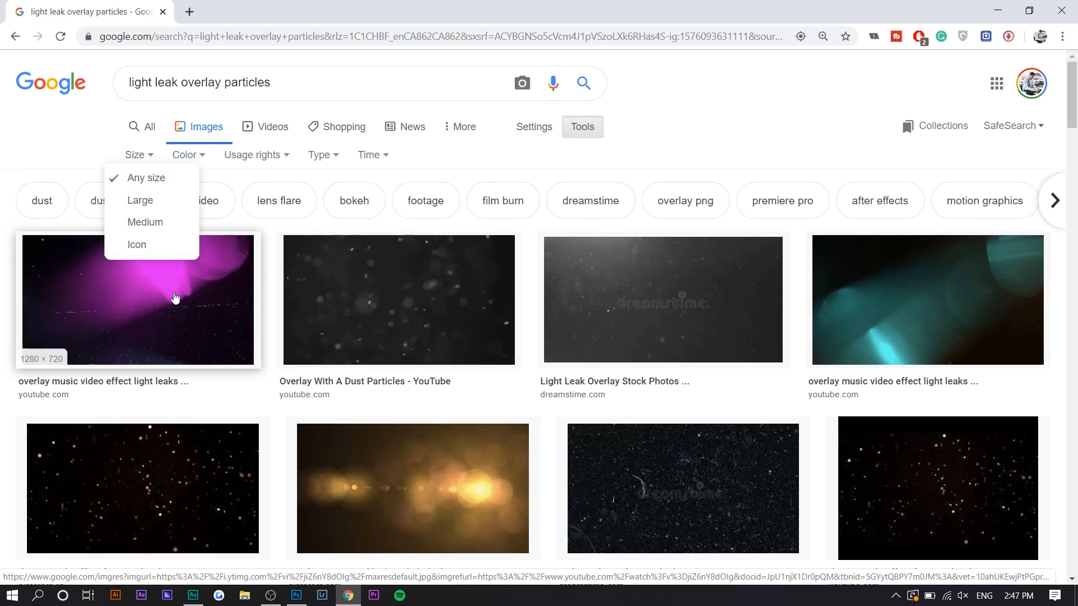
{"action": "mouse_move", "coordinate": [190, 286]}
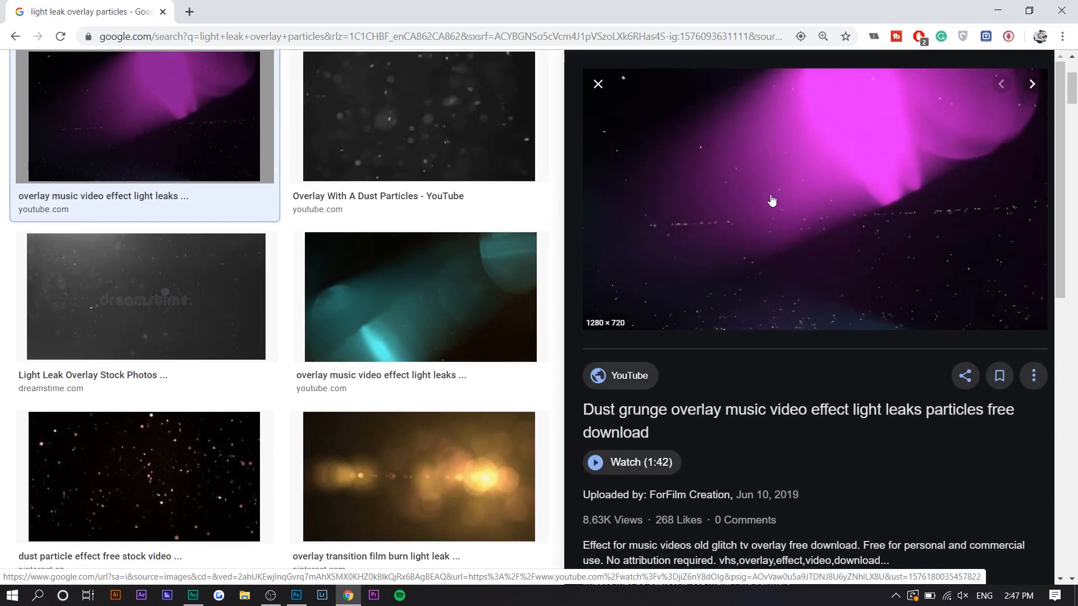
{"action": "right_click", "coordinate": [772, 200]}
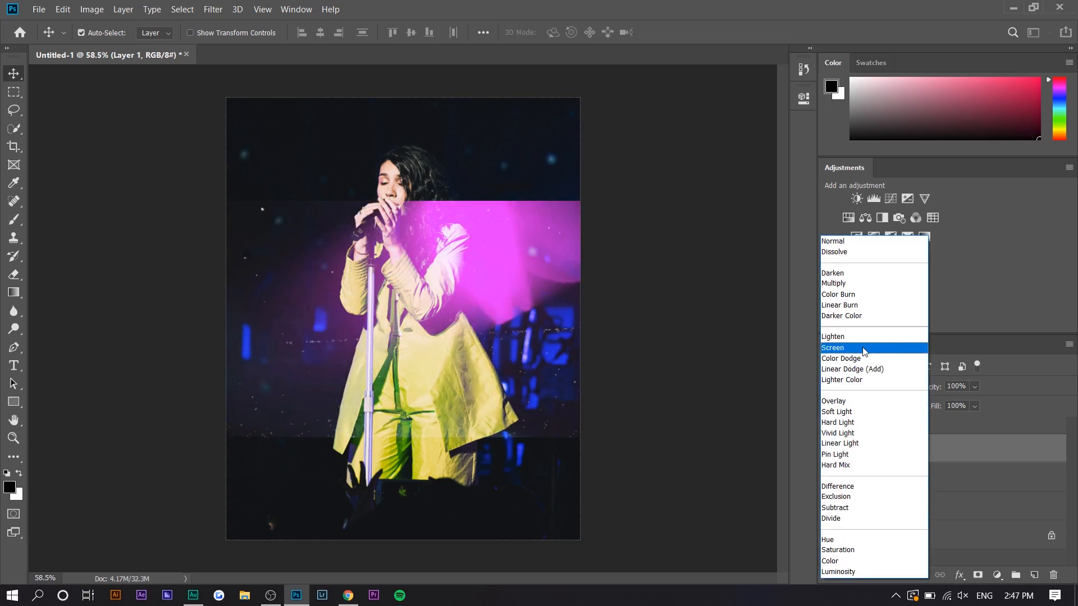
- Screen-blend the pasted pink light leak and add a clipped Brightness/Contrast layer, then return to the browser
{"action": "left_click", "coordinate": [833, 348]}
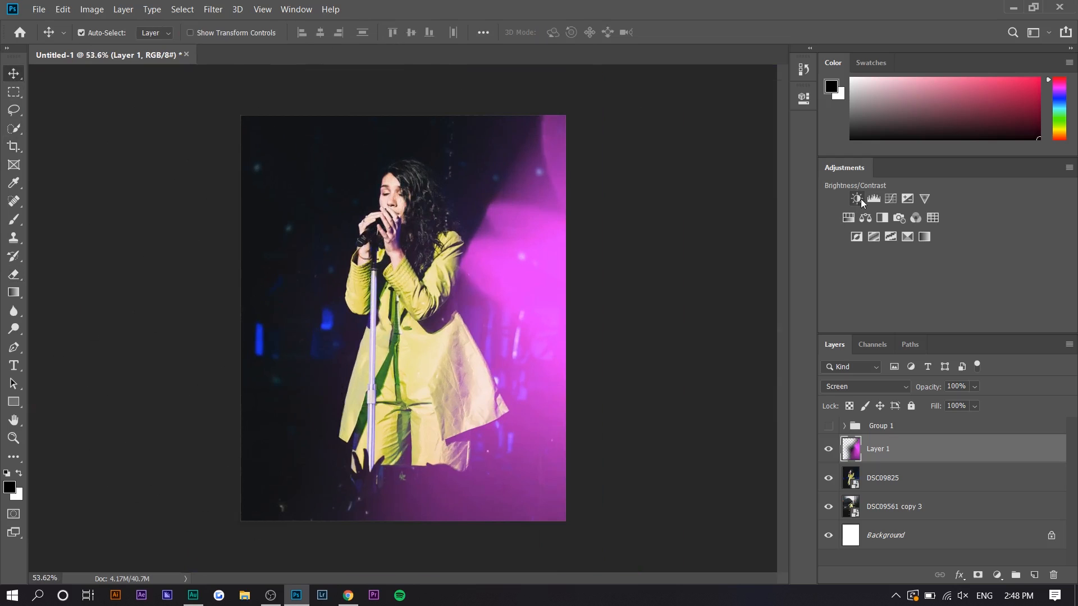
{"action": "left_click", "coordinate": [856, 198]}
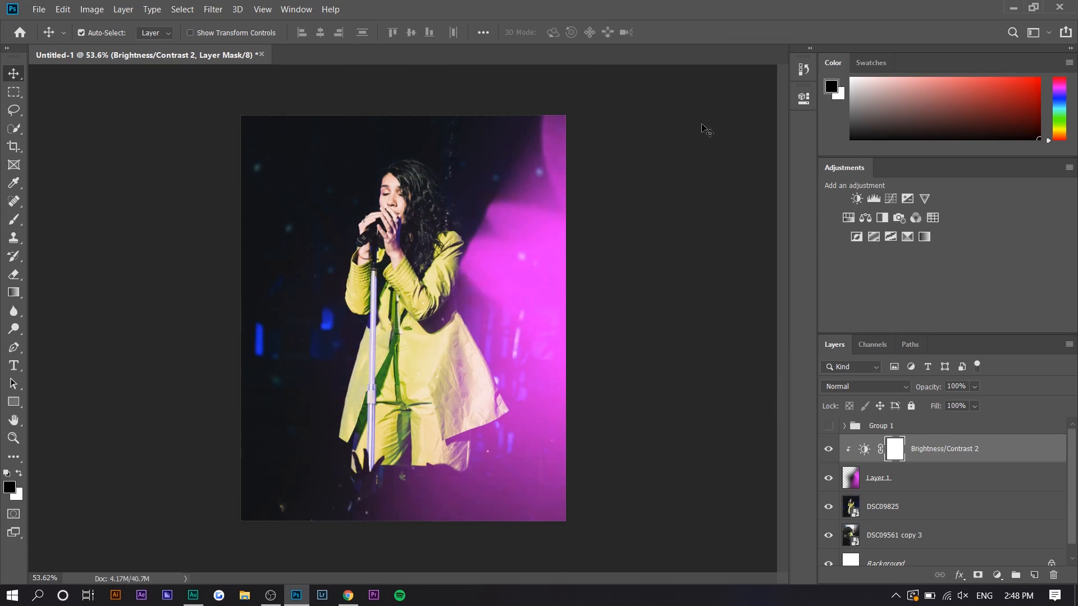
{"action": "left_click", "coordinate": [348, 595]}
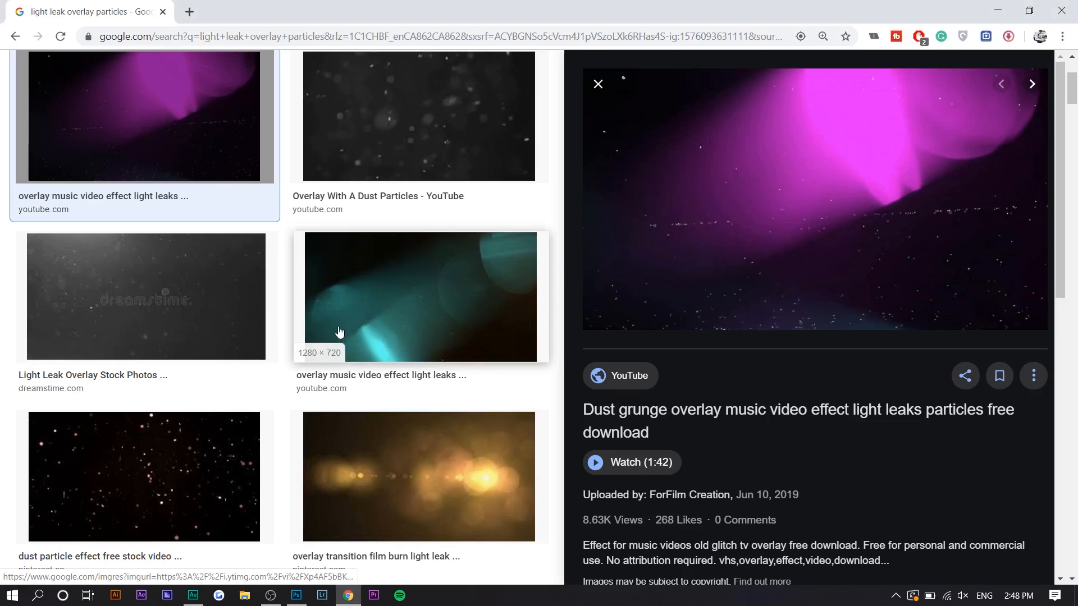
- Copy the dust-particle image, then open the Particles Dust Bokeh result and a golden related image
{"action": "left_click", "coordinate": [597, 83]}
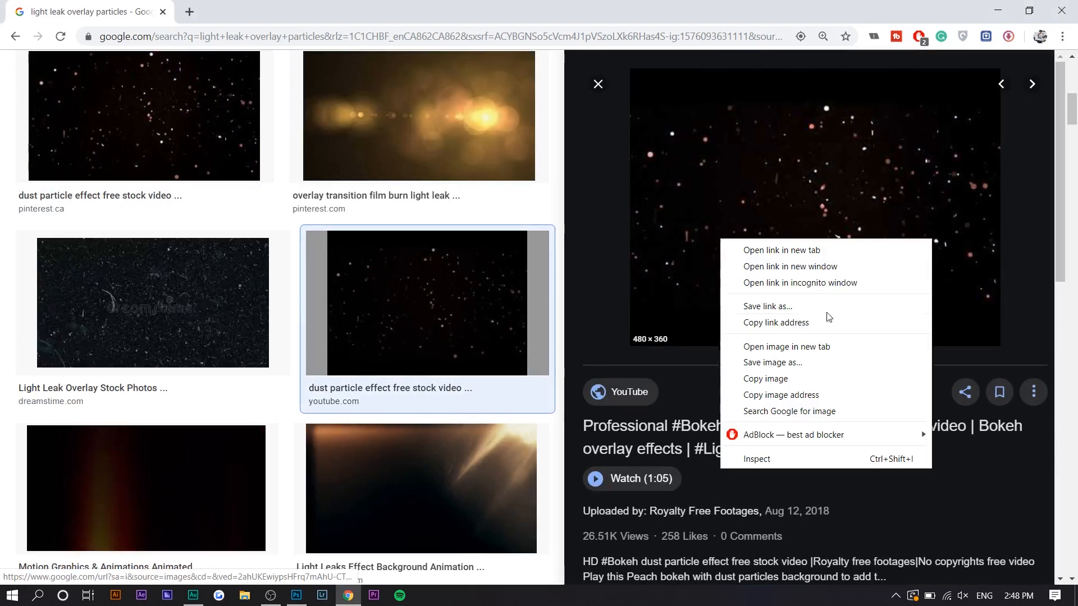
{"action": "left_click", "coordinate": [296, 595]}
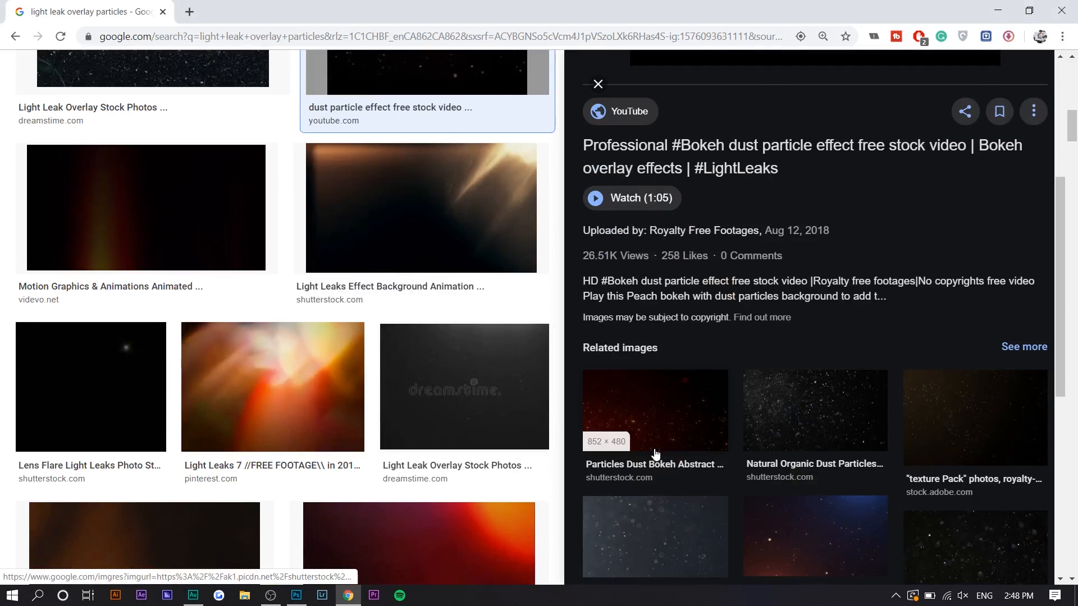
{"action": "left_click", "coordinate": [655, 411]}
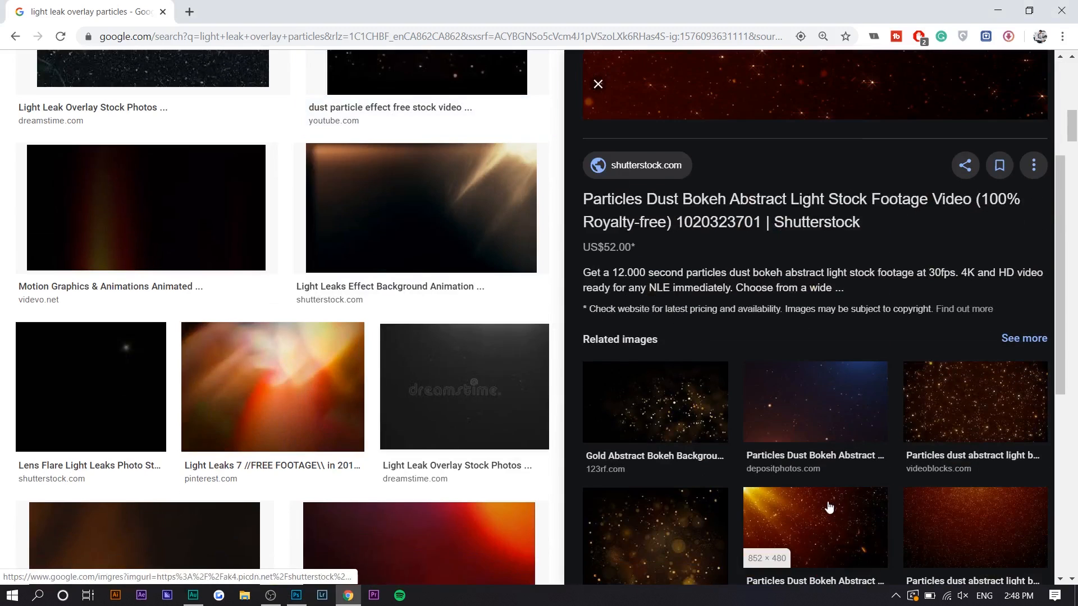
{"action": "left_click", "coordinate": [815, 527]}
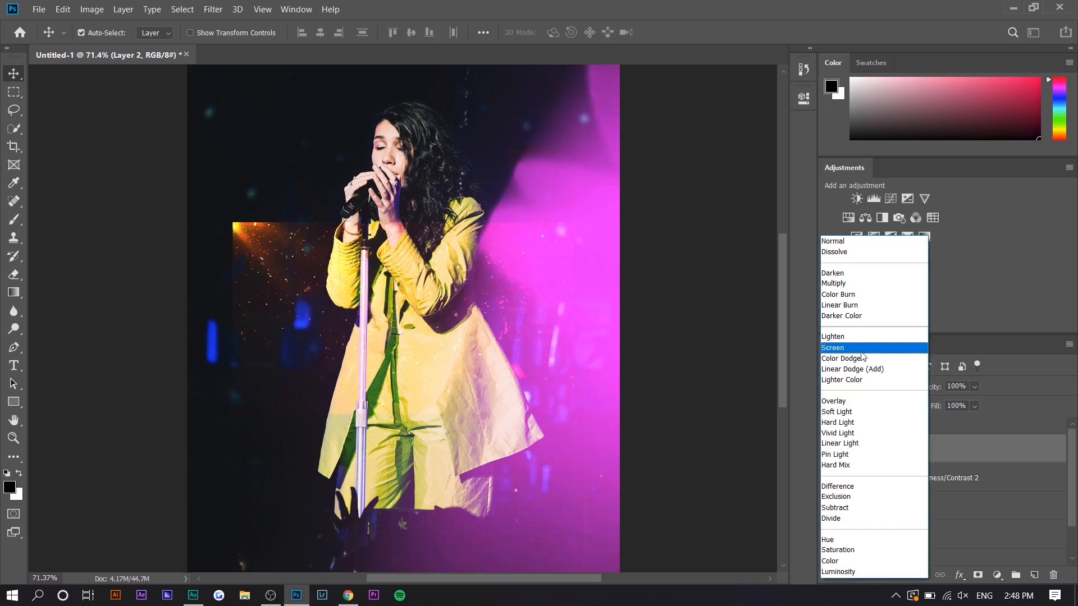
- Screen-blend the golden particle Layer 2 and enlarge the rotated particles to cover the photo
{"action": "left_click", "coordinate": [833, 348]}
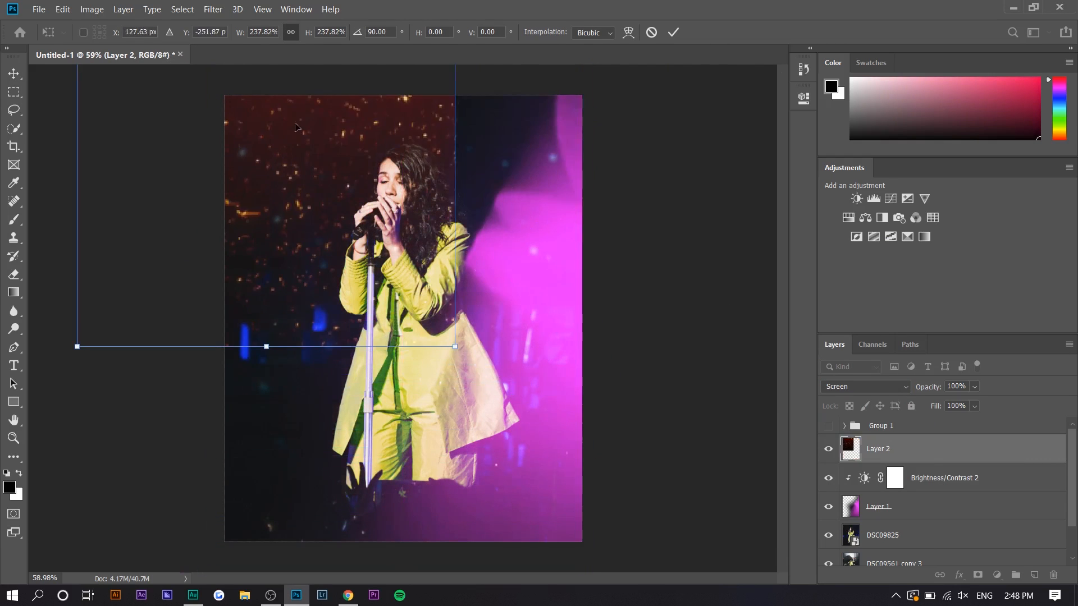
{"action": "left_click_drag", "start_coordinate": [454, 345], "coordinate": [579, 365]}
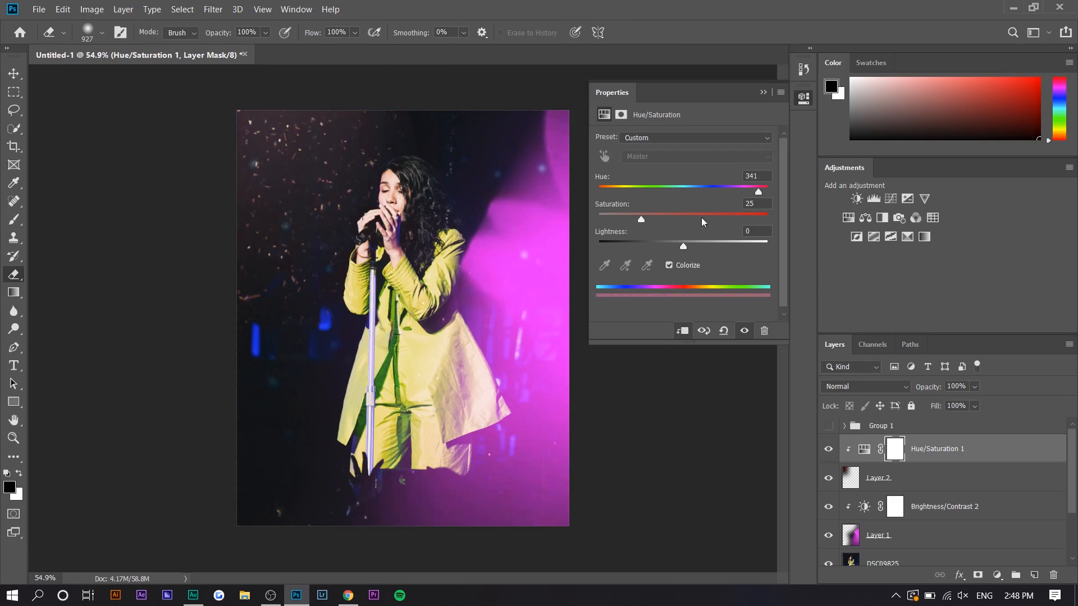
- Tint the particles pink with clipped Hue/Saturation and colorize the light leak toward teal, then return to Chrome
{"action": "left_click_drag", "start_coordinate": [760, 191], "coordinate": [650, 191]}
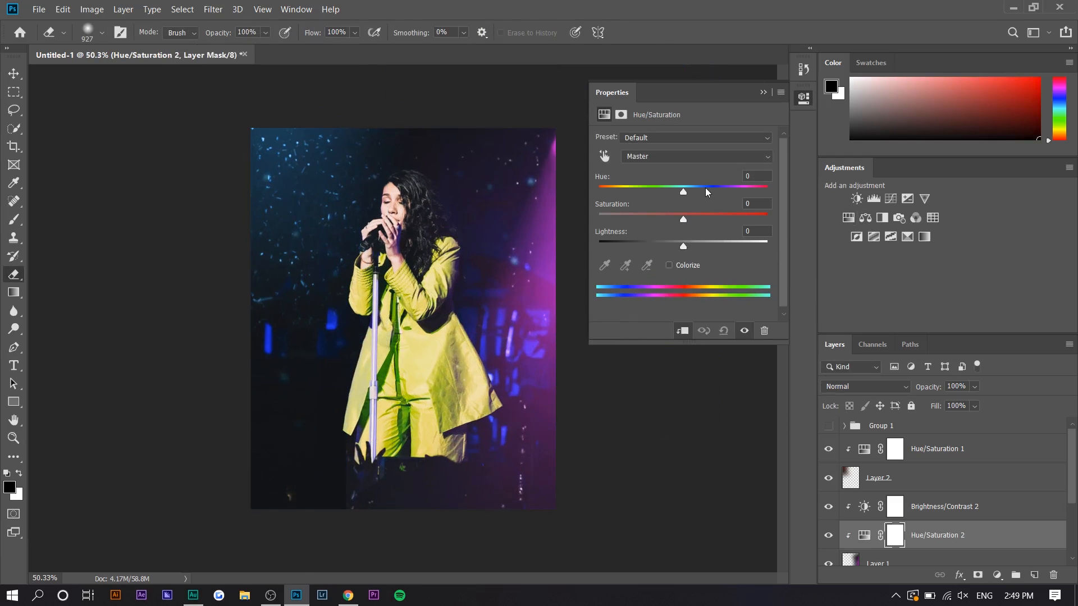
{"action": "left_click_drag", "start_coordinate": [683, 191], "coordinate": [615, 191]}
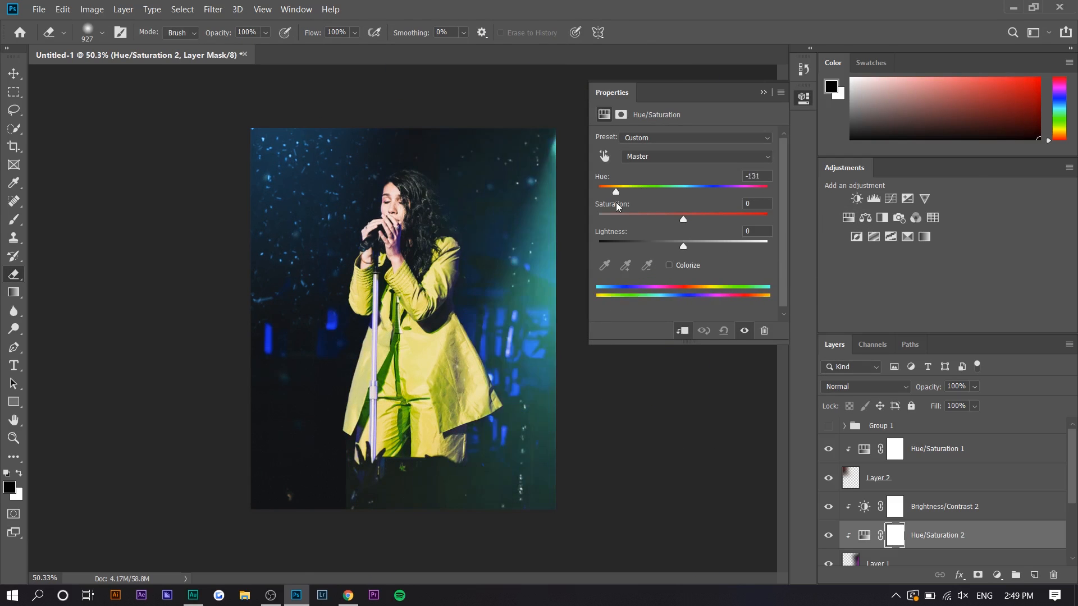
{"action": "left_click", "coordinate": [668, 265]}
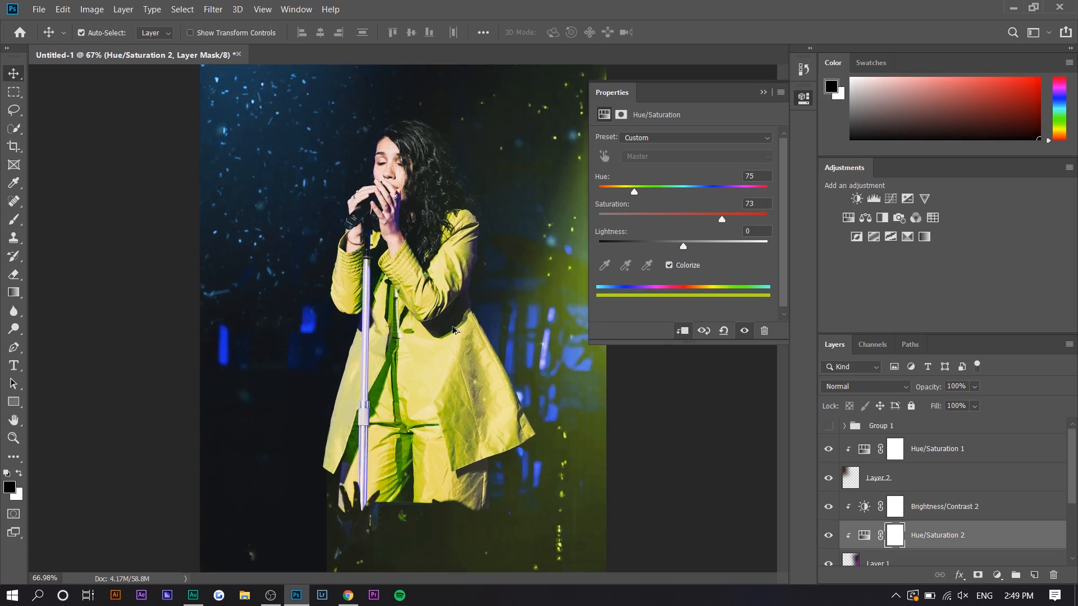
{"action": "left_click", "coordinate": [347, 595]}
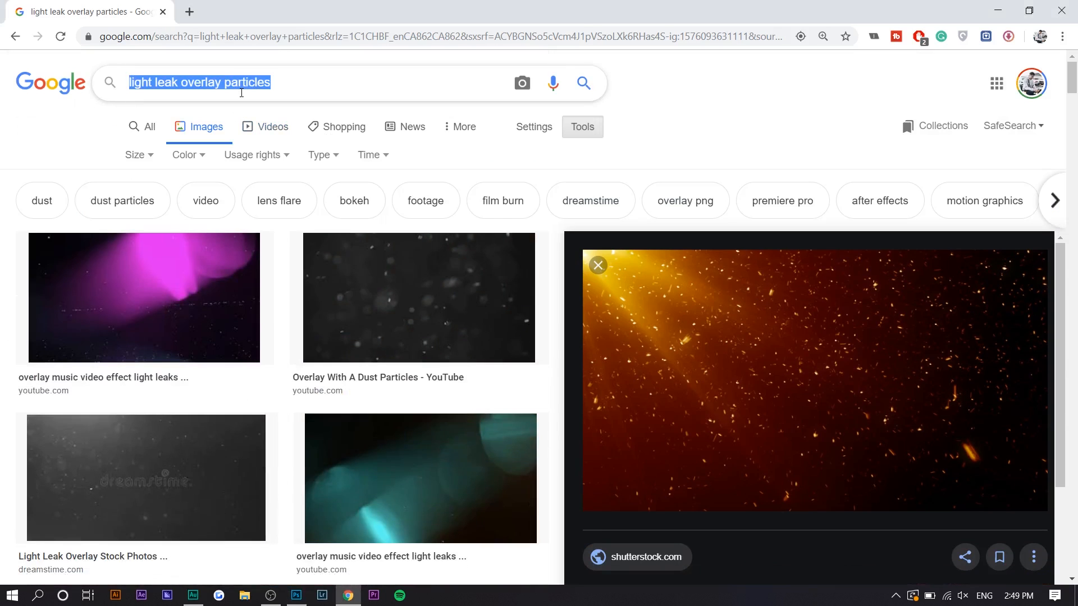
- Change the query to 'light leak overlay' and preview a rainbow light-leak result
{"action": "type", "text": "light"}
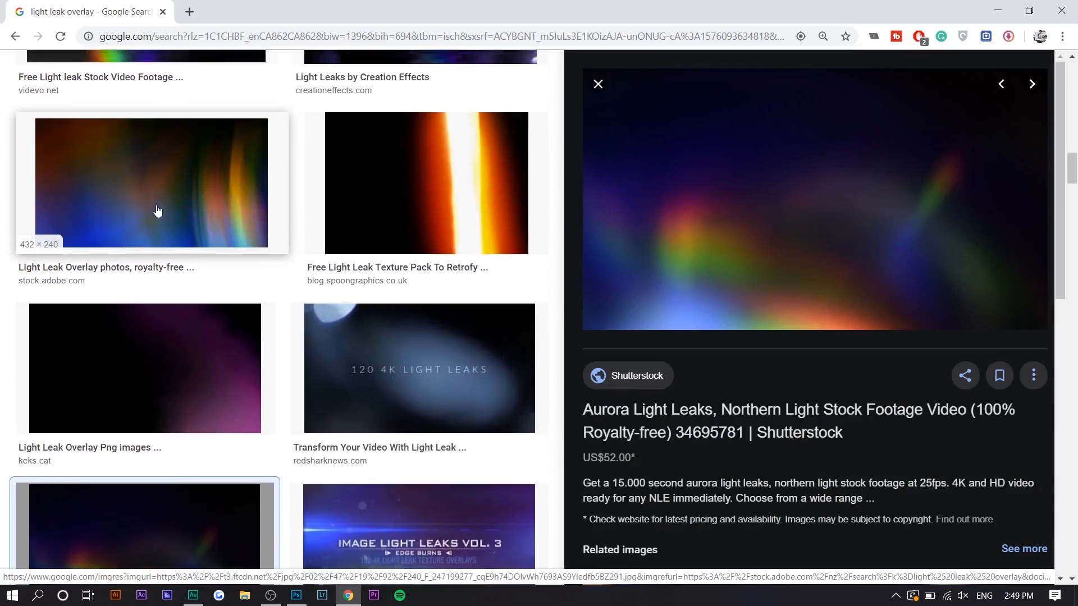
{"action": "left_click", "coordinate": [296, 595]}
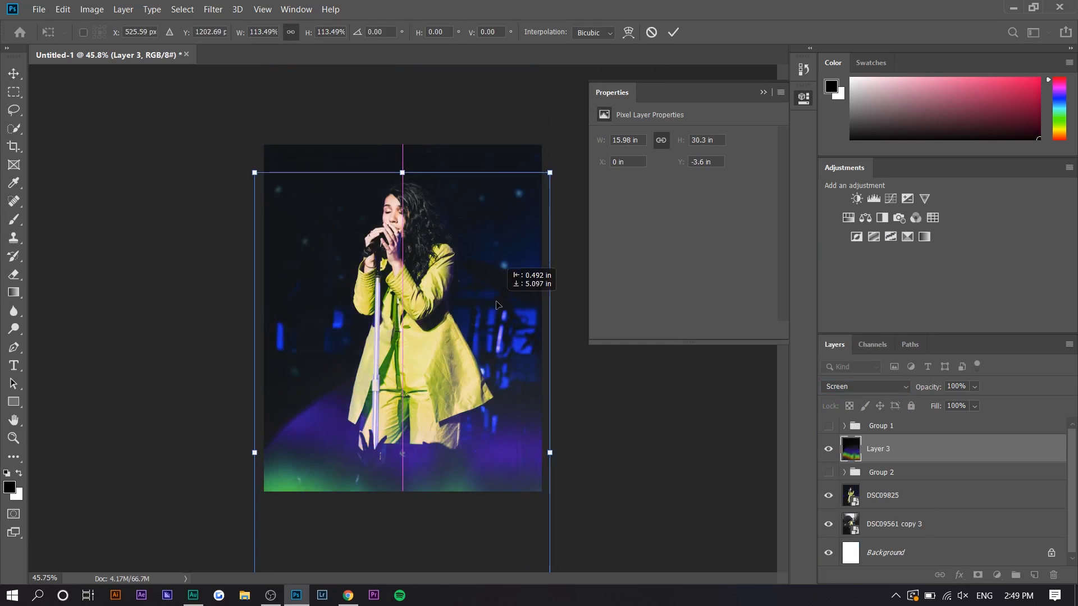
- Move the green light leak toward the photo's bottom, then switch back to the browser search
{"action": "left_click_drag", "start_coordinate": [498, 305], "coordinate": [507, 275]}
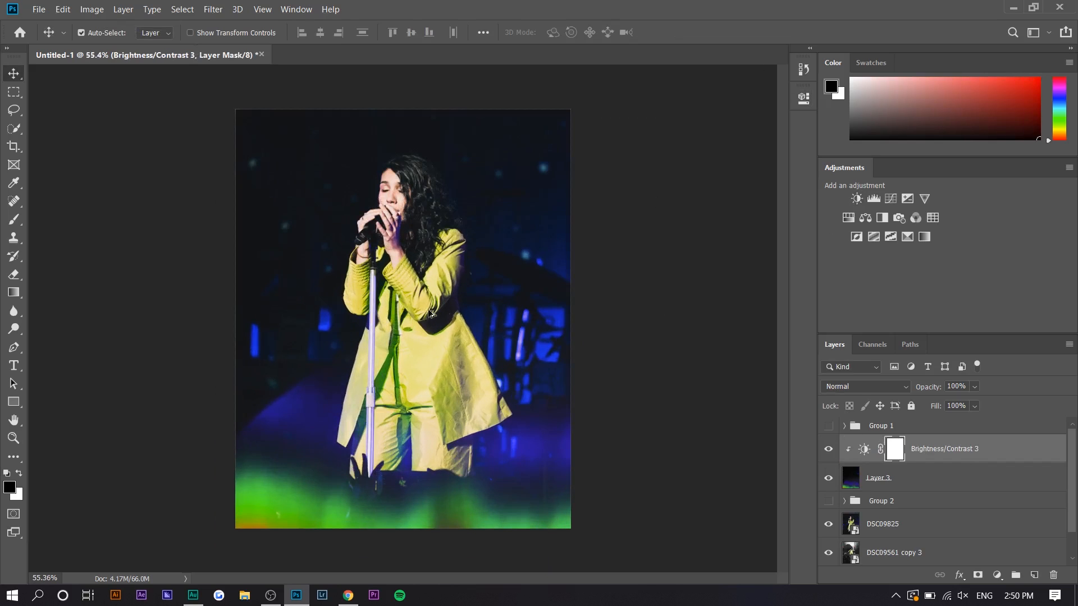
{"action": "left_click", "coordinate": [348, 595]}
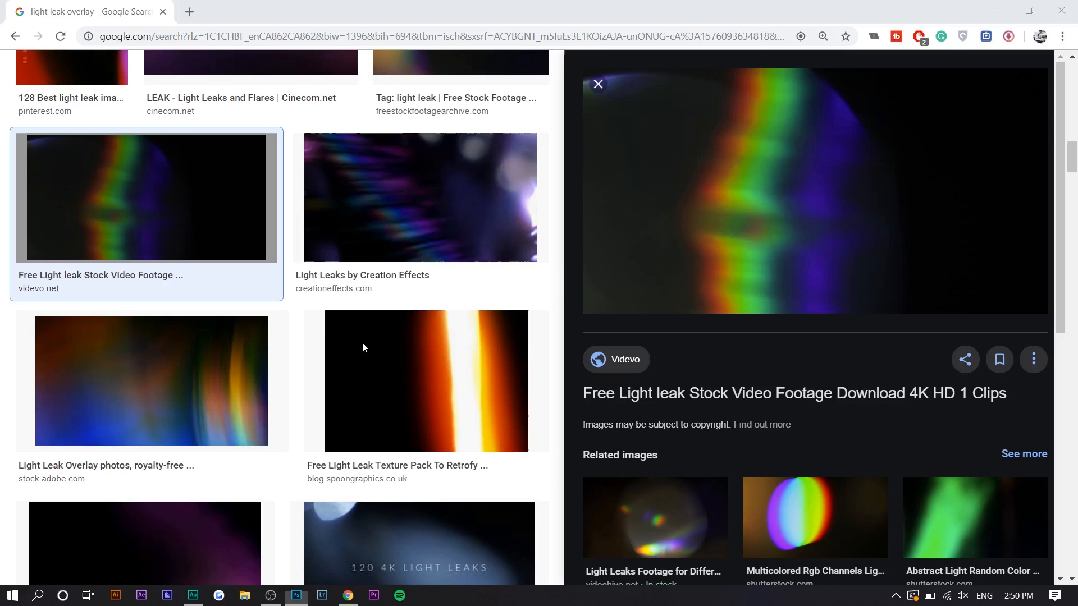
- Find the Bokeh & Light Leaks 08 image in the results and copy it across to Photoshop
{"action": "scroll", "scroll_direction": "down", "scroll_amount": 3}
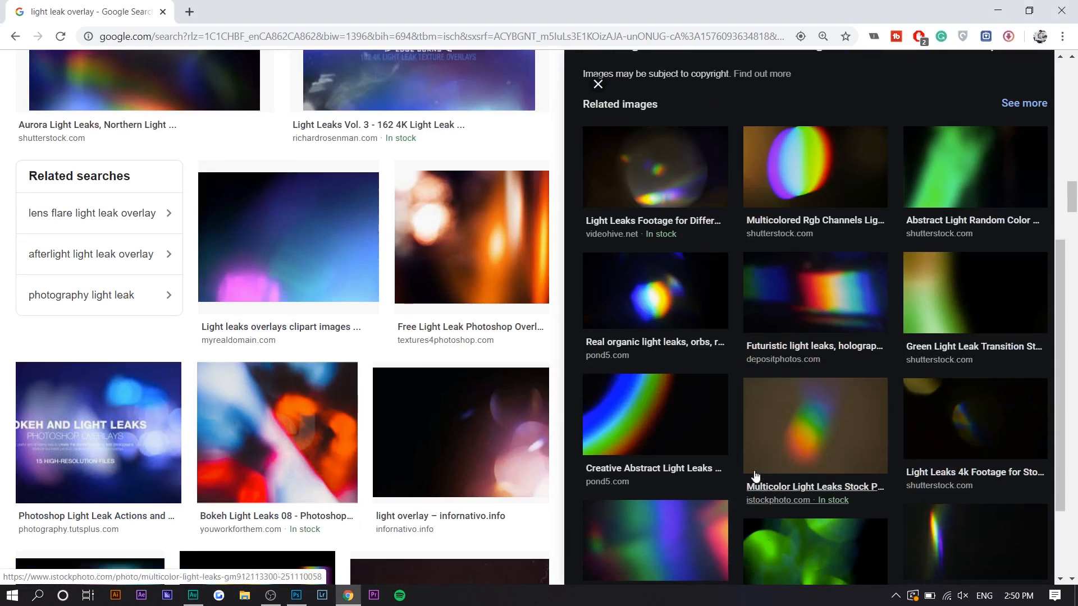
{"action": "left_click", "coordinate": [278, 433]}
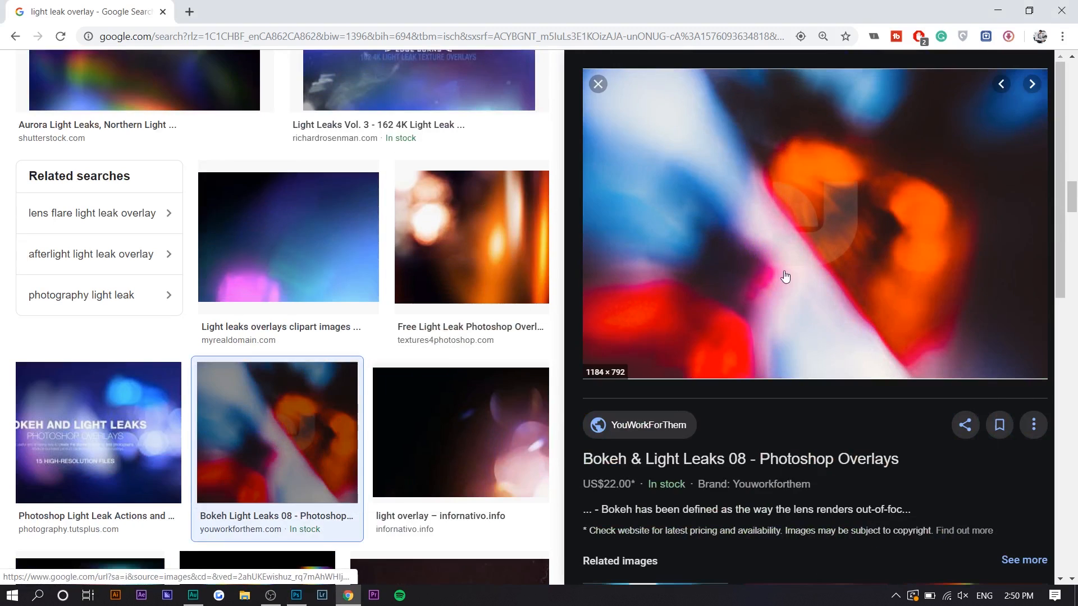
{"action": "left_click", "coordinate": [296, 595]}
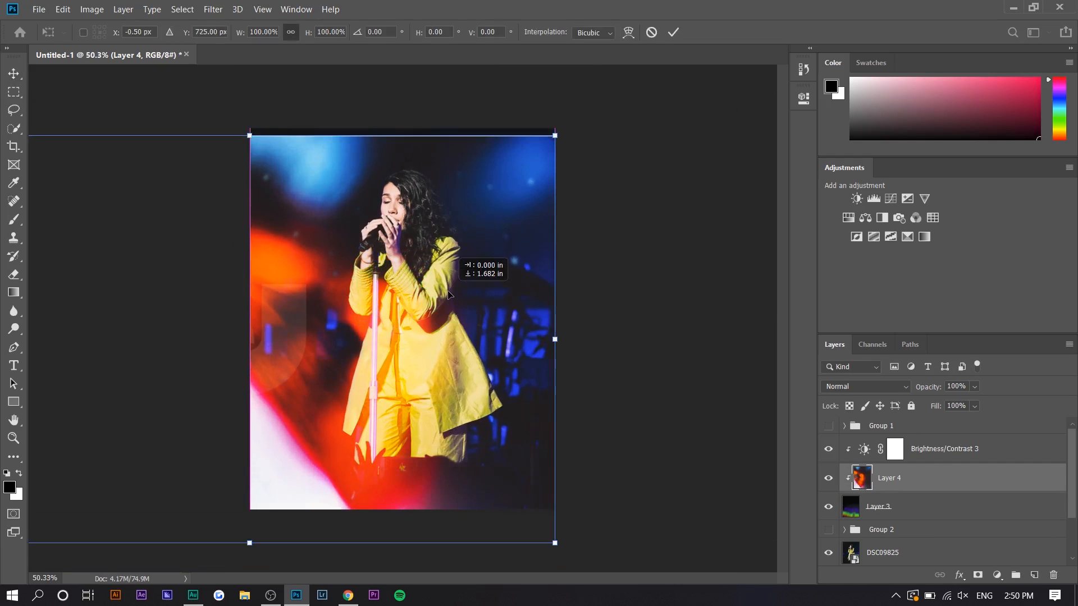
{"action": "left_click", "coordinate": [347, 595]}
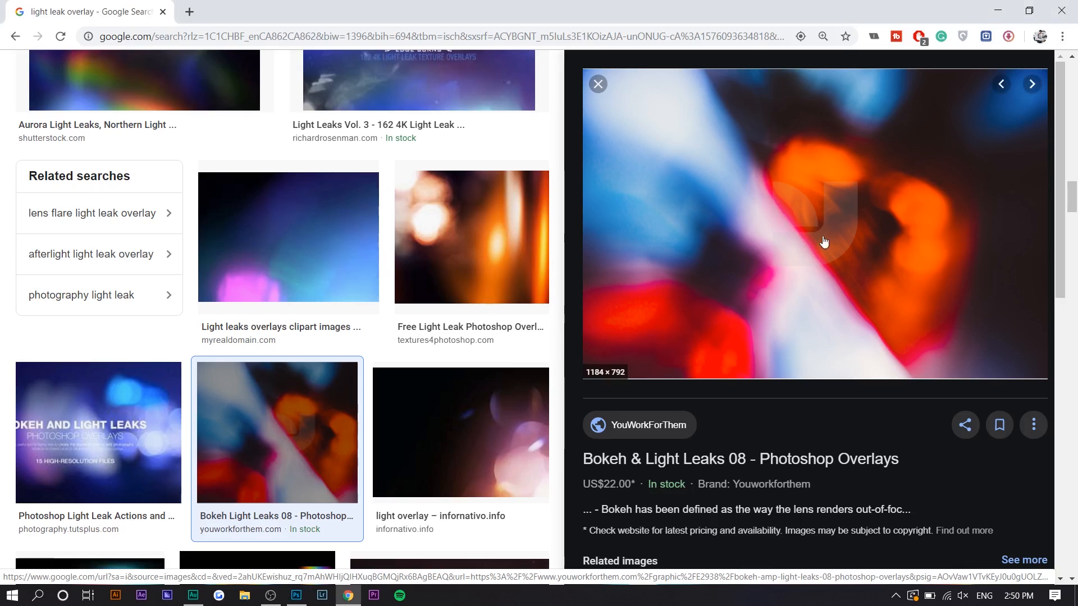
{"action": "left_click", "coordinate": [296, 595]}
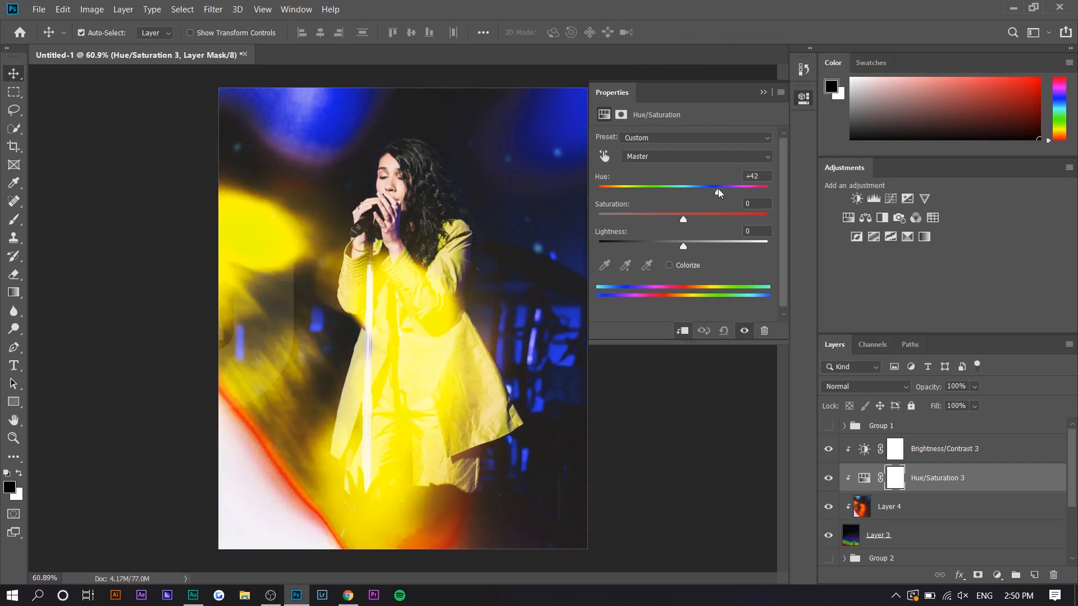
- Colorize the bokeh overlay pink at Hue 341 with raised Saturation, then select the layers for grouping
{"action": "left_click_drag", "start_coordinate": [717, 186], "coordinate": [671, 191]}
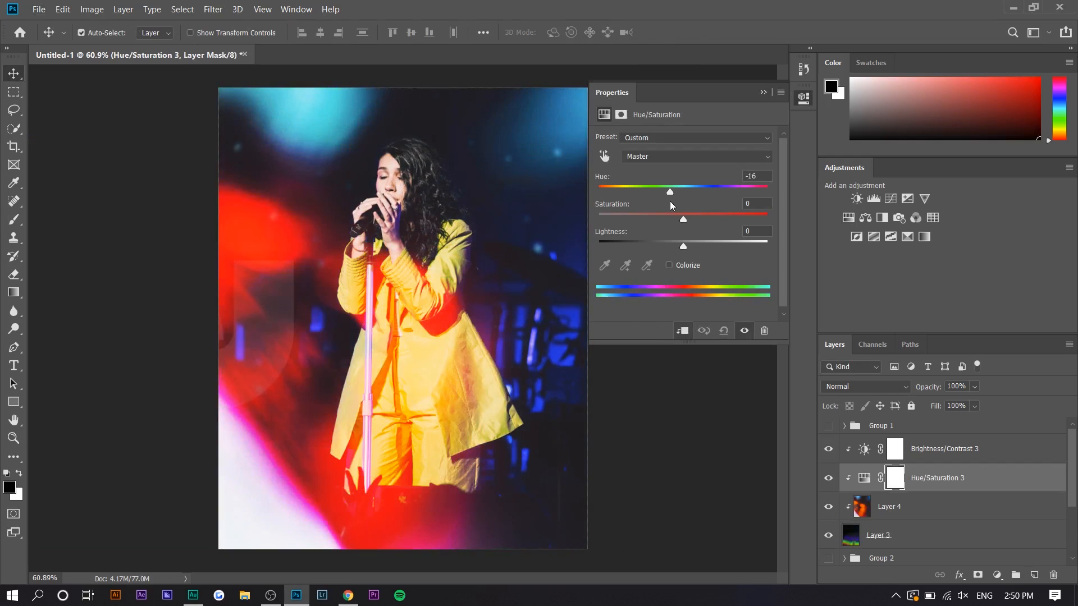
{"action": "left_click", "coordinate": [668, 265]}
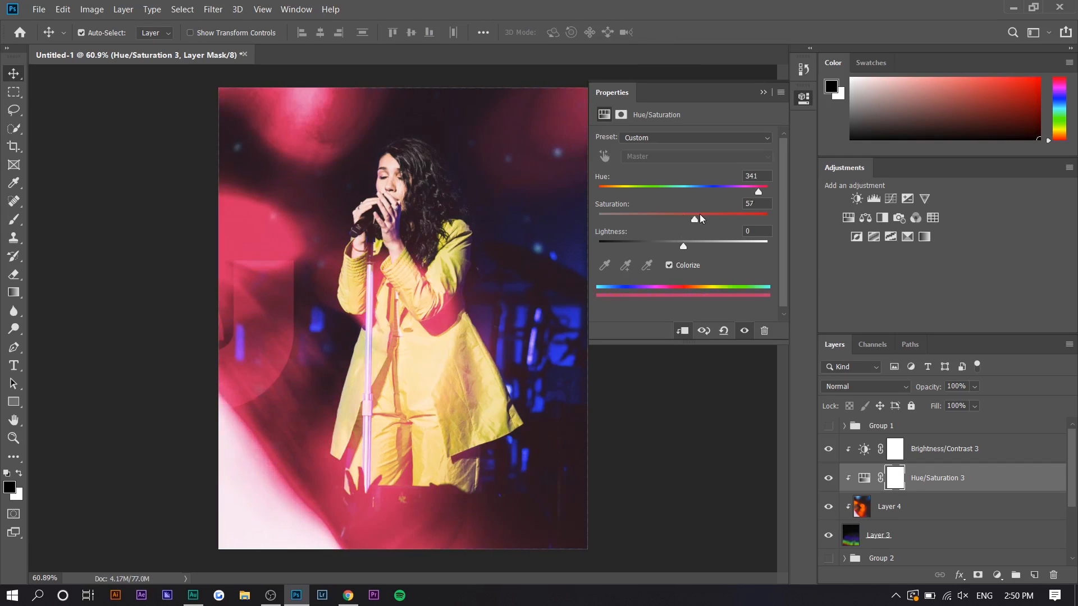
{"action": "left_click_drag", "start_coordinate": [767, 191], "coordinate": [650, 191]}
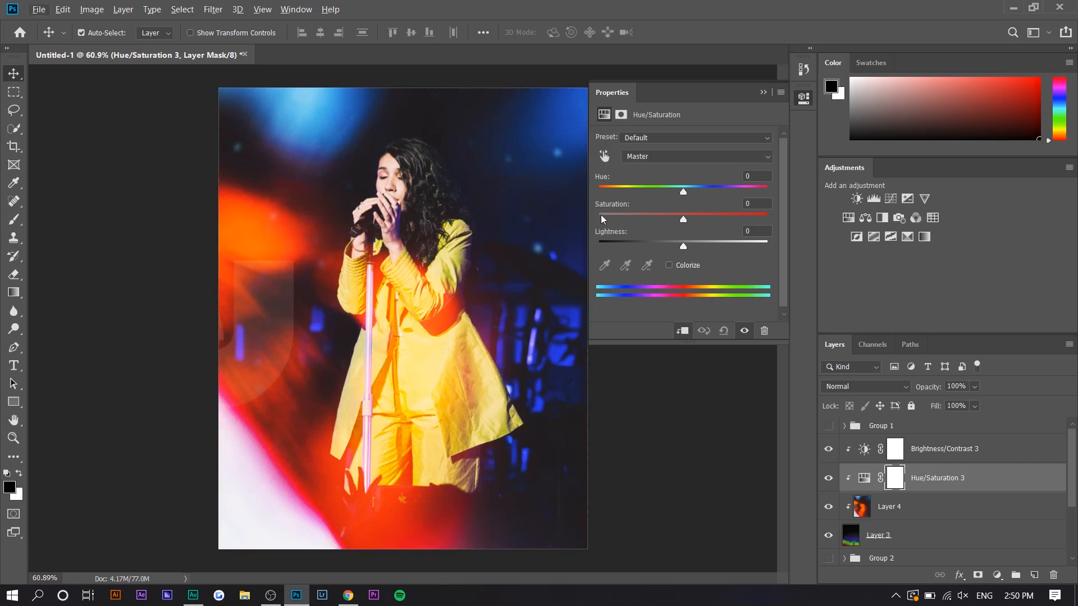
{"action": "left_click", "coordinate": [668, 265]}
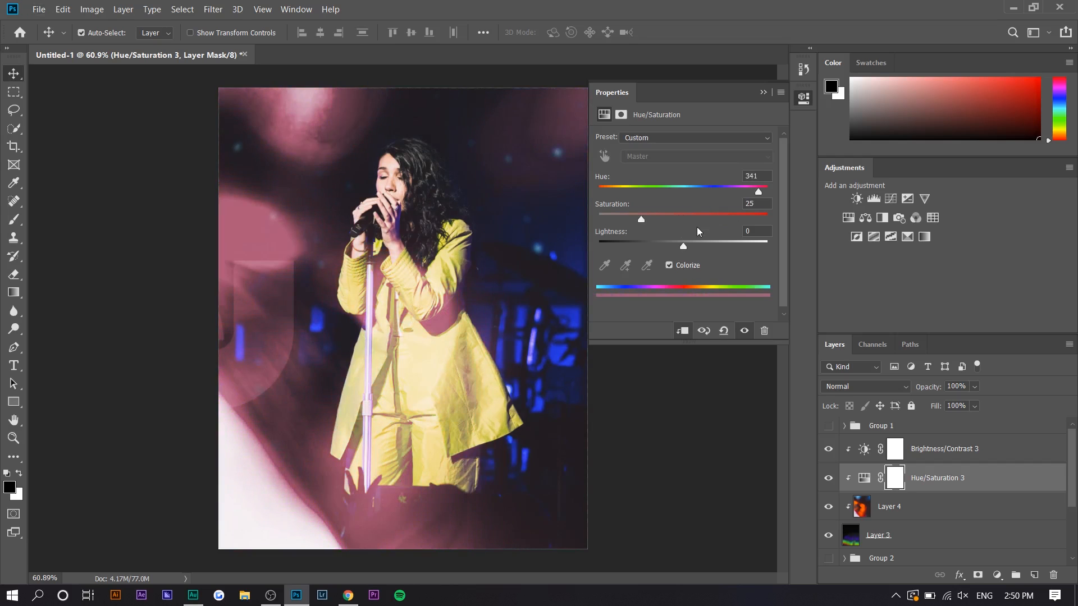
{"action": "left_click_drag", "start_coordinate": [640, 219], "coordinate": [709, 219]}
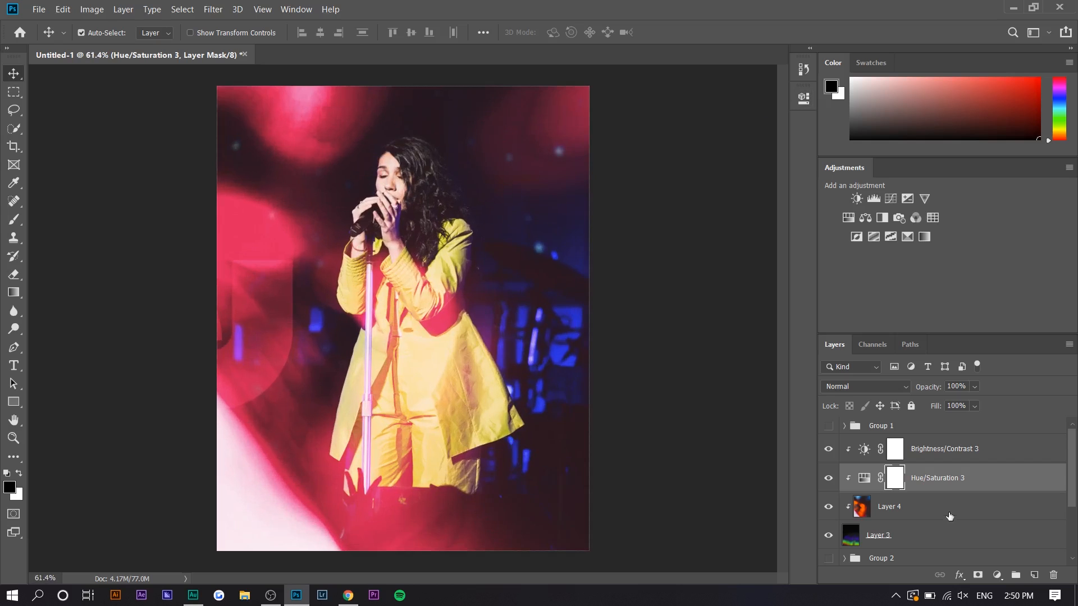
{"action": "left_click", "coordinate": [944, 449]}
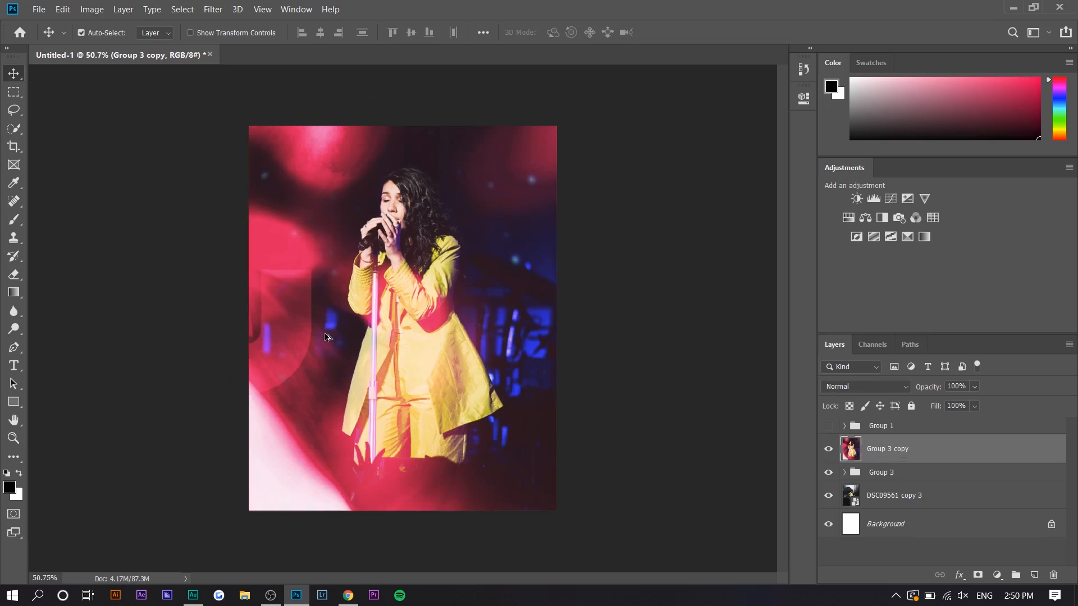
- Check the blend mode list and stamp a fresh merged copy of the visible layers for the motion blur
{"action": "left_click", "coordinate": [864, 386]}
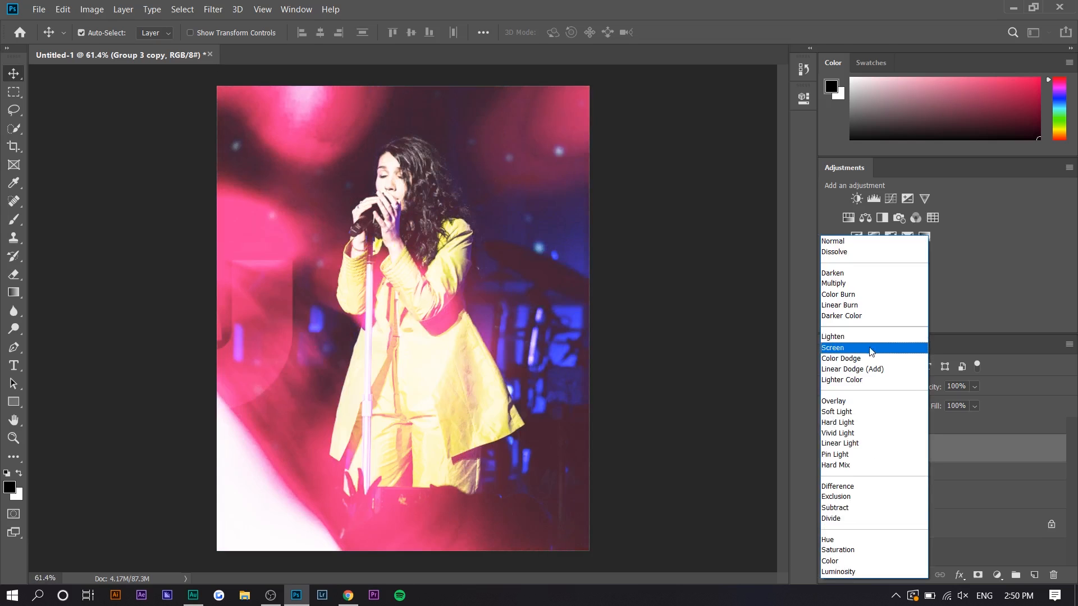
{"action": "left_click", "coordinate": [833, 348]}
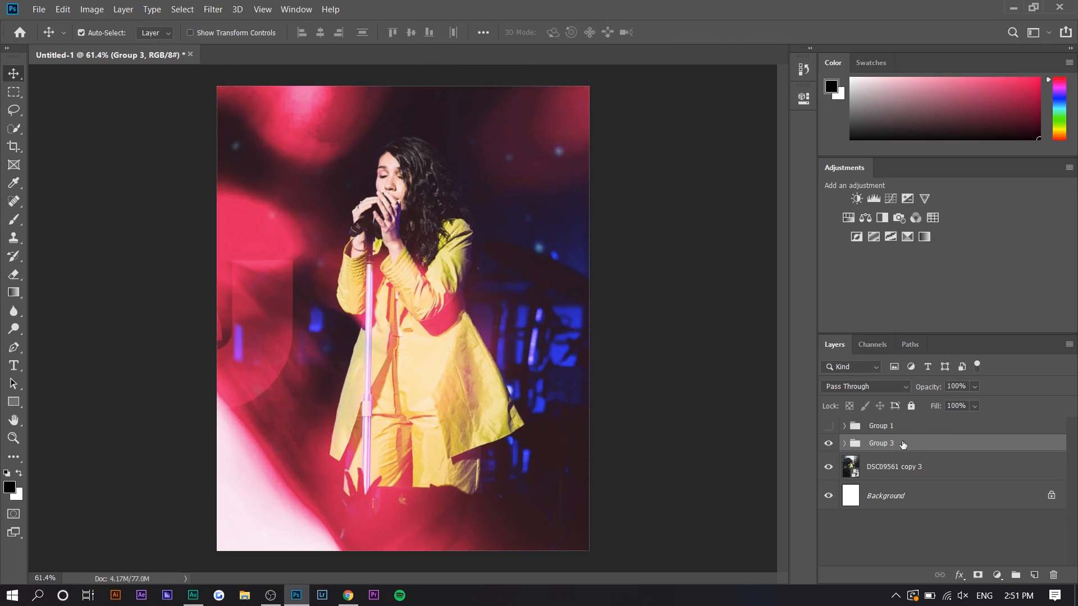
{"action": "key", "text": "ctrl+j"}
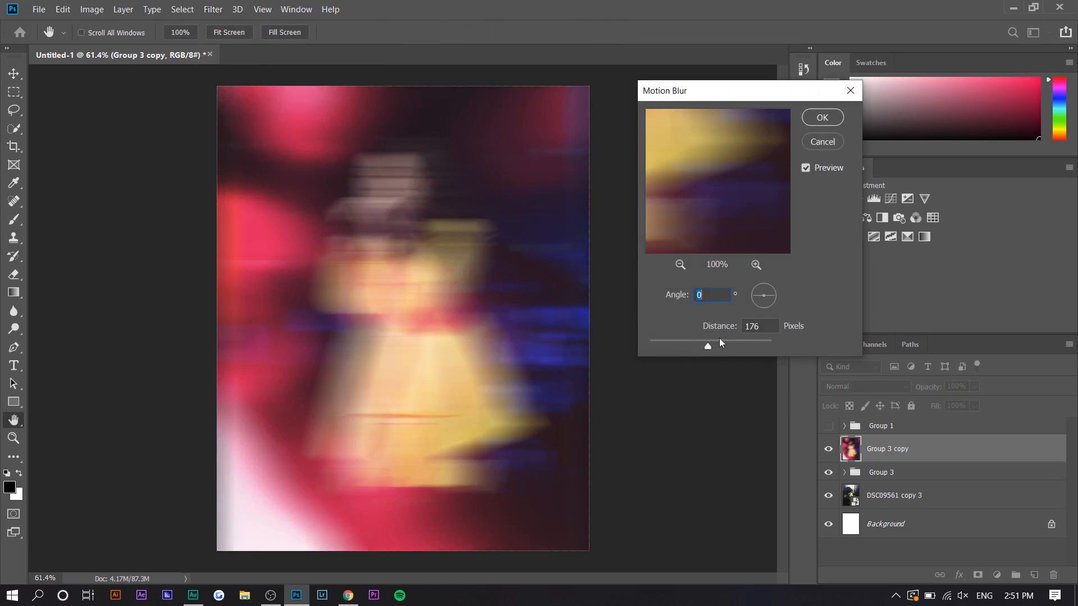
- Apply Motion Blur at Distance 596, blend the copy in Screen mode and erase it over the singer
{"action": "left_click_drag", "start_coordinate": [707, 346], "coordinate": [740, 346]}
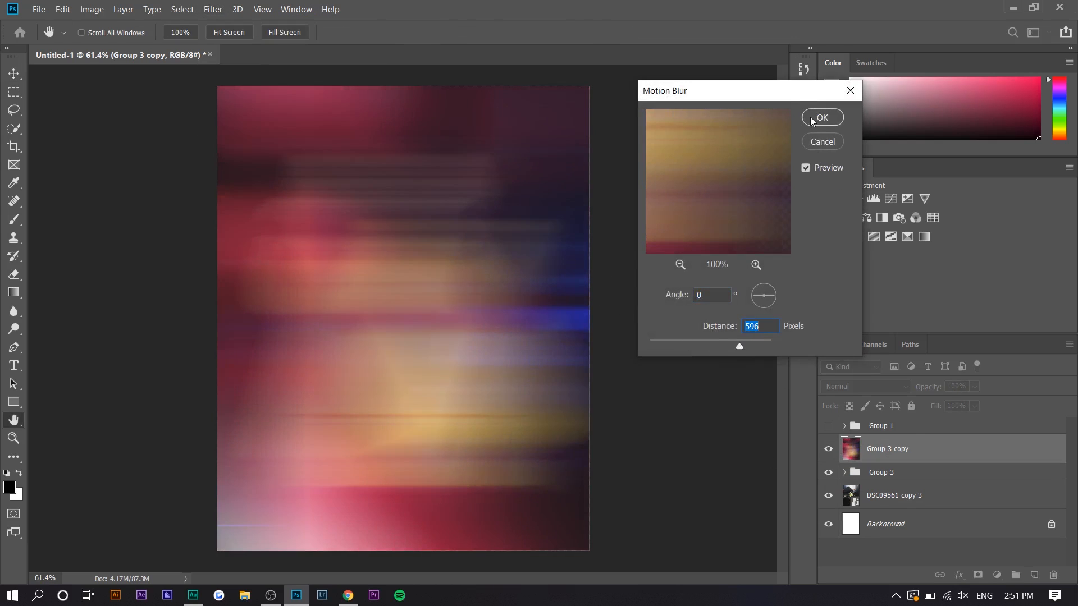
{"action": "left_click", "coordinate": [822, 118]}
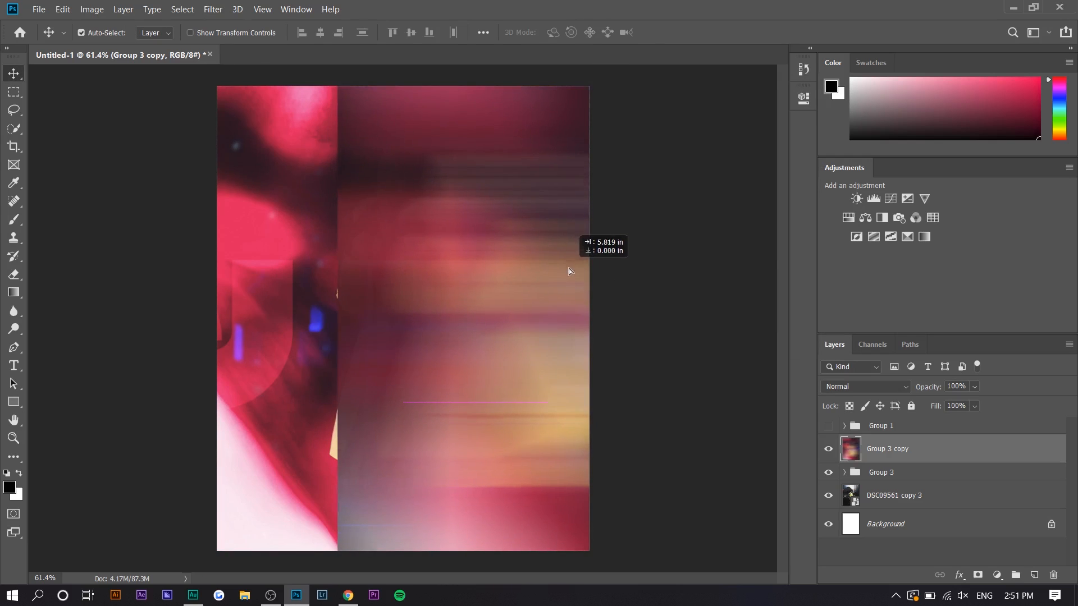
{"action": "left_click", "coordinate": [864, 387]}
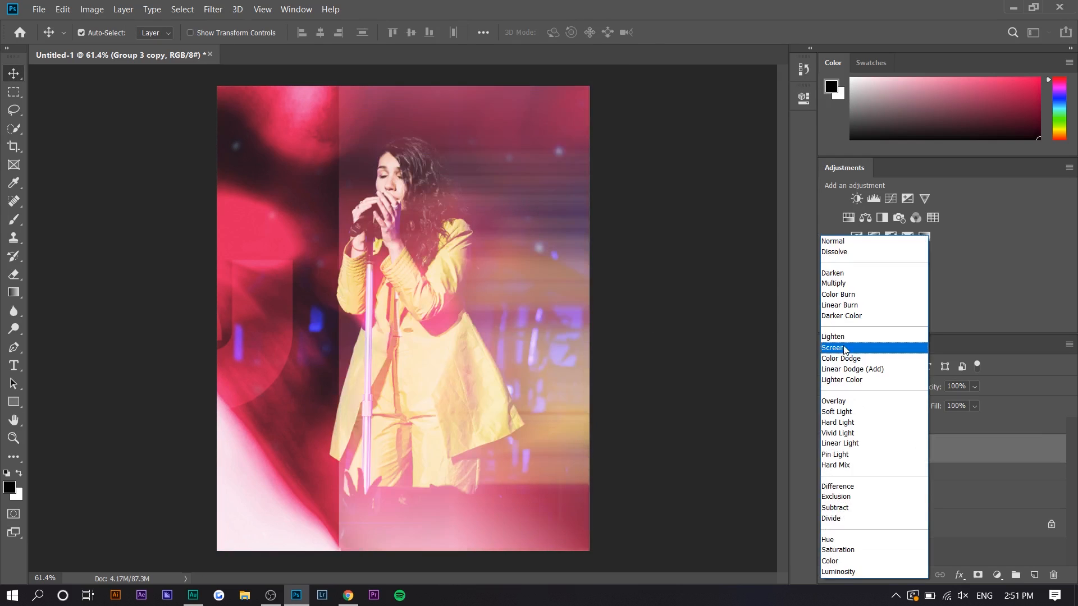
{"action": "left_click", "coordinate": [835, 348]}
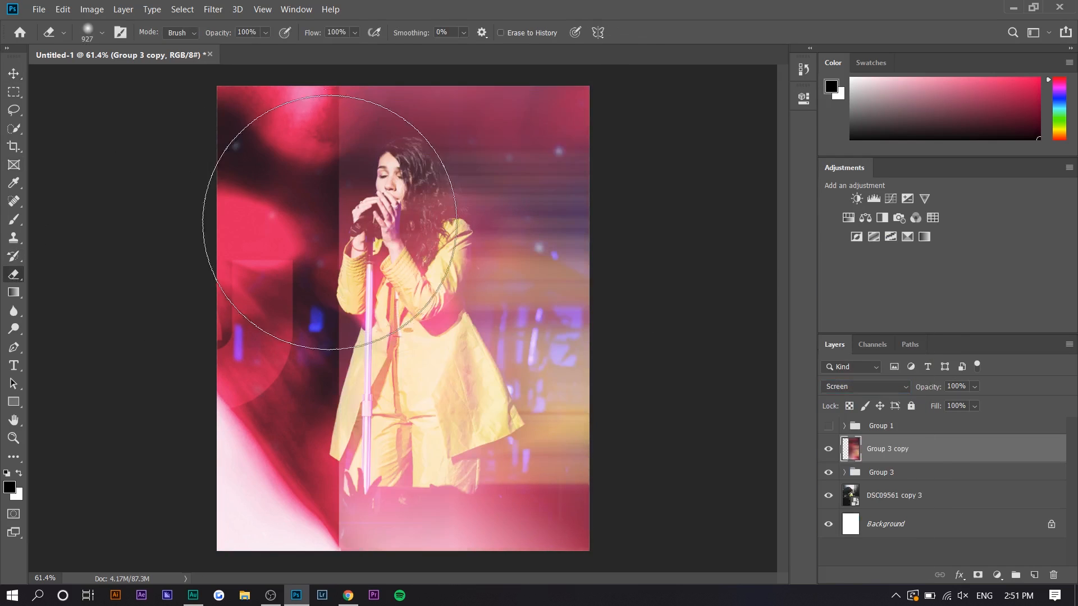
{"action": "left_click_drag", "start_coordinate": [337, 226], "coordinate": [310, 405]}
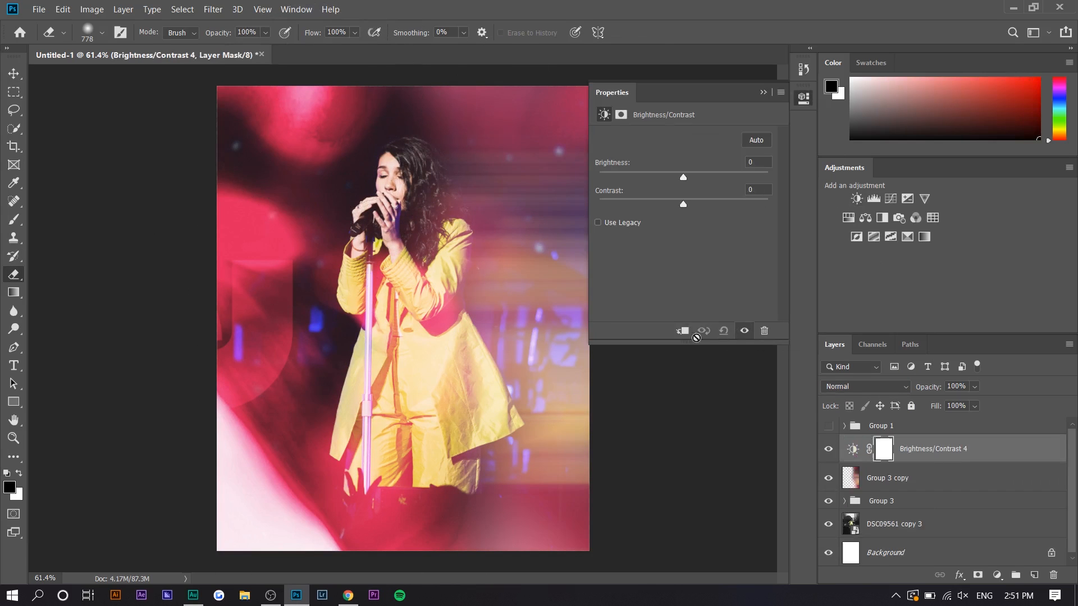
- Adjust a slider in the Properties panel for the adjustment above the DSC09825 photo
{"action": "left_click_drag", "start_coordinate": [683, 204], "coordinate": [767, 204]}
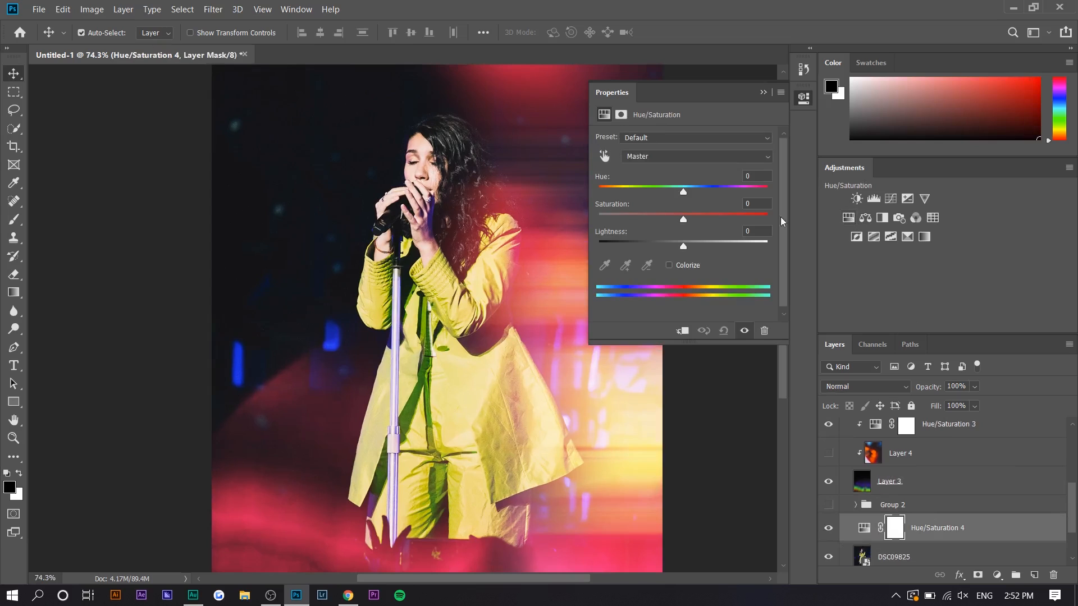
- Limit Hue/Saturation 4 to Blues and lower their saturation, then flip the Layer 3 light leak vertically
{"action": "left_click", "coordinate": [696, 156]}
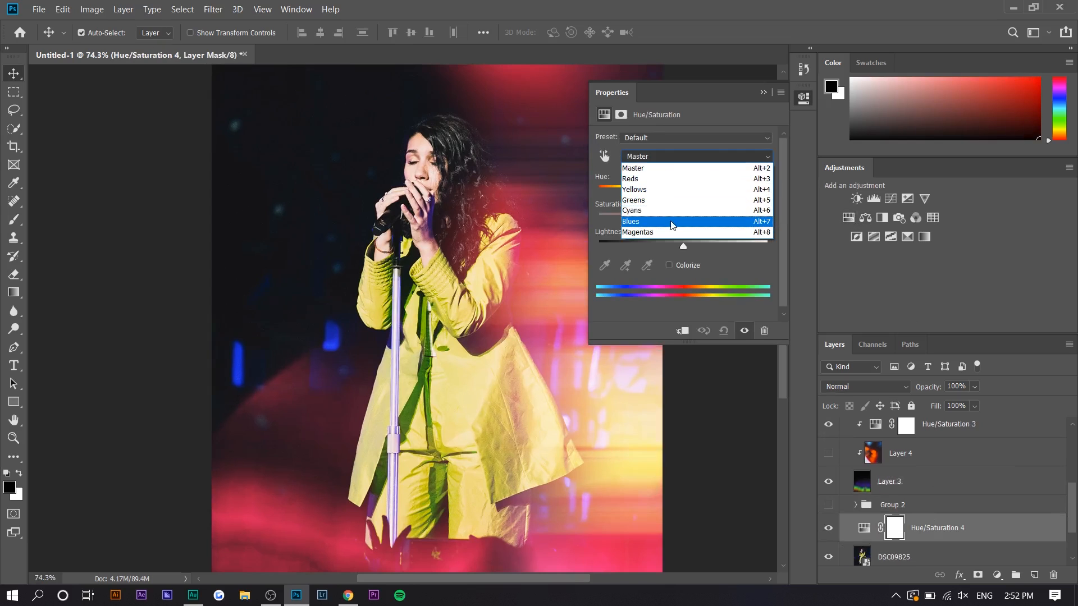
{"action": "left_click", "coordinate": [652, 221]}
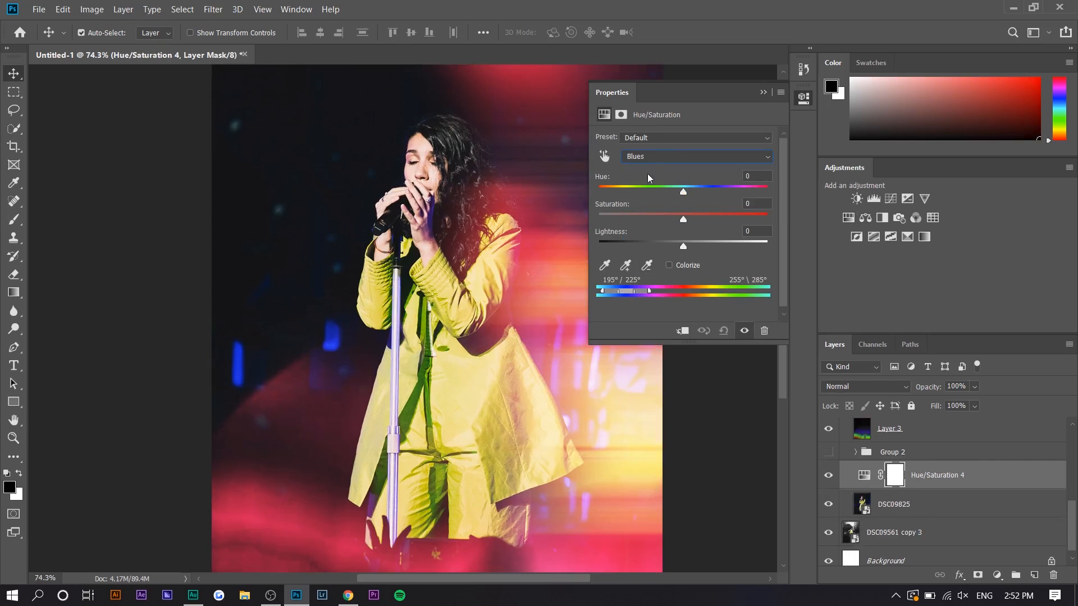
{"action": "left_click_drag", "start_coordinate": [684, 219], "coordinate": [598, 219]}
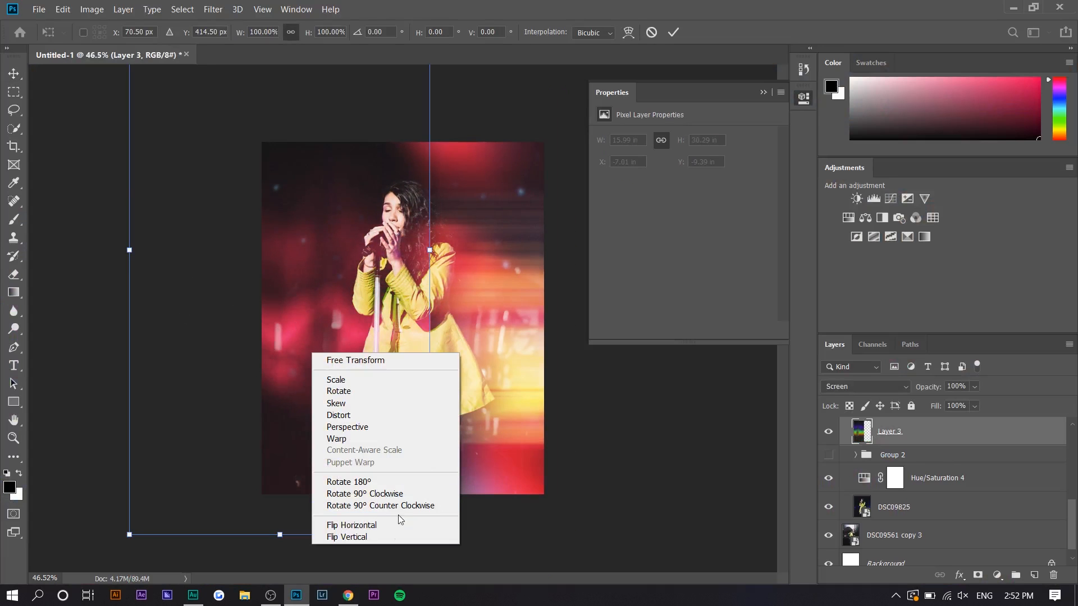
{"action": "left_click", "coordinate": [346, 537]}
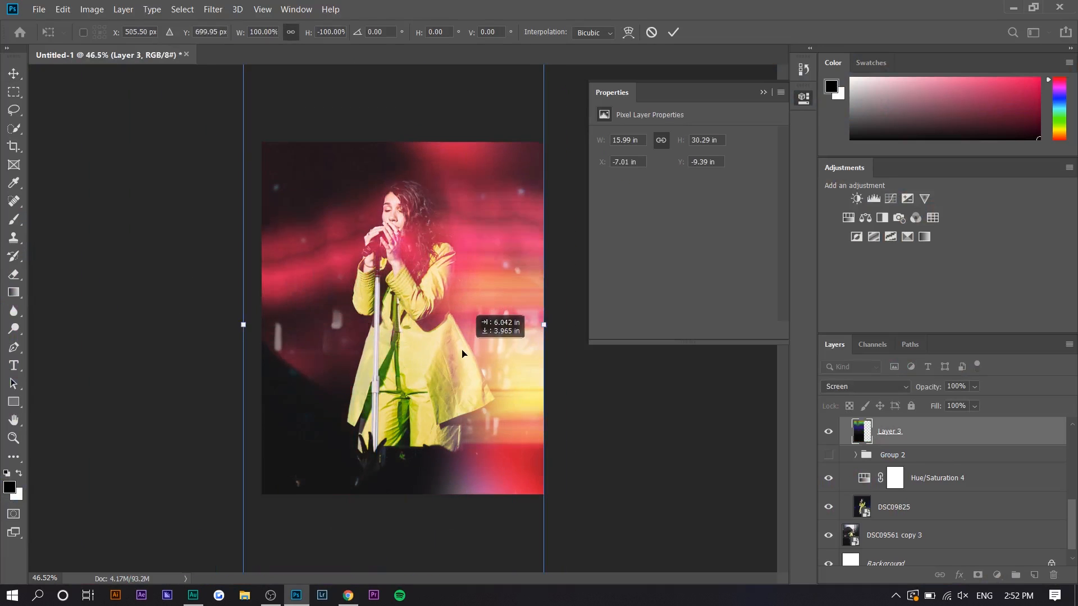